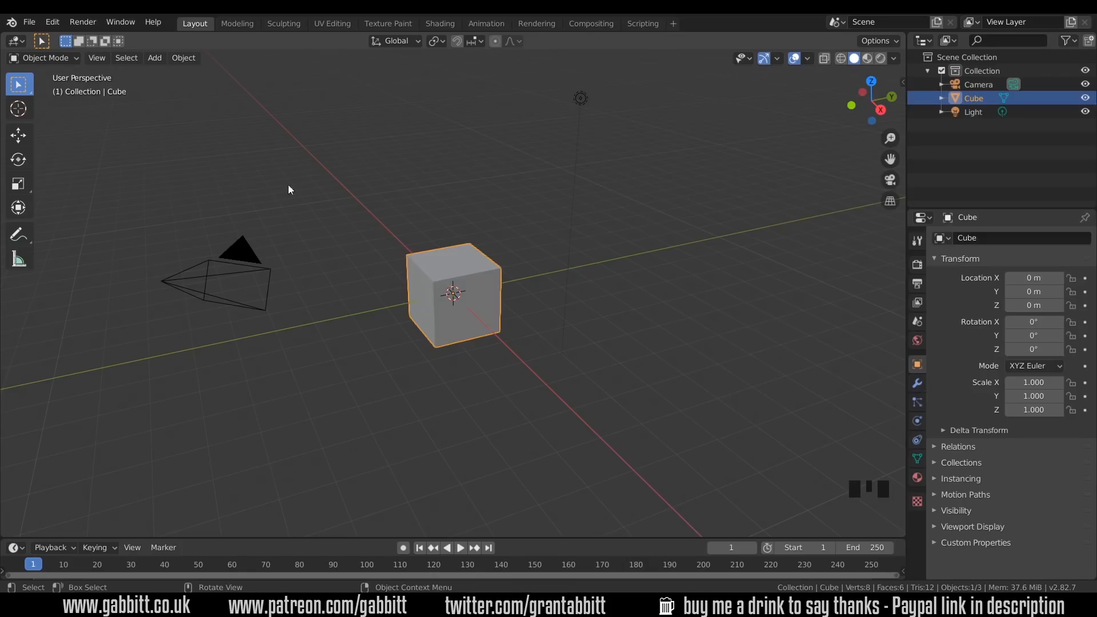
pyautogui.moveTo(676, 285)
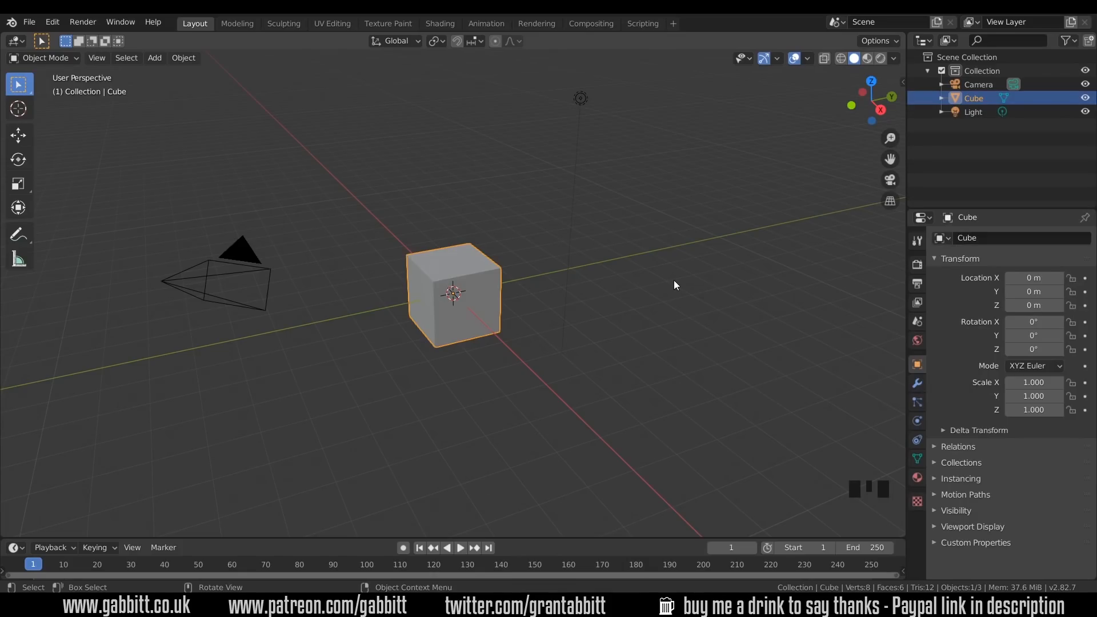
# Delete the default cube, add a Suzanne monkey head, and scale up a floor plane
pyautogui.press('Delete')
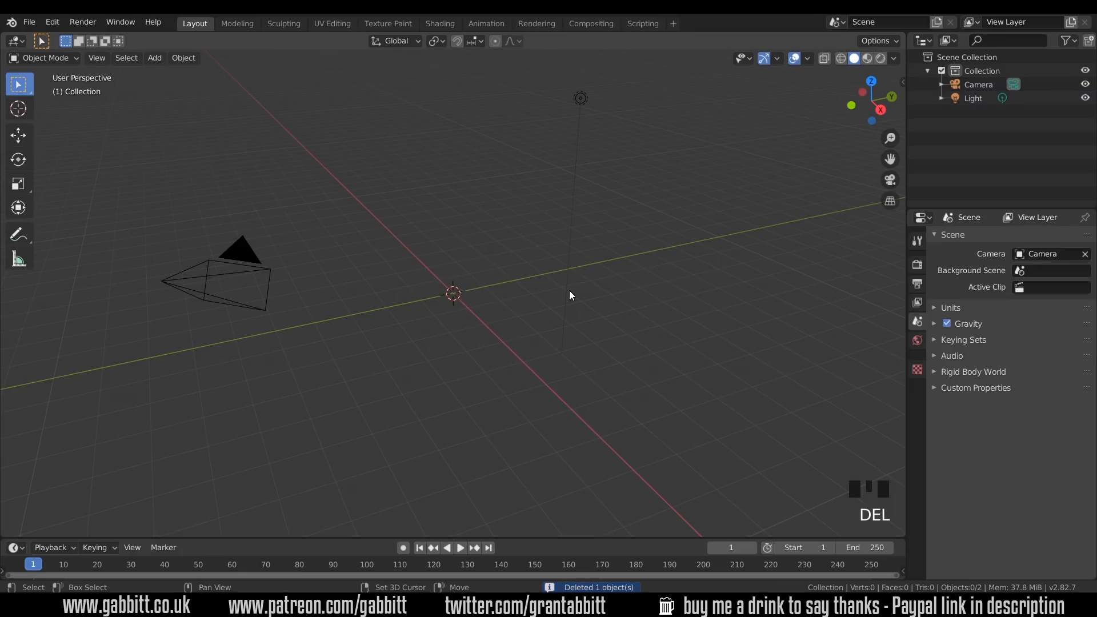
pyautogui.press('shift+a')
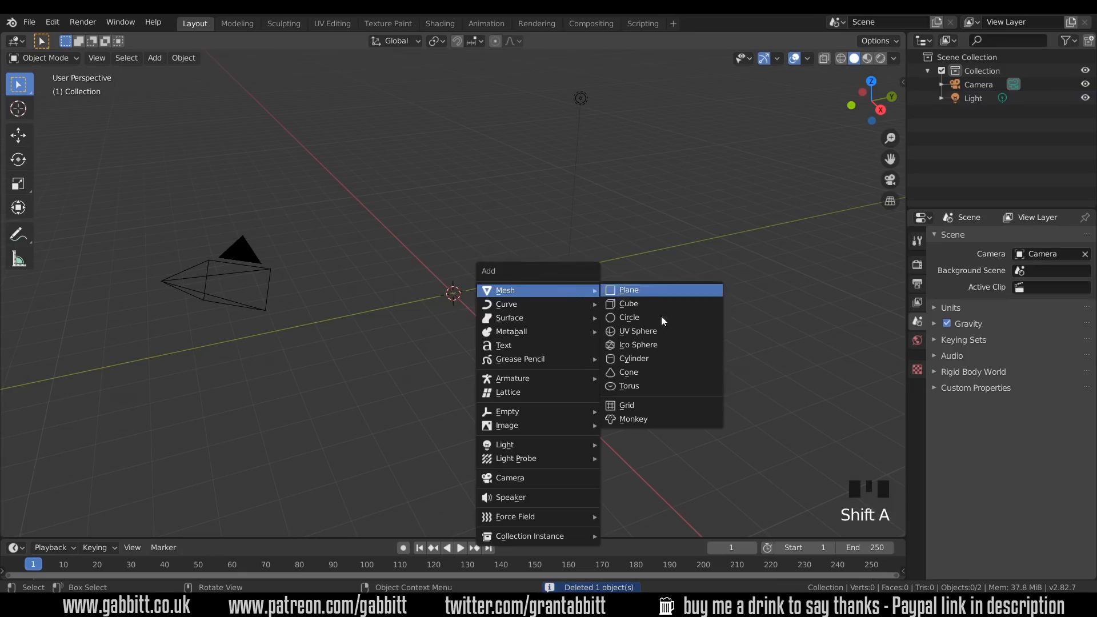
pyautogui.click(633, 418)
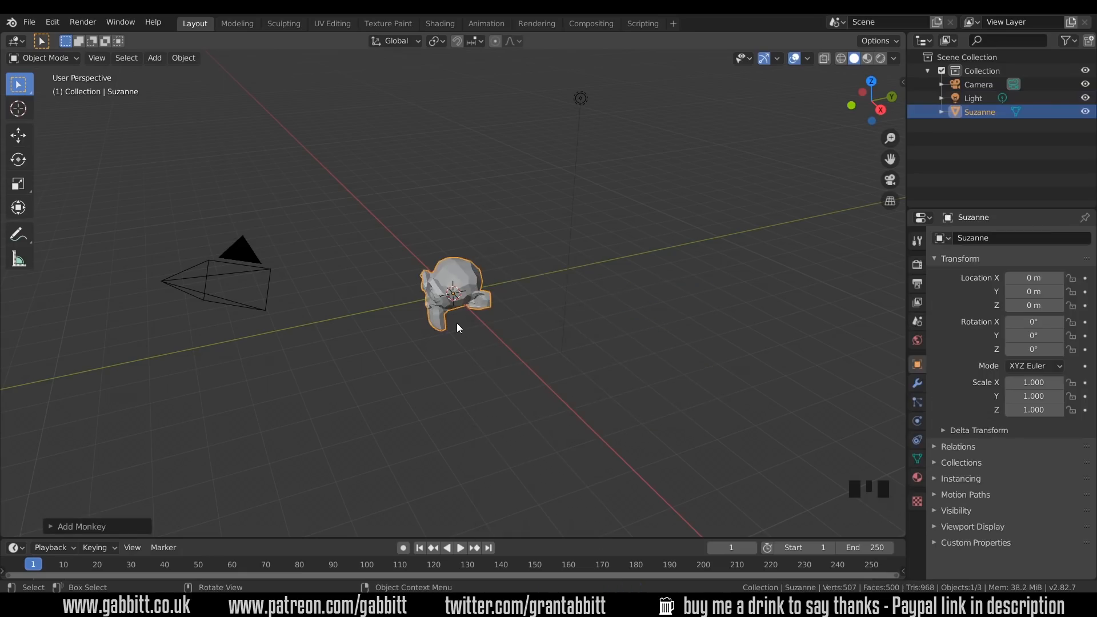
pyautogui.scroll(3)
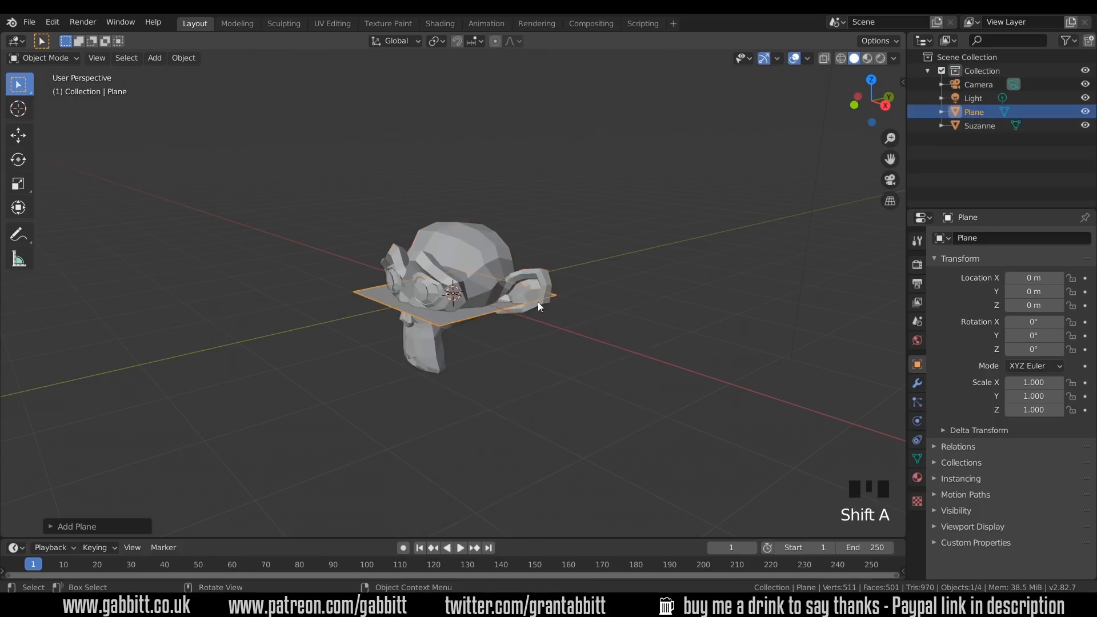
pyautogui.press('s')
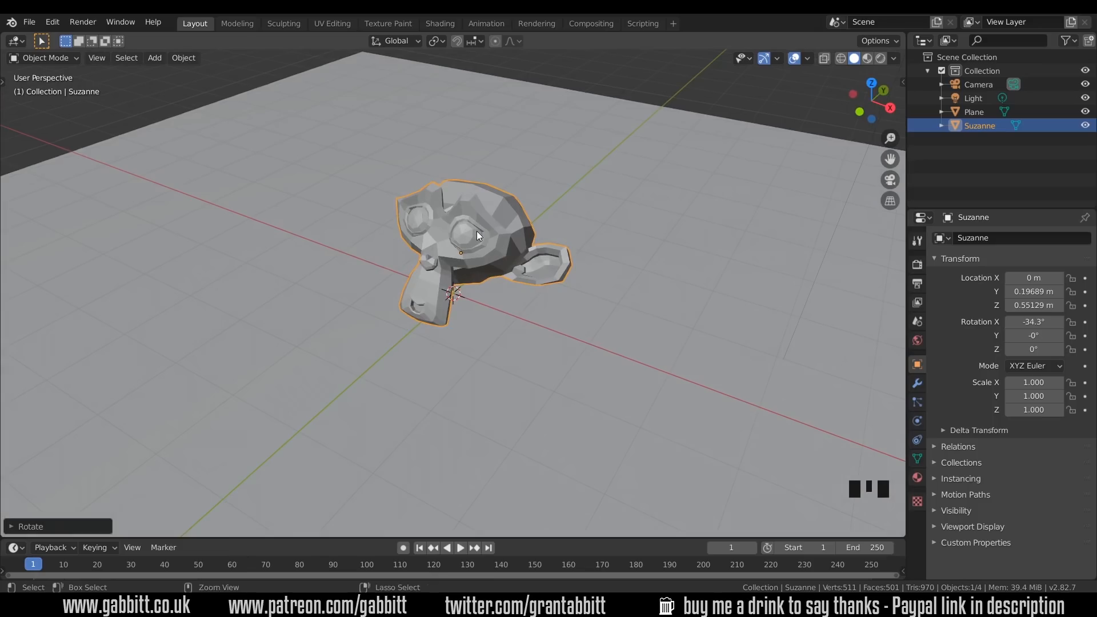
# Give Suzanne a level-5 subdivision surface and apply Shade Smooth
pyautogui.press('ctrl+3')
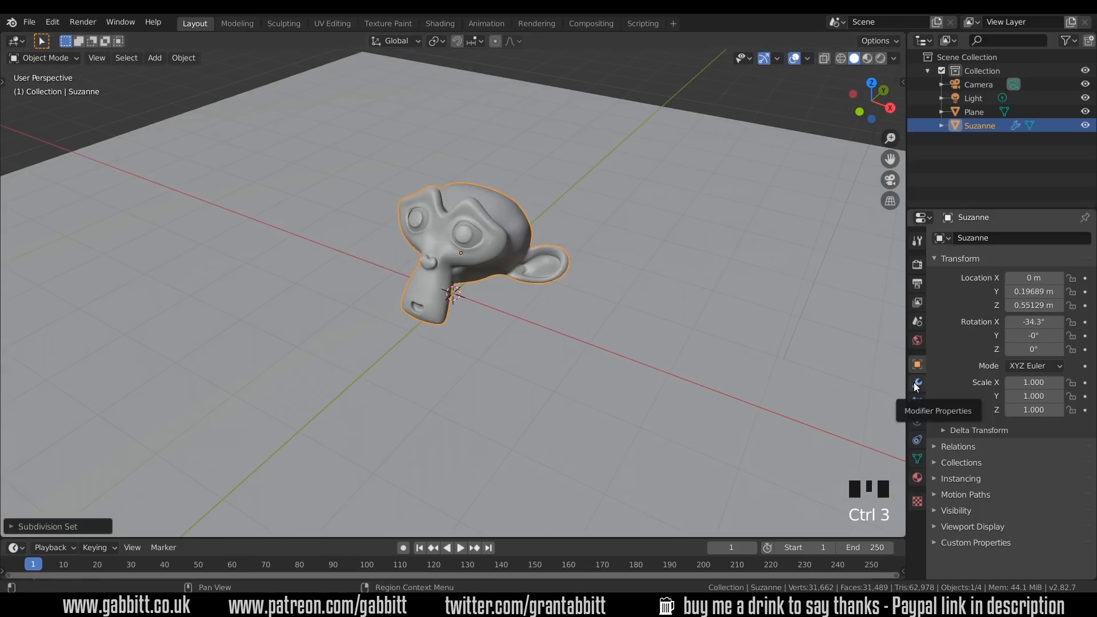
pyautogui.click(916, 383)
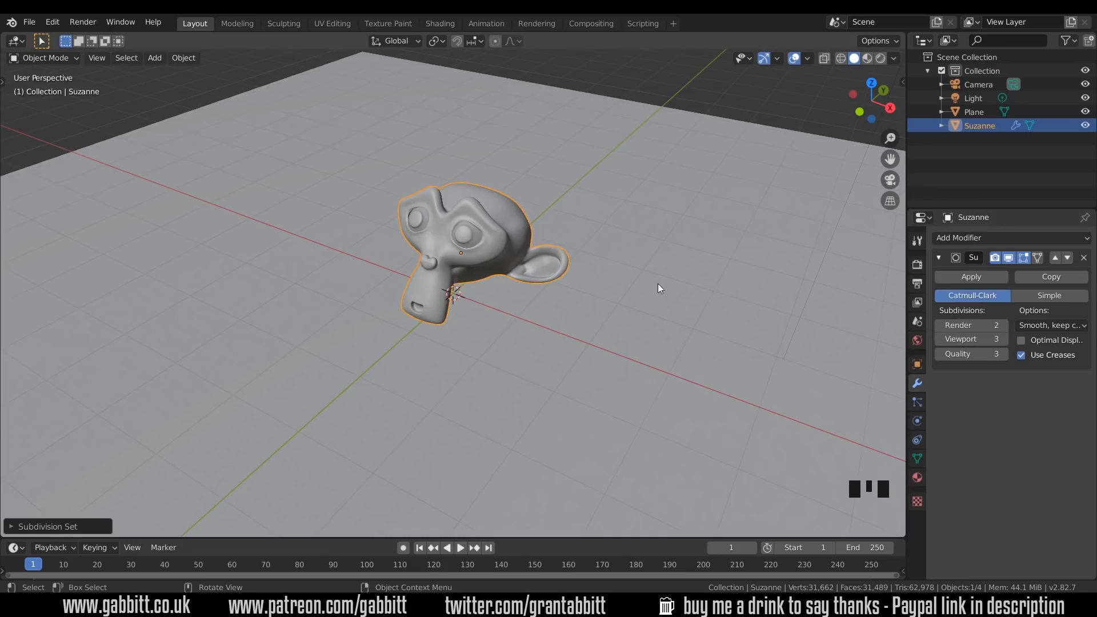
pyautogui.press('ctrl+4')
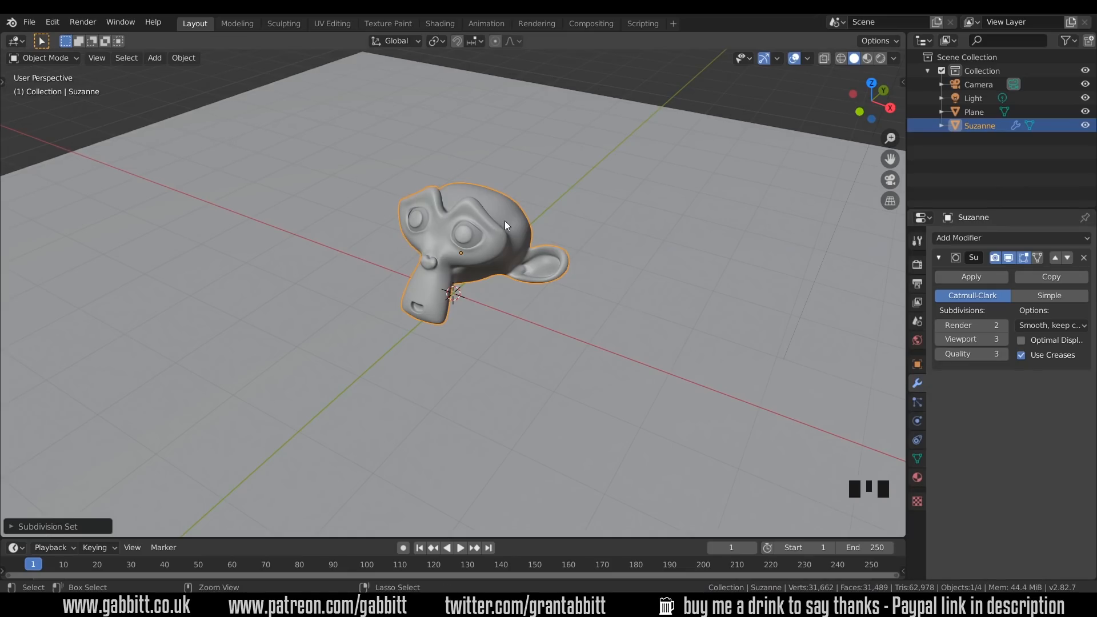
pyautogui.press('ctrl+4')
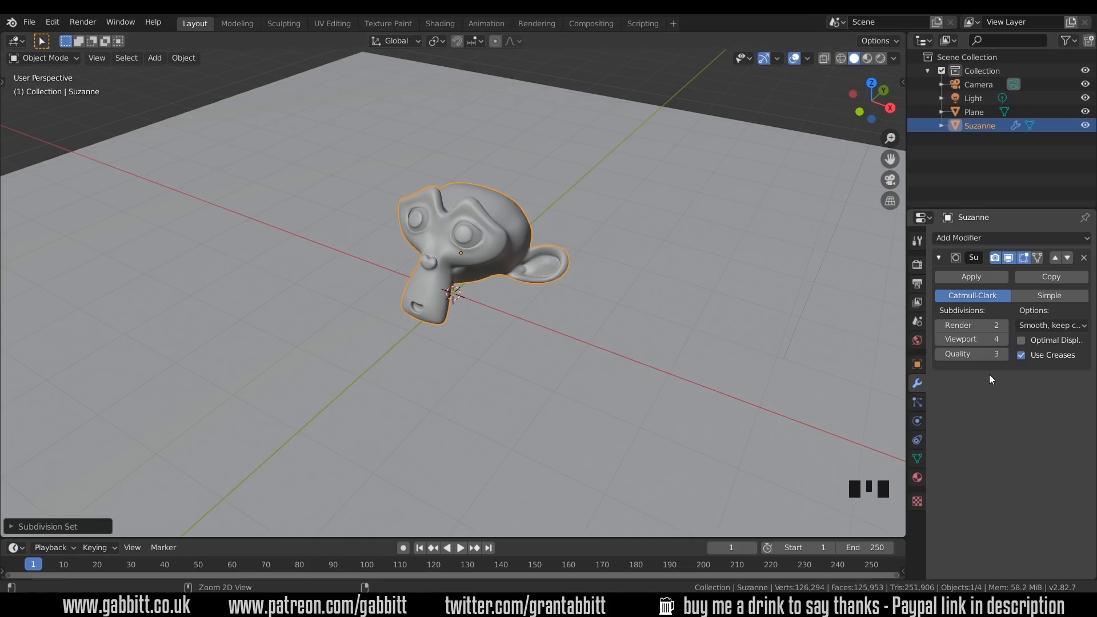
pyautogui.press('ctrl+5')
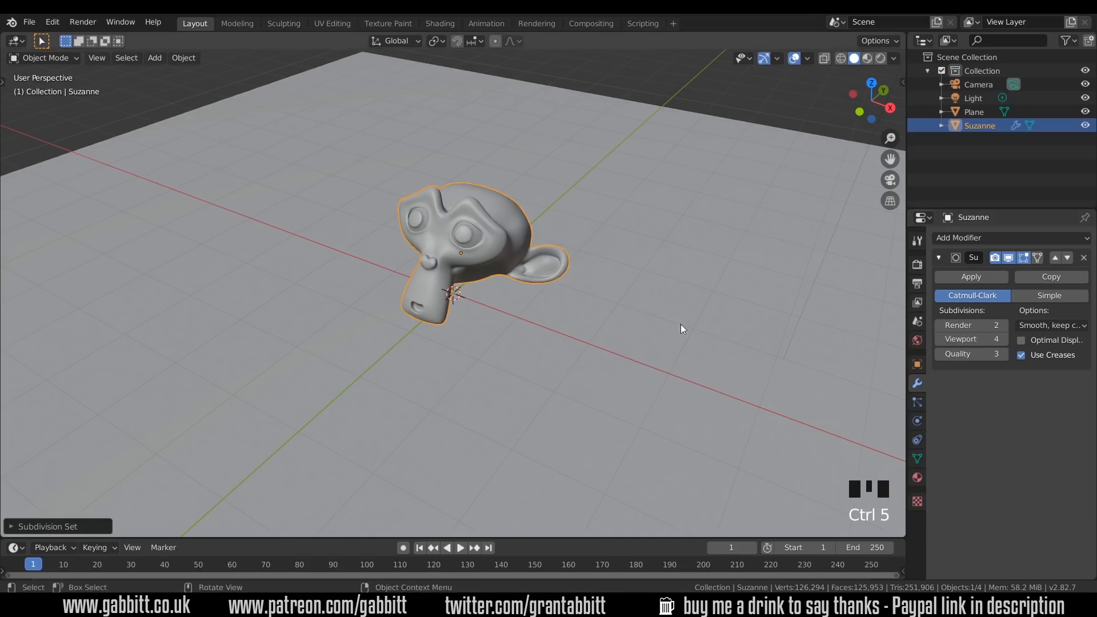
pyautogui.scroll(3)
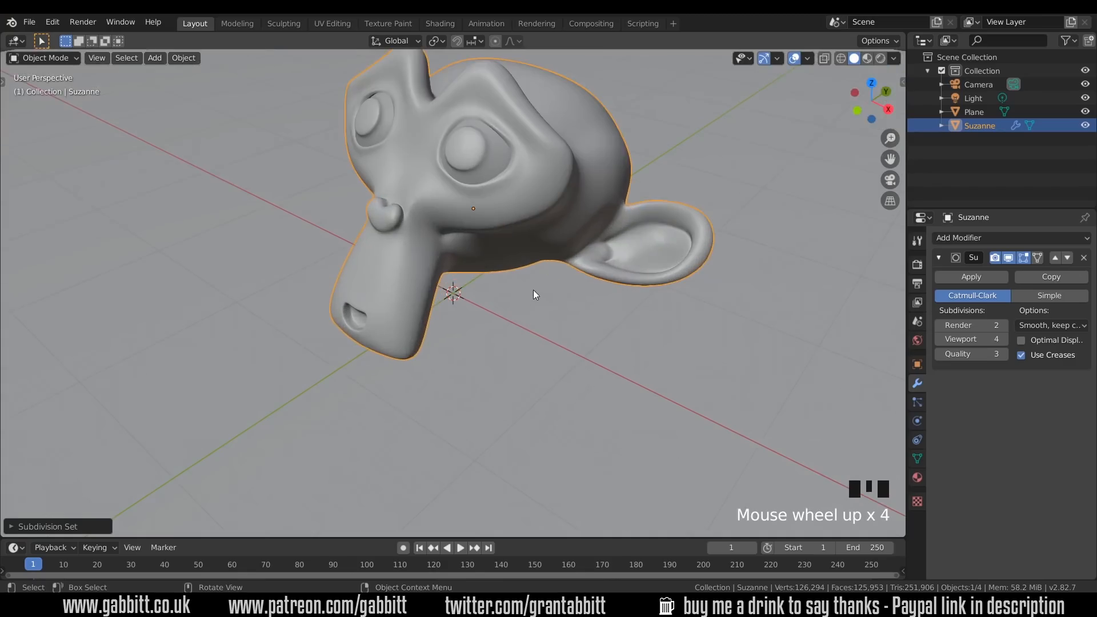
pyautogui.rightClick(534, 293)
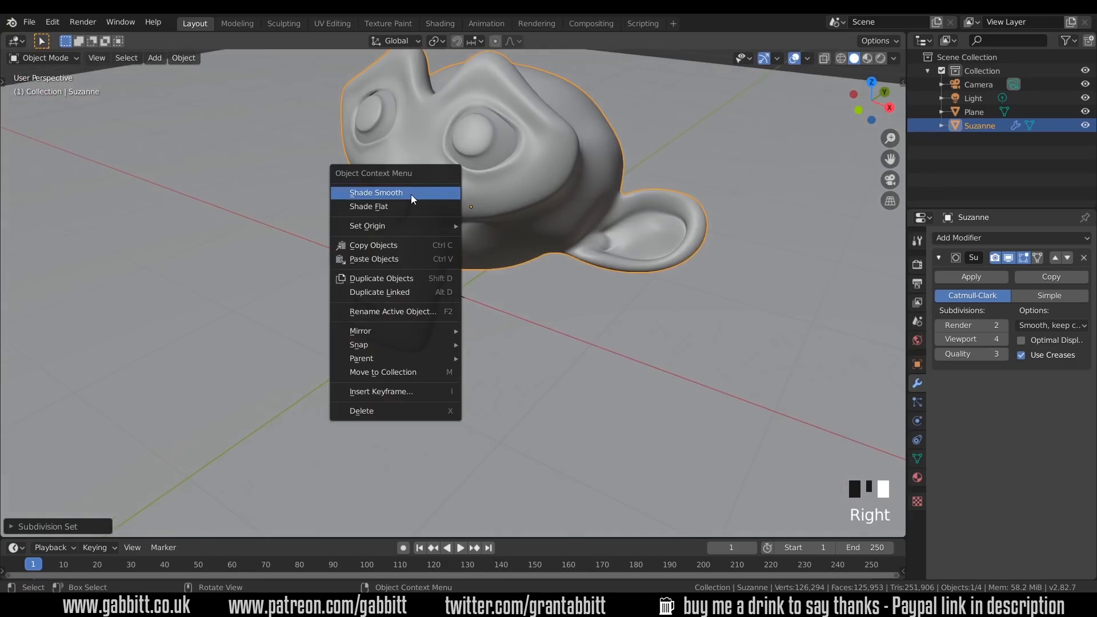
pyautogui.click(376, 193)
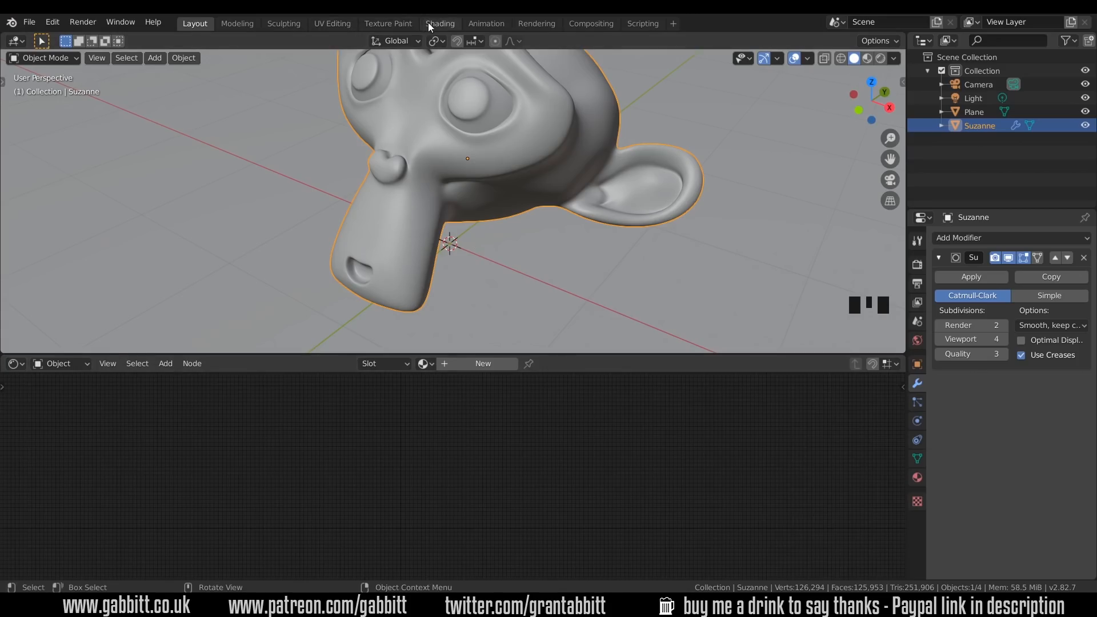
# Look at the Shading workspace, then go back to Layout
pyautogui.click(440, 23)
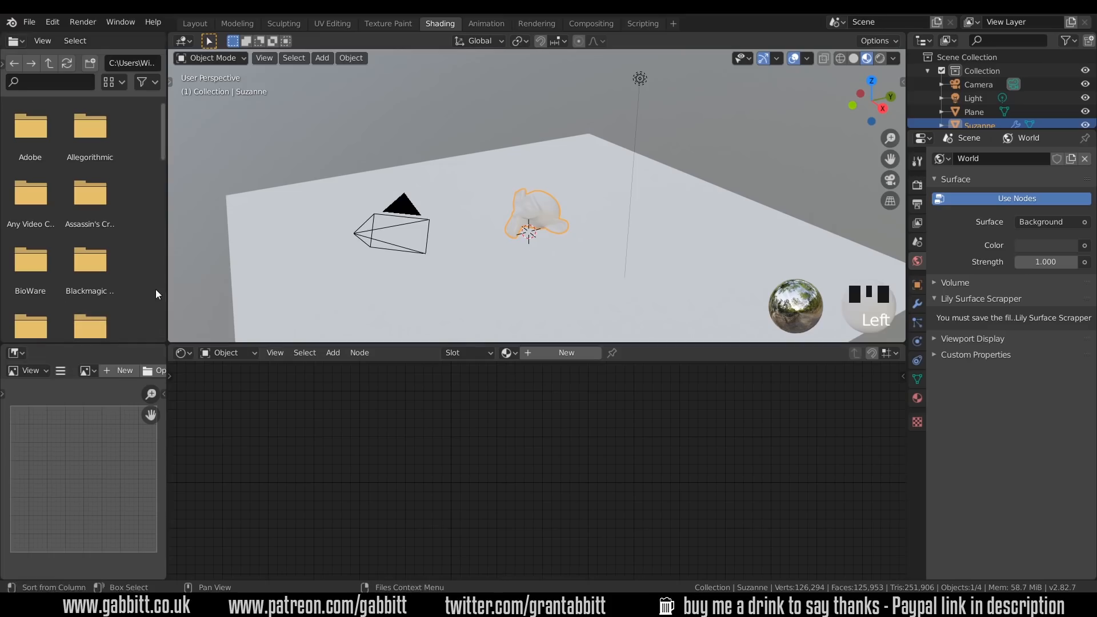
pyautogui.click(194, 23)
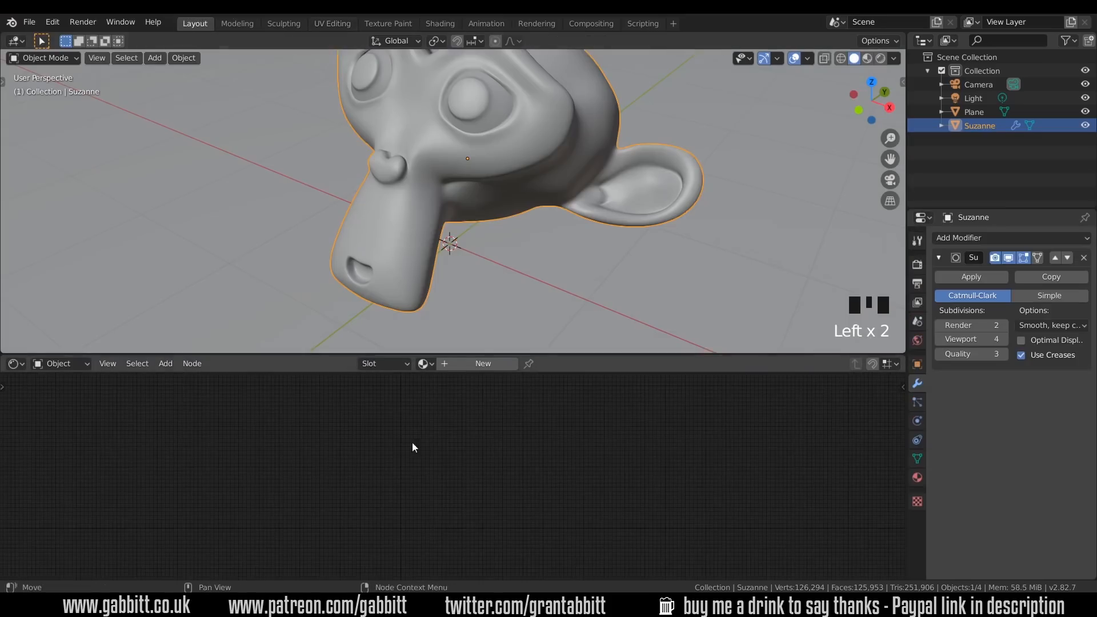
pyautogui.moveTo(526, 481)
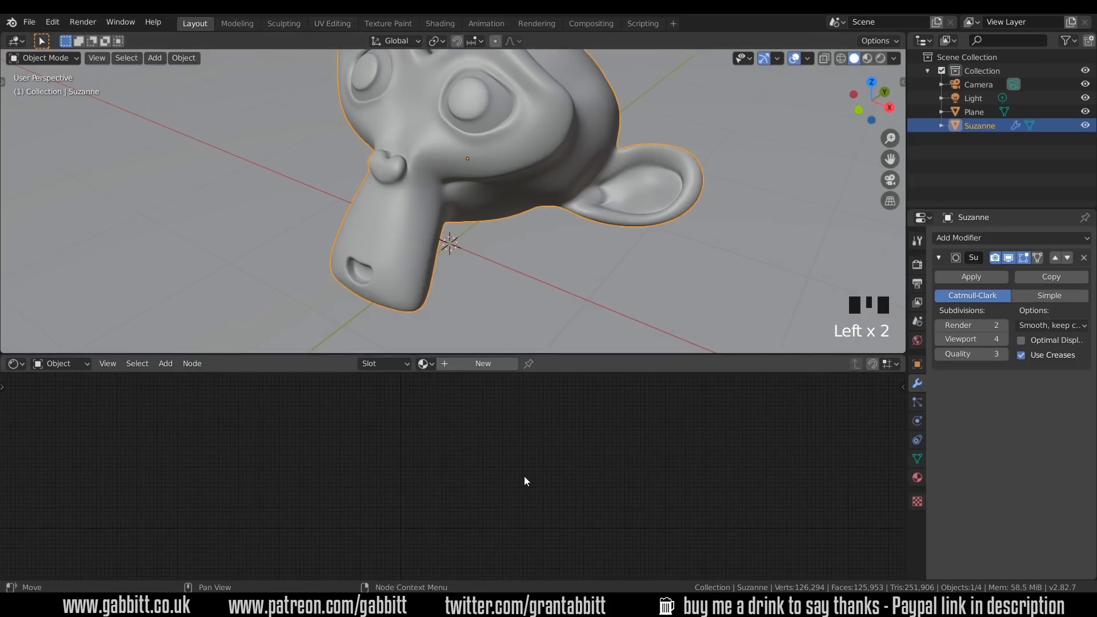
pyautogui.moveTo(533, 454)
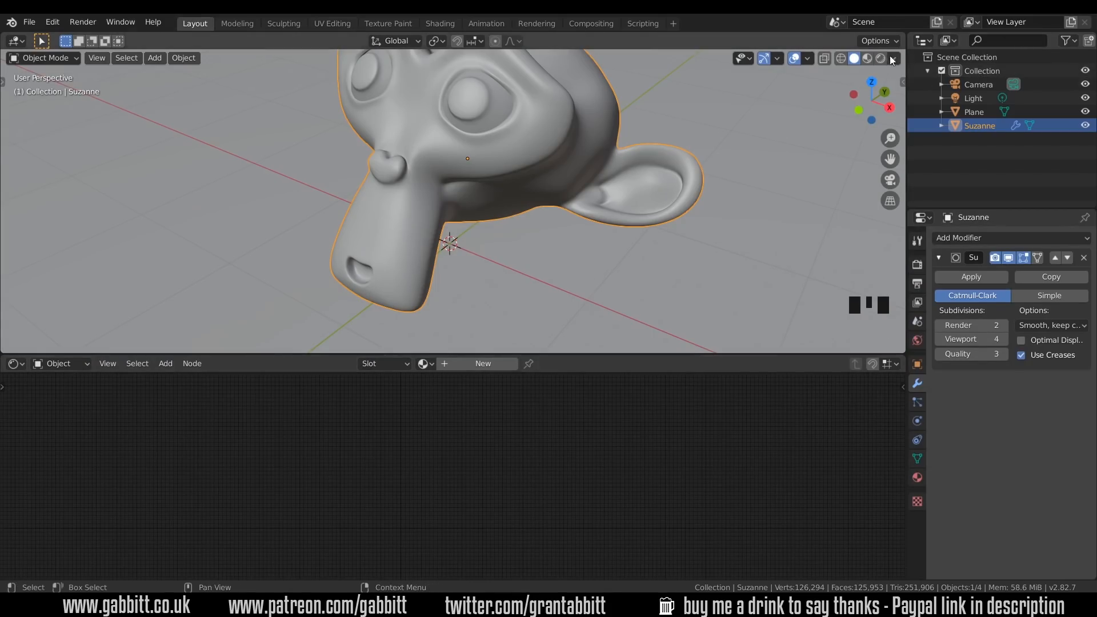
# Set the render engine to Cycles using GPU Compute
pyautogui.scroll(-3)
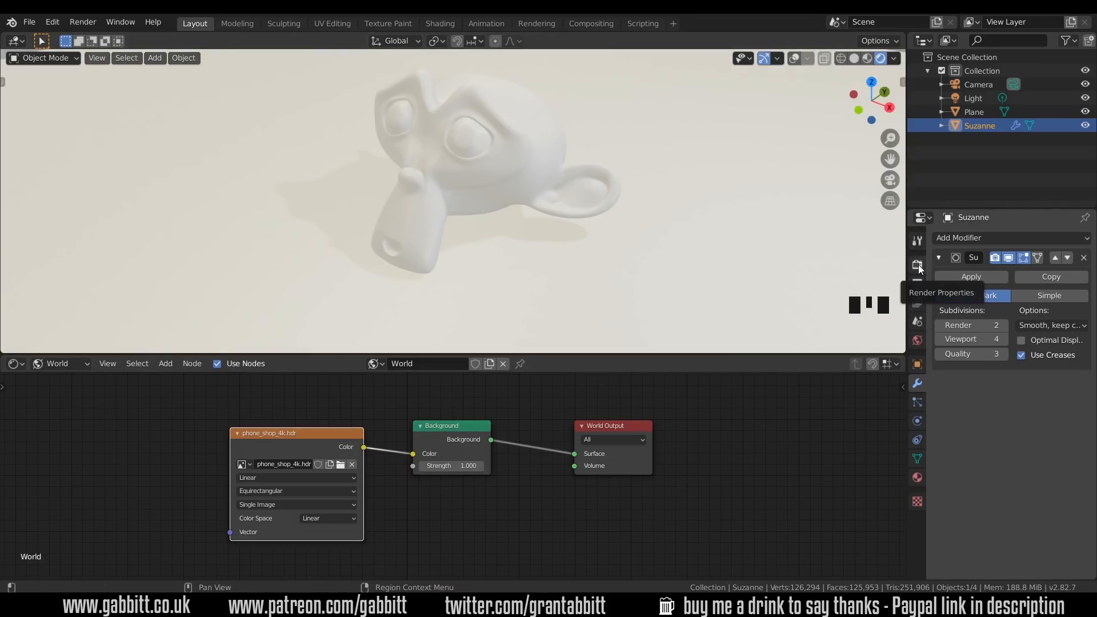
pyautogui.click(917, 264)
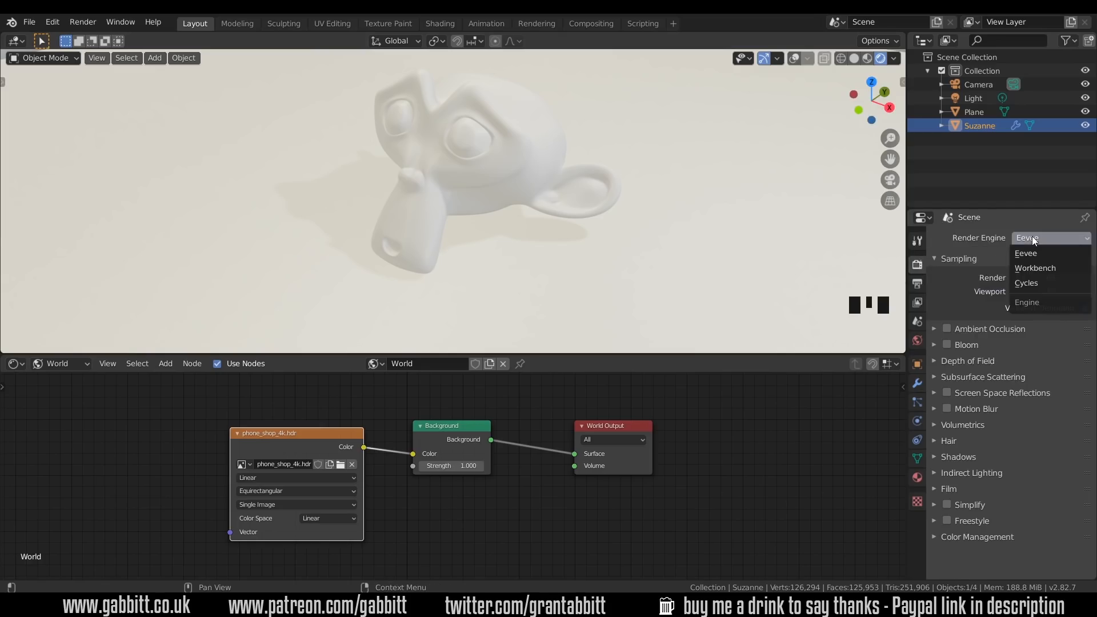
pyautogui.click(1026, 283)
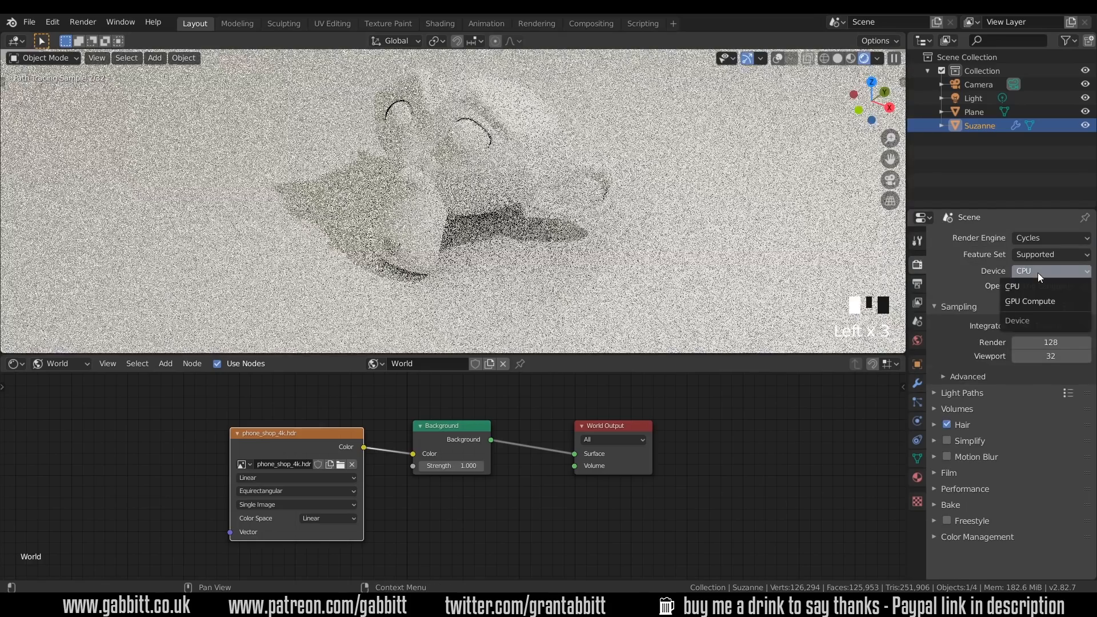
pyautogui.click(1029, 301)
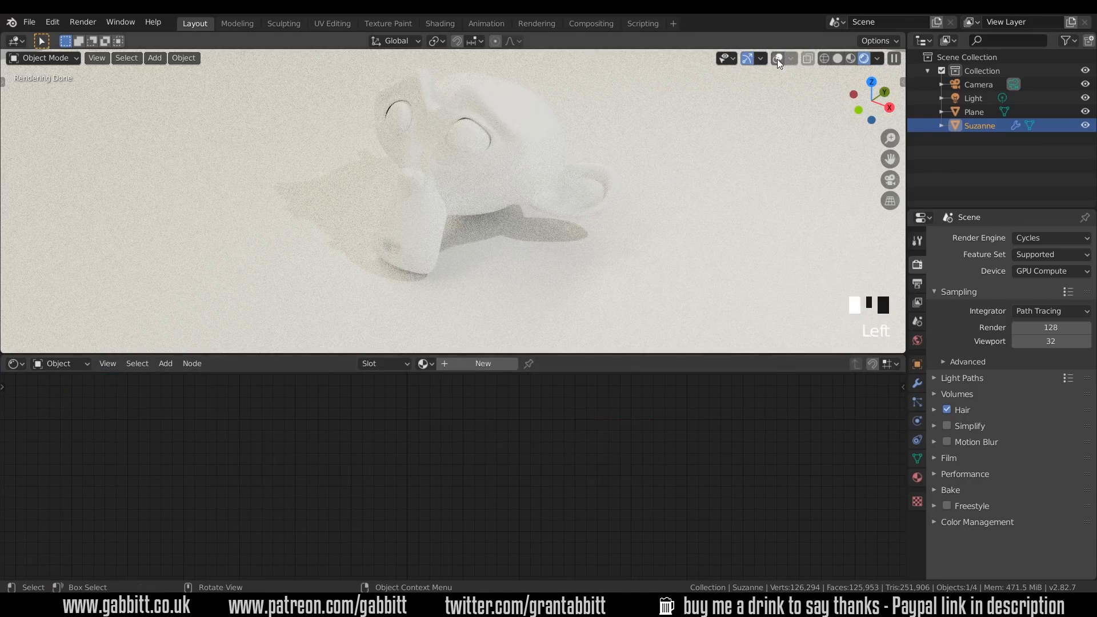
# Create a new material for Suzanne and restrict rendering to a box around her head
pyautogui.click(776, 58)
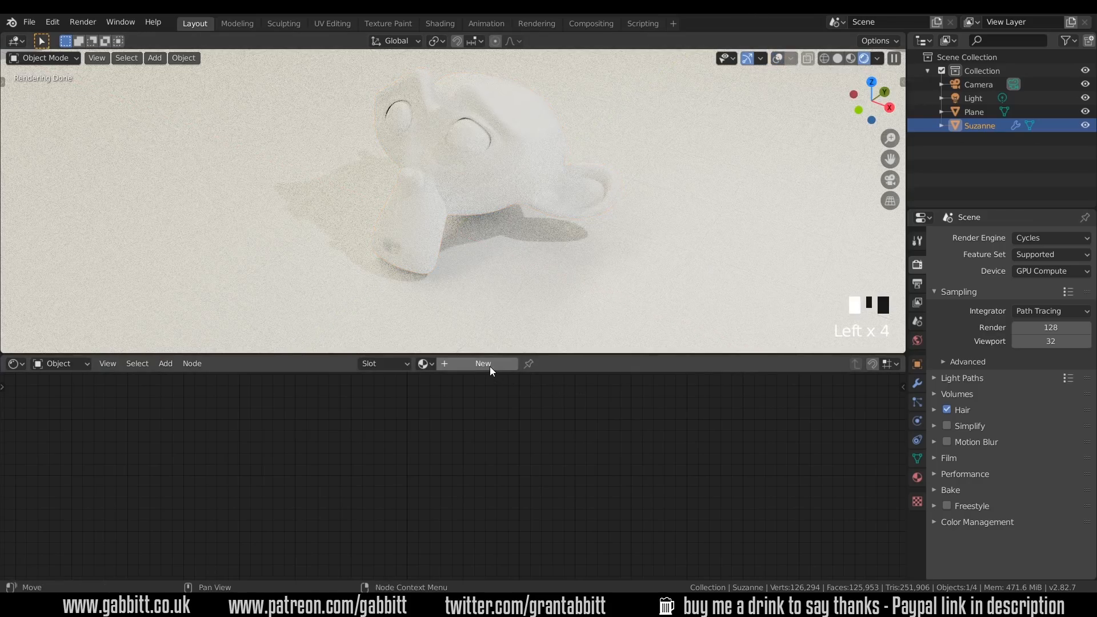
pyautogui.click(483, 363)
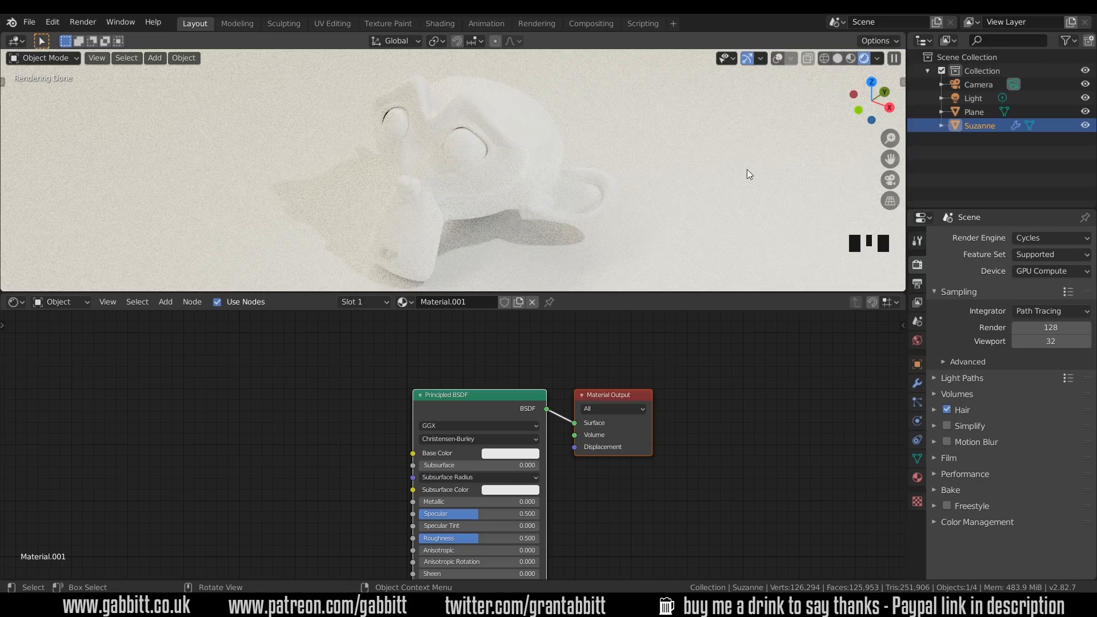
pyautogui.moveTo(398, 66)
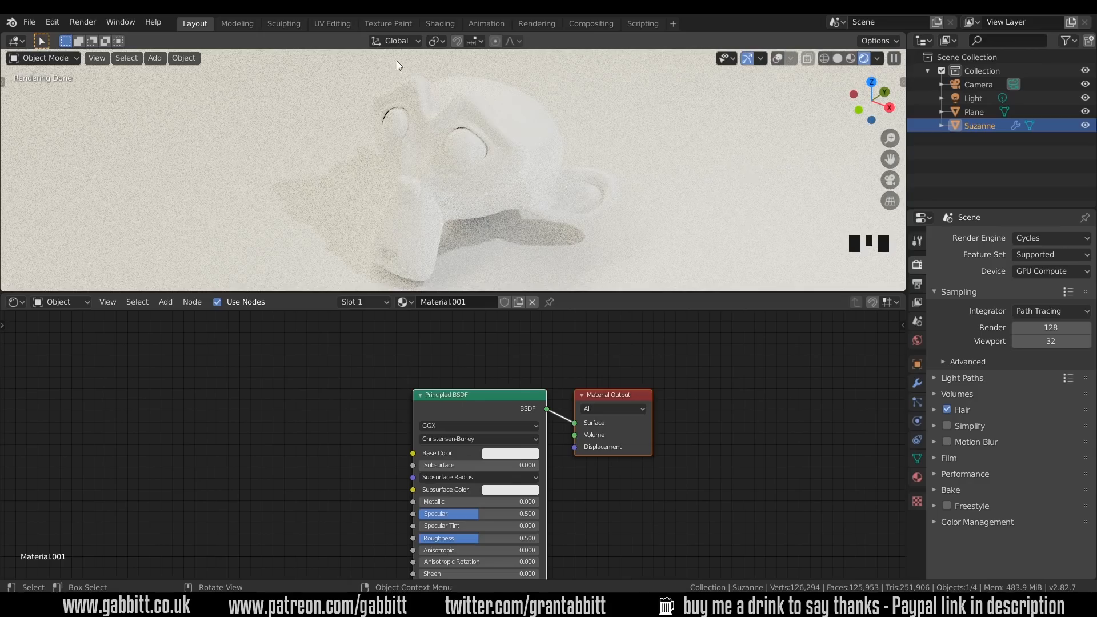
pyautogui.moveTo(397, 65); pyautogui.dragTo(604, 257)
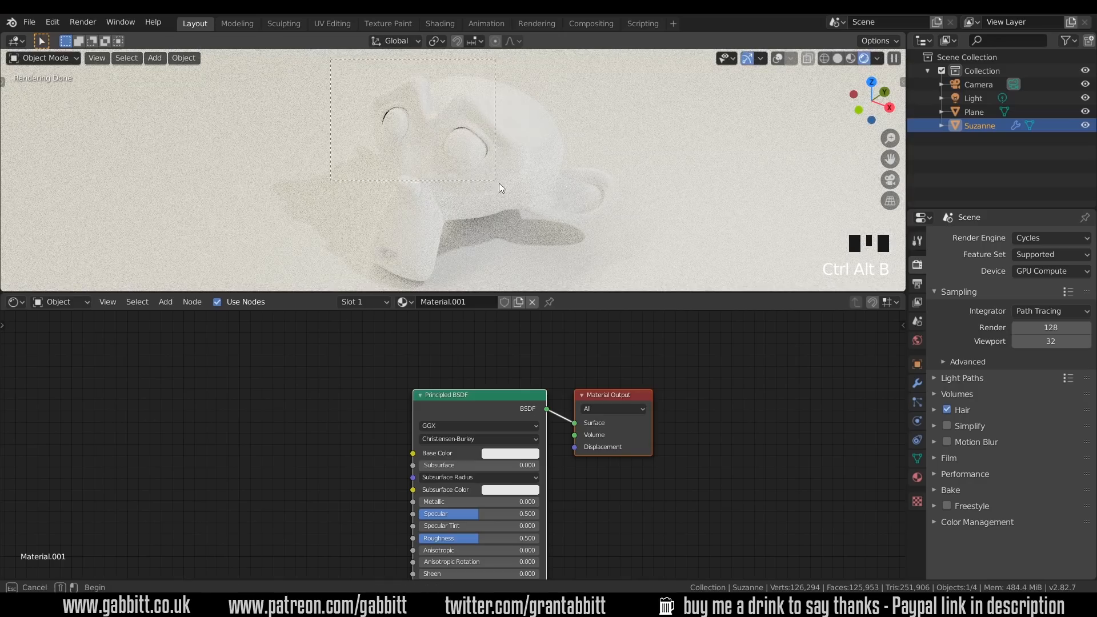
pyautogui.moveTo(496, 184); pyautogui.dragTo(617, 290)
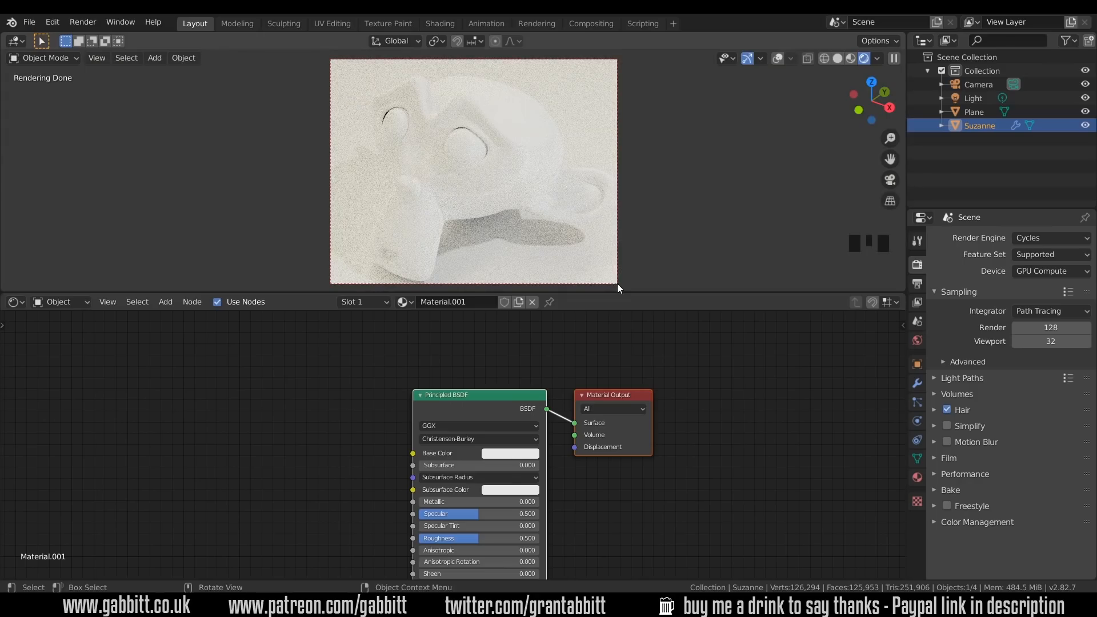
pyautogui.moveTo(1050, 341)
pyautogui.write('100')
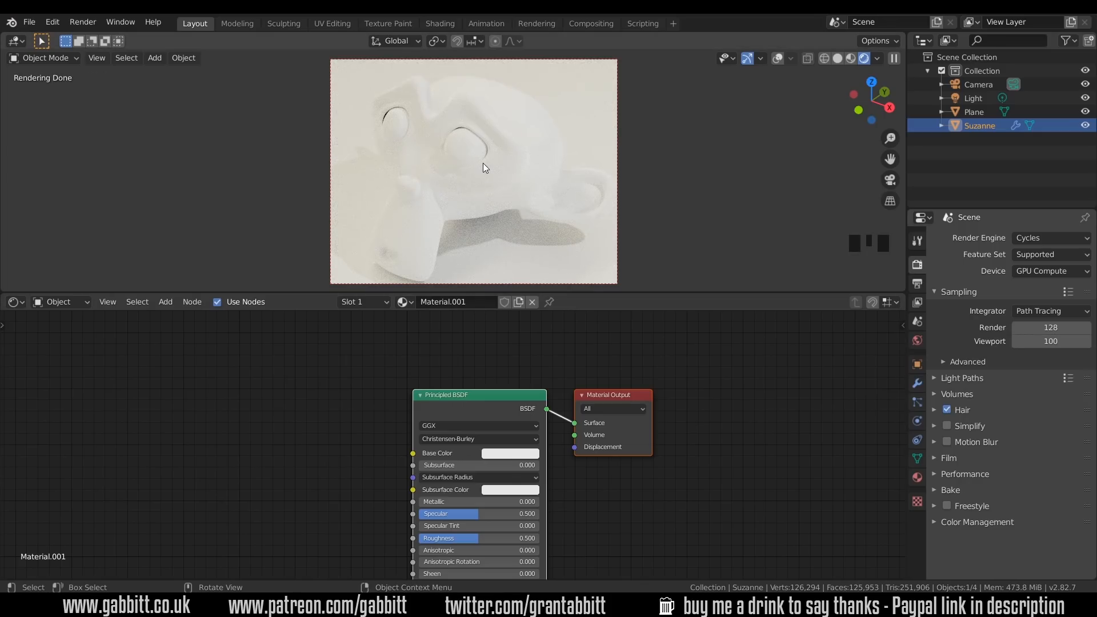
# Select the plane to grey its material, then reselect Suzanne
pyautogui.click(973, 112)
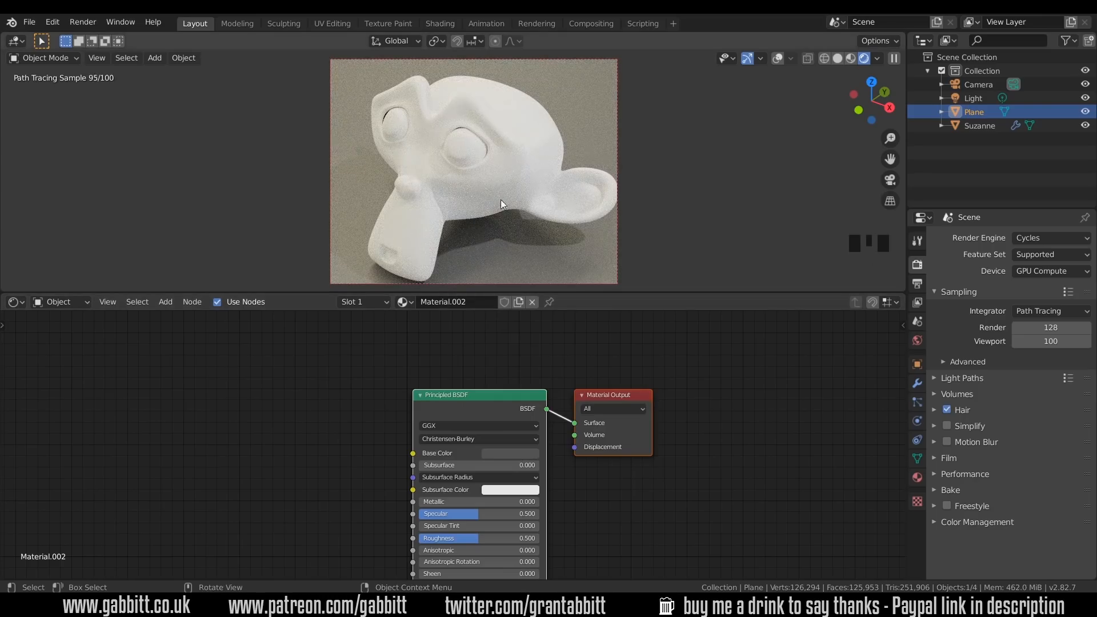
pyautogui.click(979, 125)
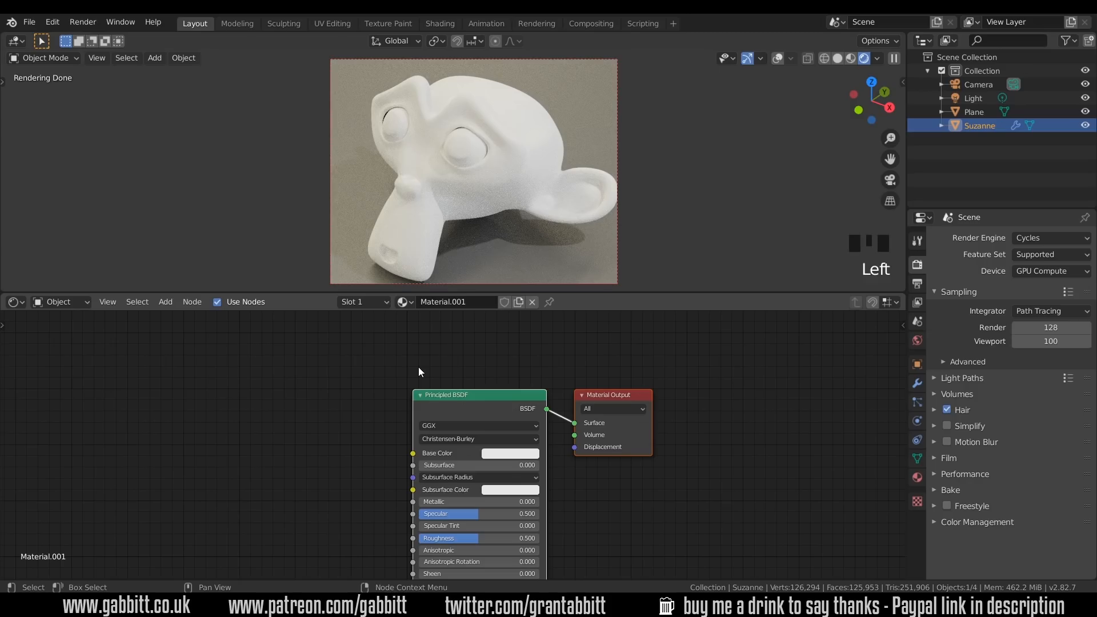
# Add a Geometry node and link its Pointiness output to the Base Color
pyautogui.click(165, 302)
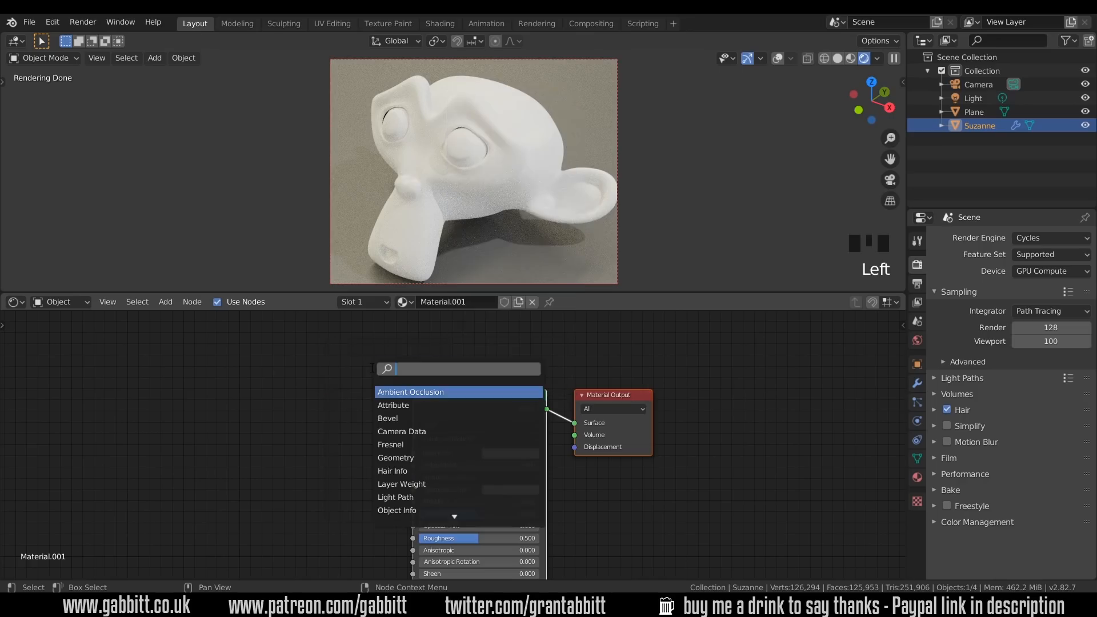
pyautogui.write('po')
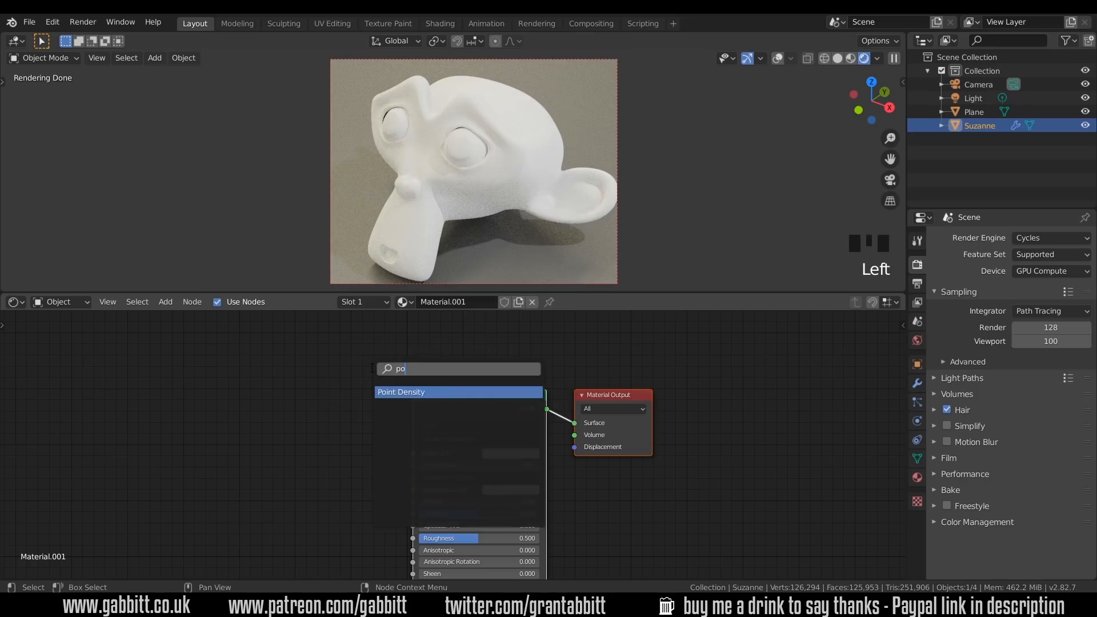
pyautogui.write('i')
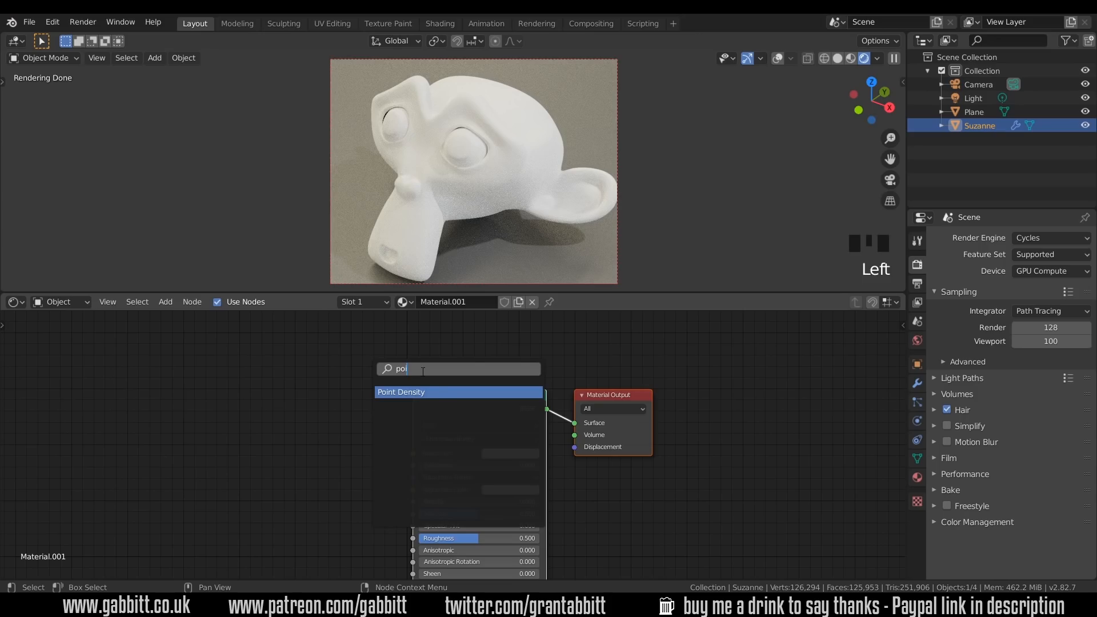
pyautogui.write('geo')
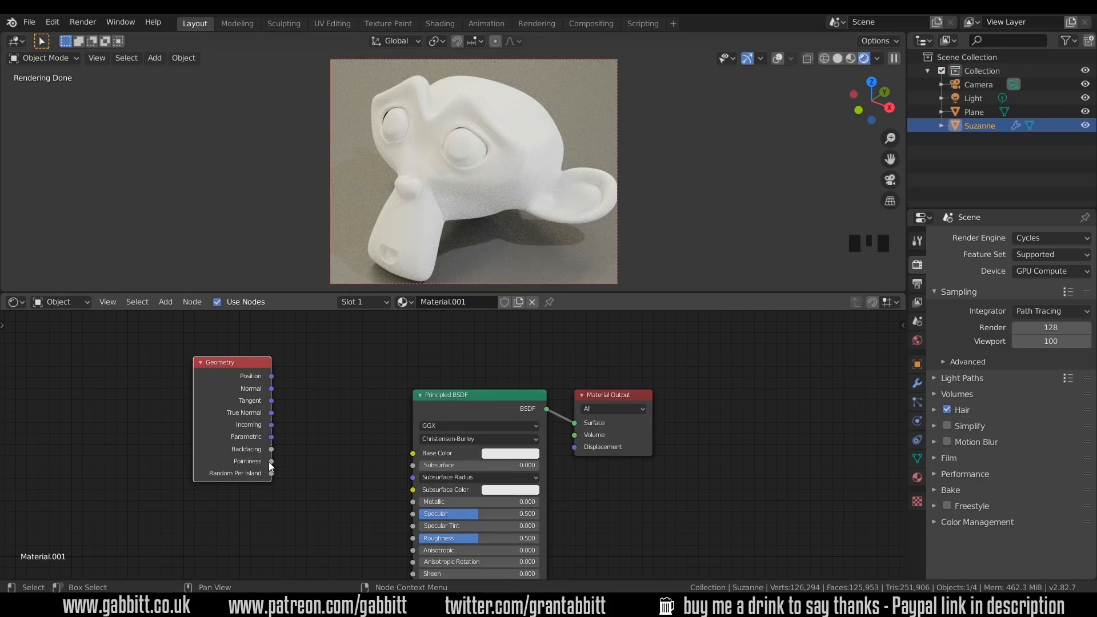
pyautogui.moveTo(271, 461); pyautogui.dragTo(414, 453)
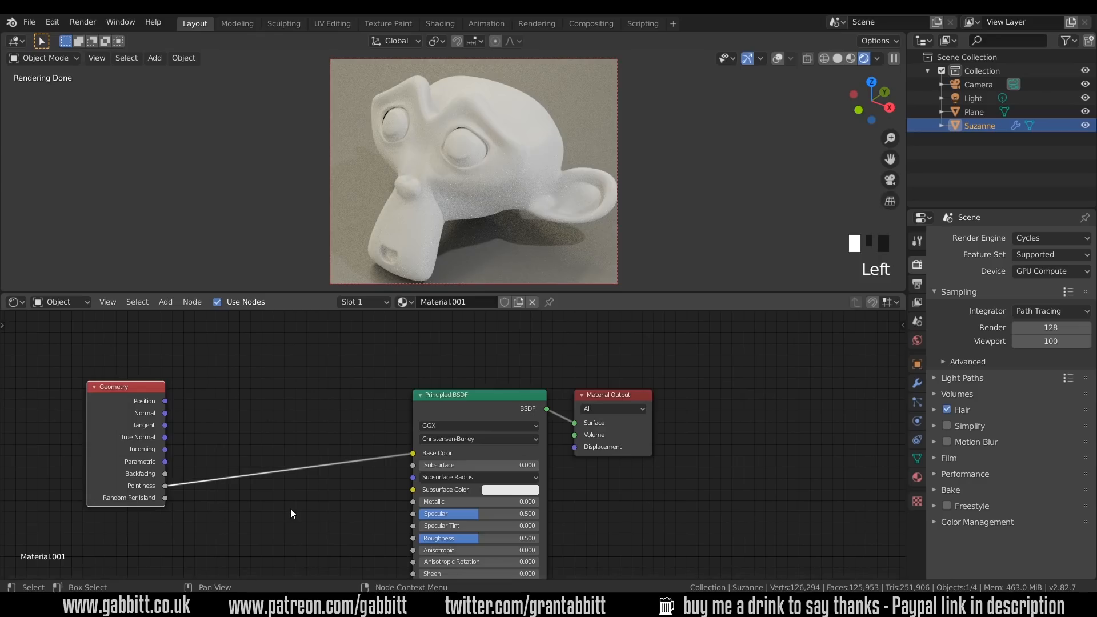
pyautogui.moveTo(322, 503)
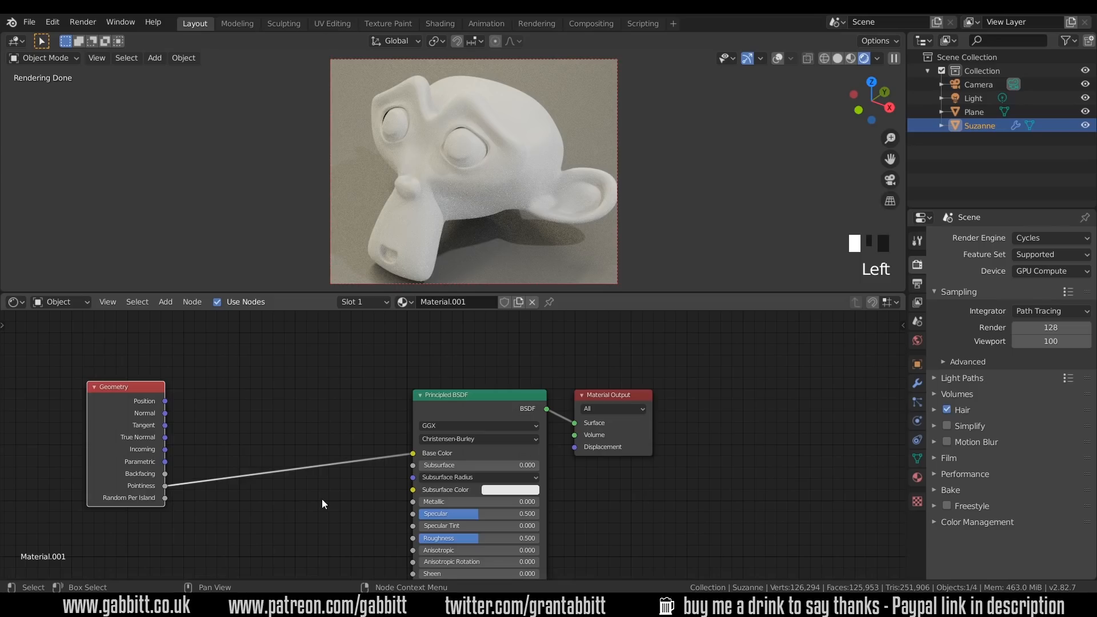
pyautogui.moveTo(310, 503)
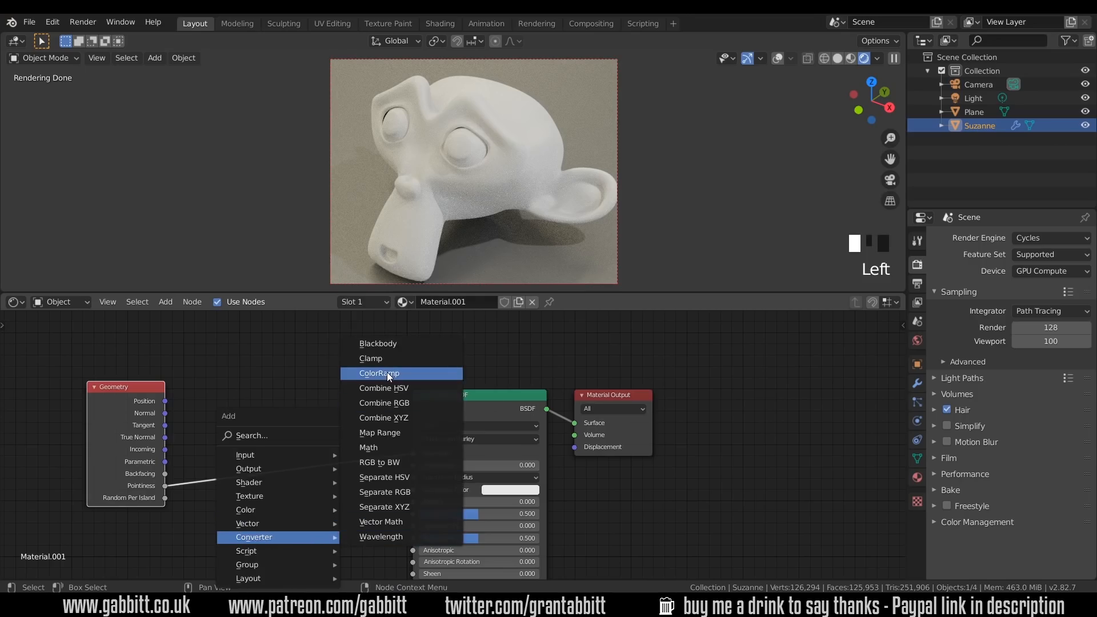
# Insert a ColorRamp on the Pointiness link and squeeze its black and white stops together
pyautogui.click(380, 373)
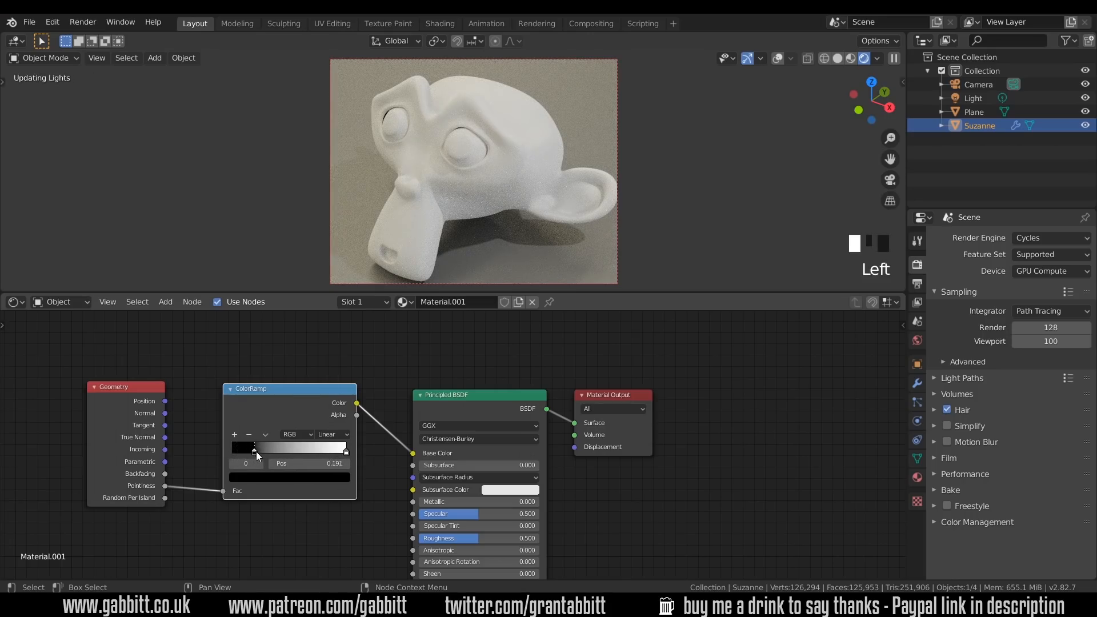
pyautogui.moveTo(253, 450); pyautogui.dragTo(275, 450)
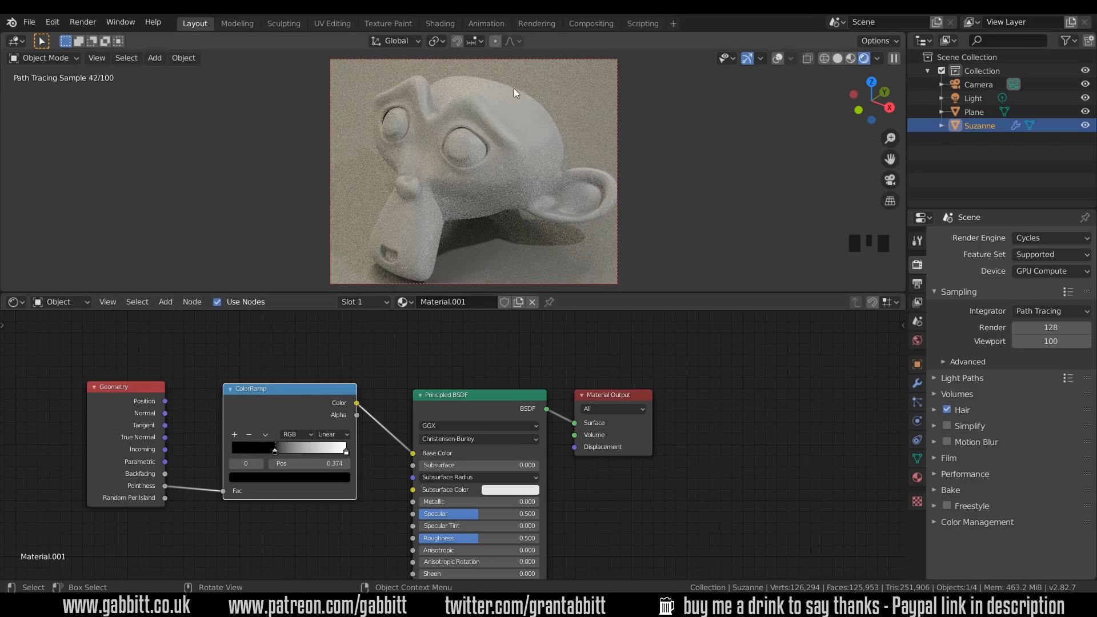
pyautogui.moveTo(275, 449); pyautogui.dragTo(343, 449)
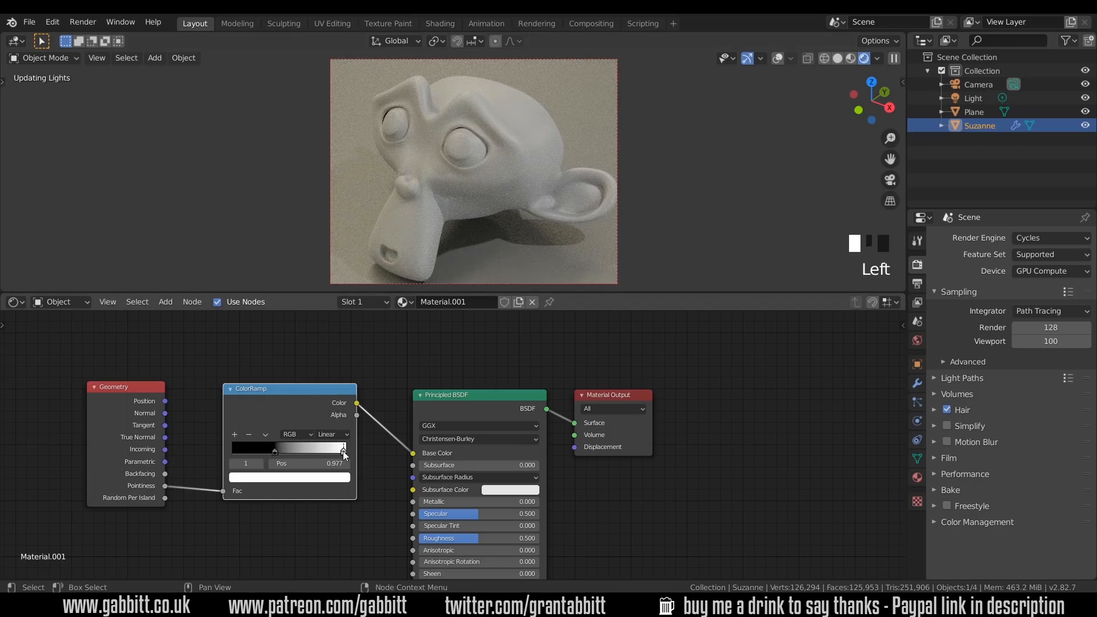
pyautogui.moveTo(343, 449); pyautogui.dragTo(302, 450)
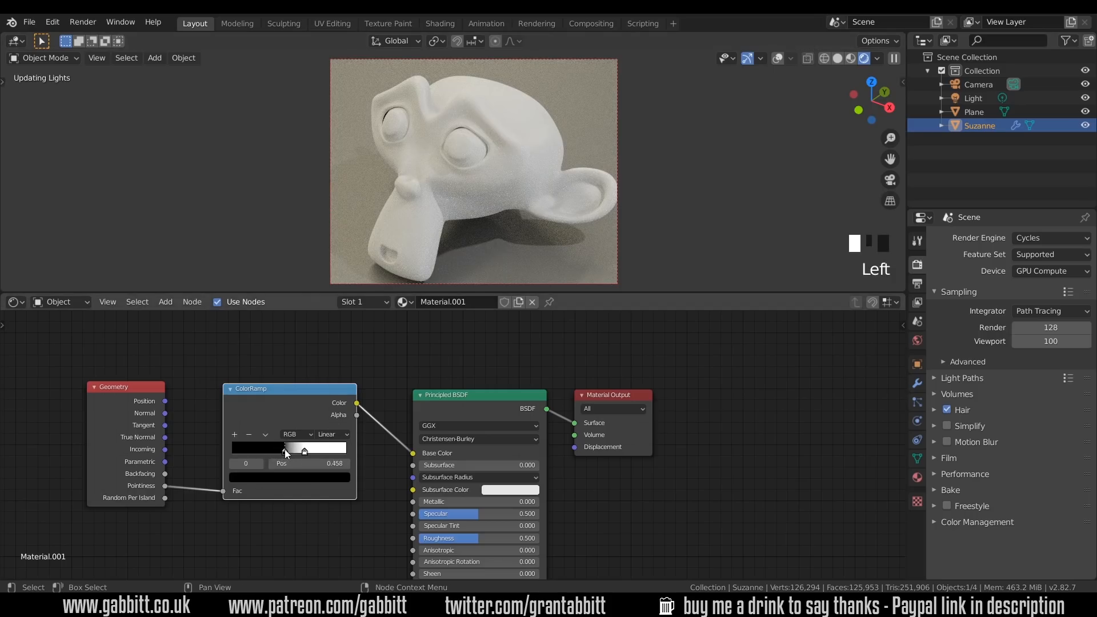
pyautogui.moveTo(283, 448); pyautogui.dragTo(295, 448)
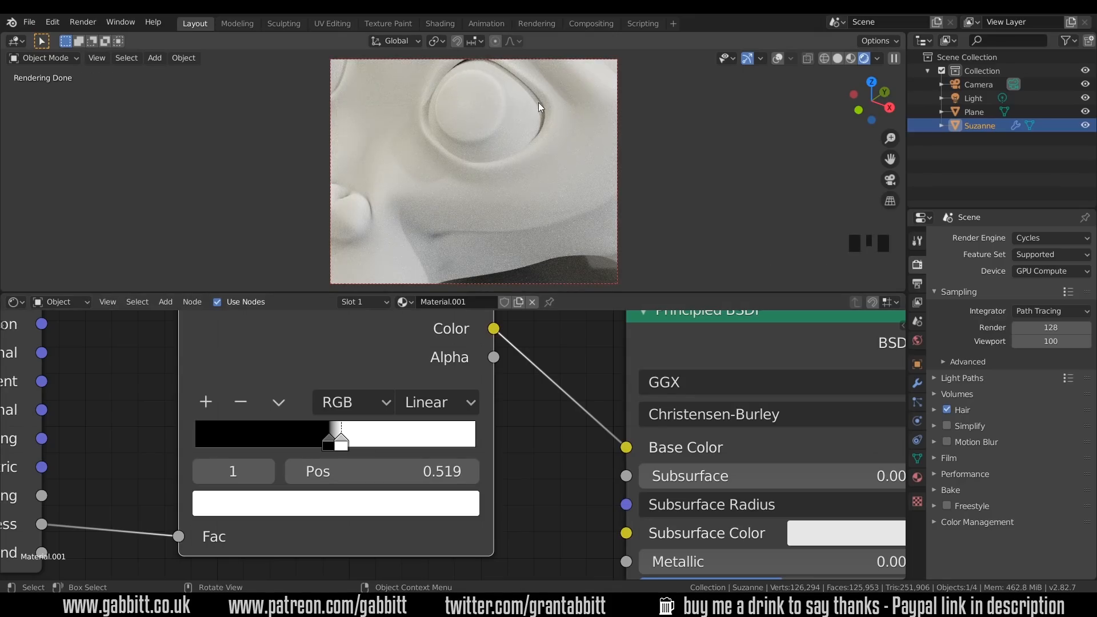
pyautogui.moveTo(423, 113)
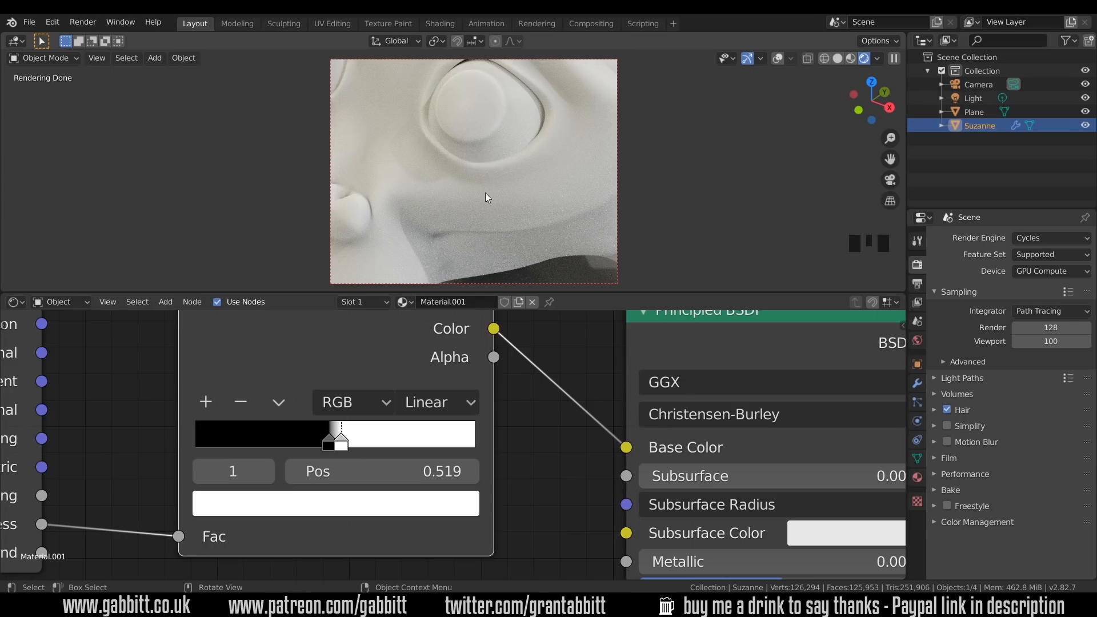
pyautogui.moveTo(364, 425)
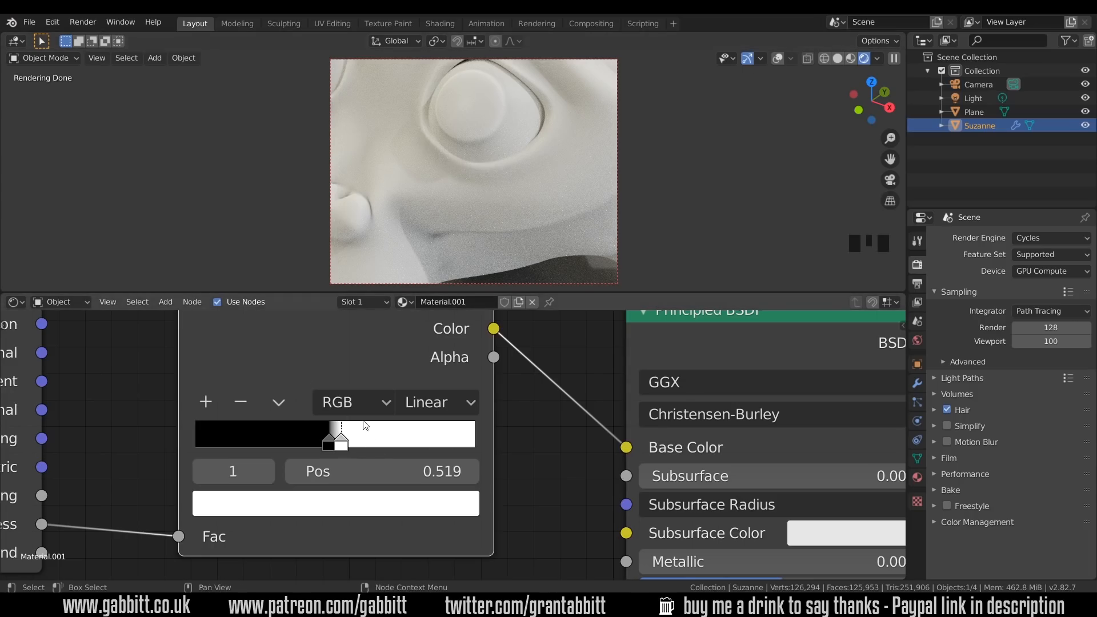
# Slide the ColorRamp black stop to about 0.487, right against the white stop
pyautogui.moveTo(364, 471); pyautogui.dragTo(381, 471)
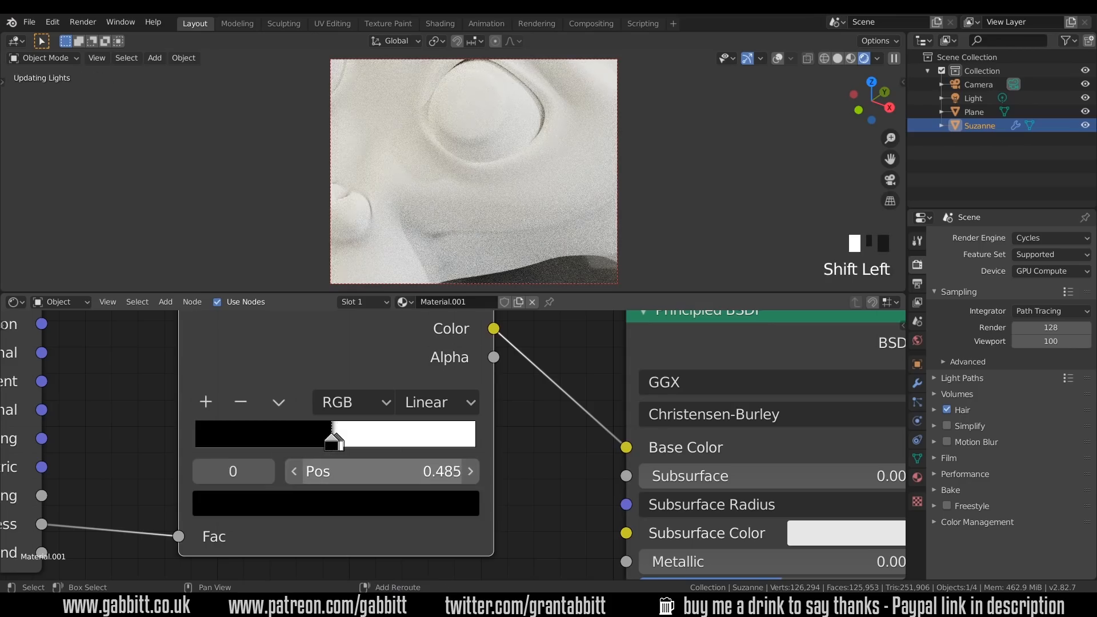
pyautogui.scroll(-3)
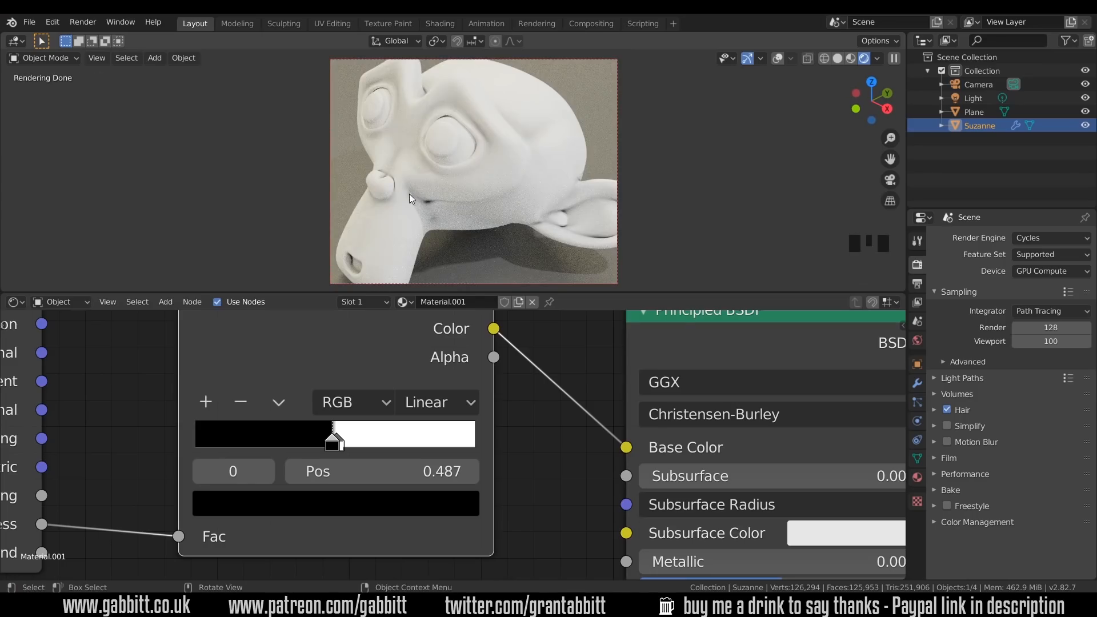
pyautogui.moveTo(437, 250)
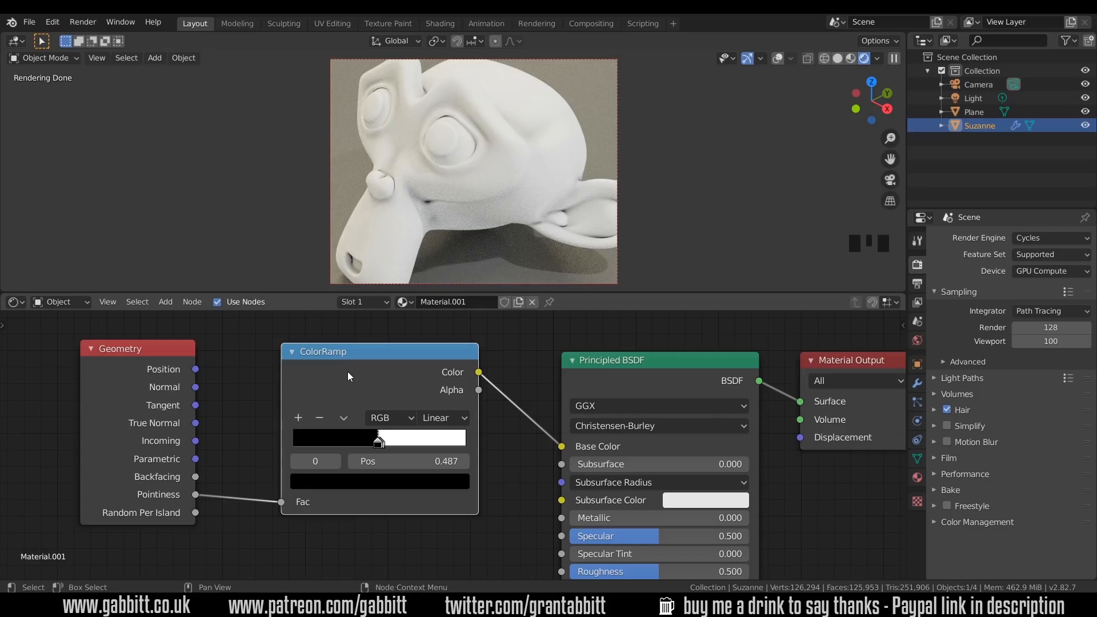
pyautogui.moveTo(420, 196)
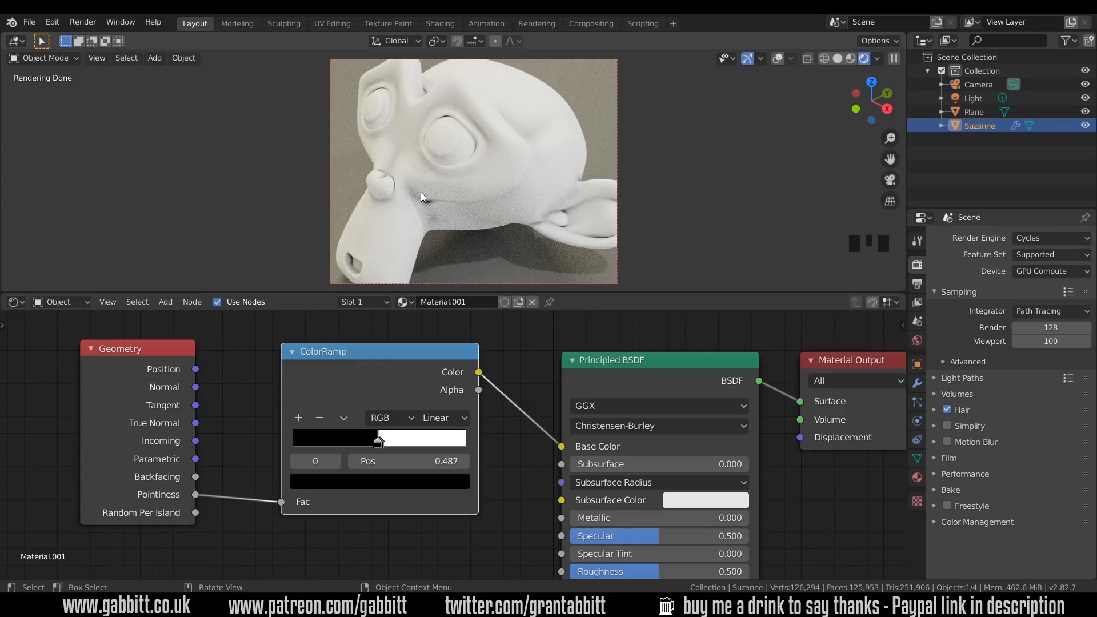
pyautogui.moveTo(220, 387)
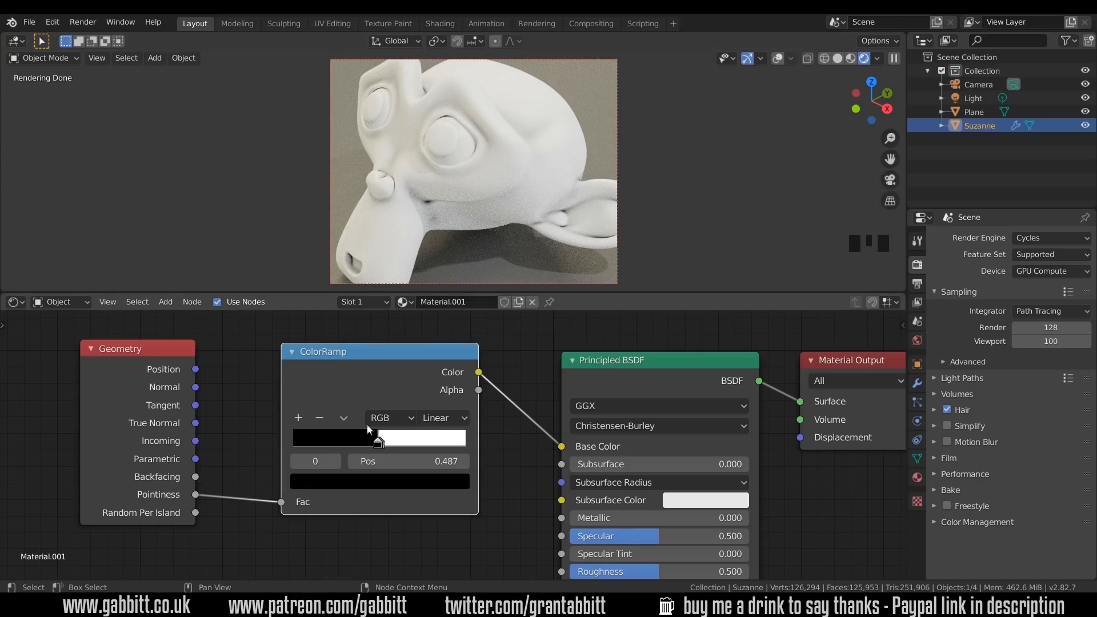
pyautogui.moveTo(240, 398)
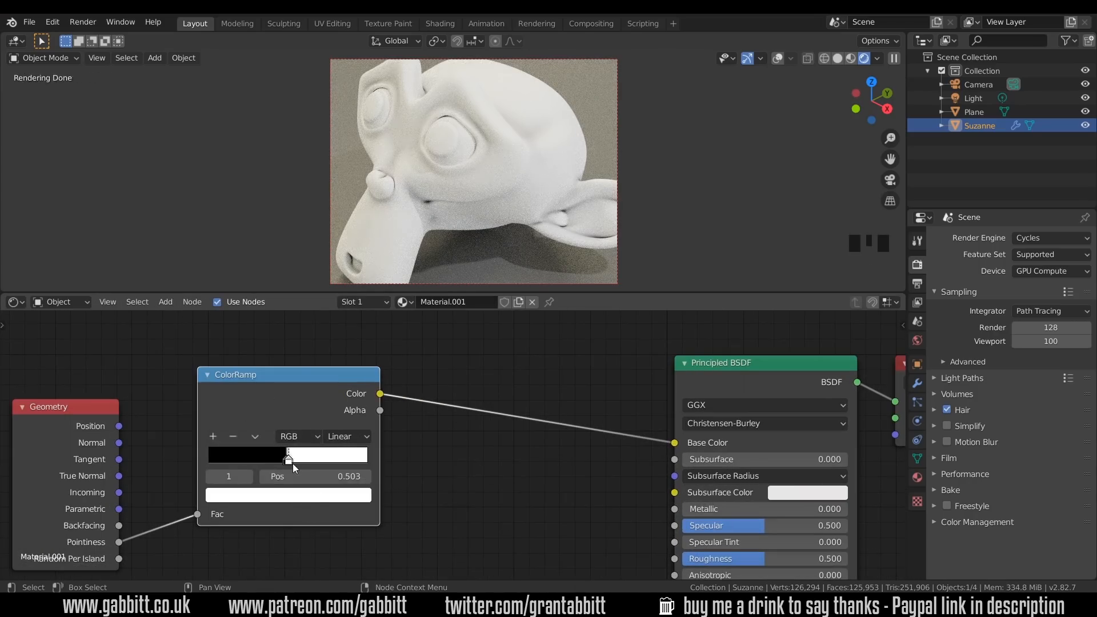
# Move the white stop to about 0.60 and the black stop to about 0.40
pyautogui.moveTo(287, 459); pyautogui.dragTo(303, 458)
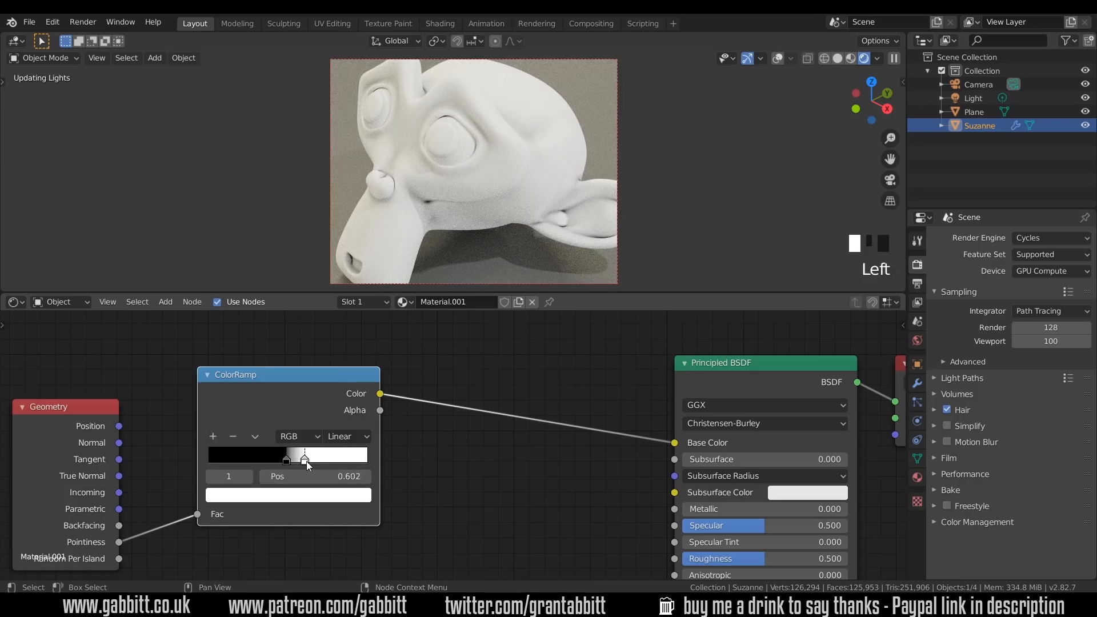
pyautogui.moveTo(305, 459); pyautogui.dragTo(286, 460)
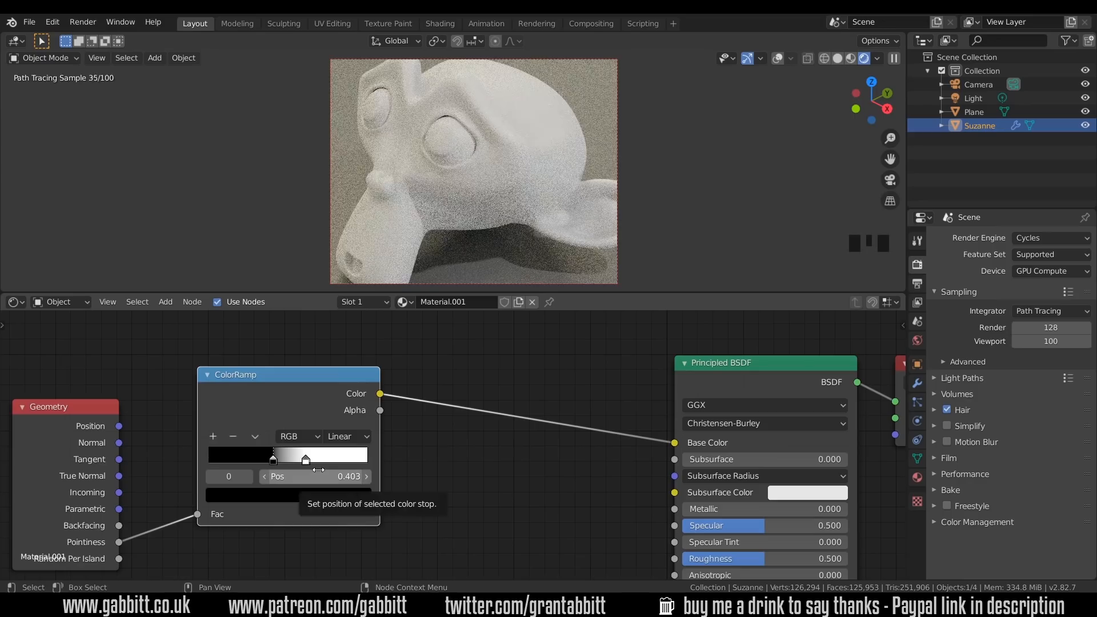
pyautogui.moveTo(259, 420)
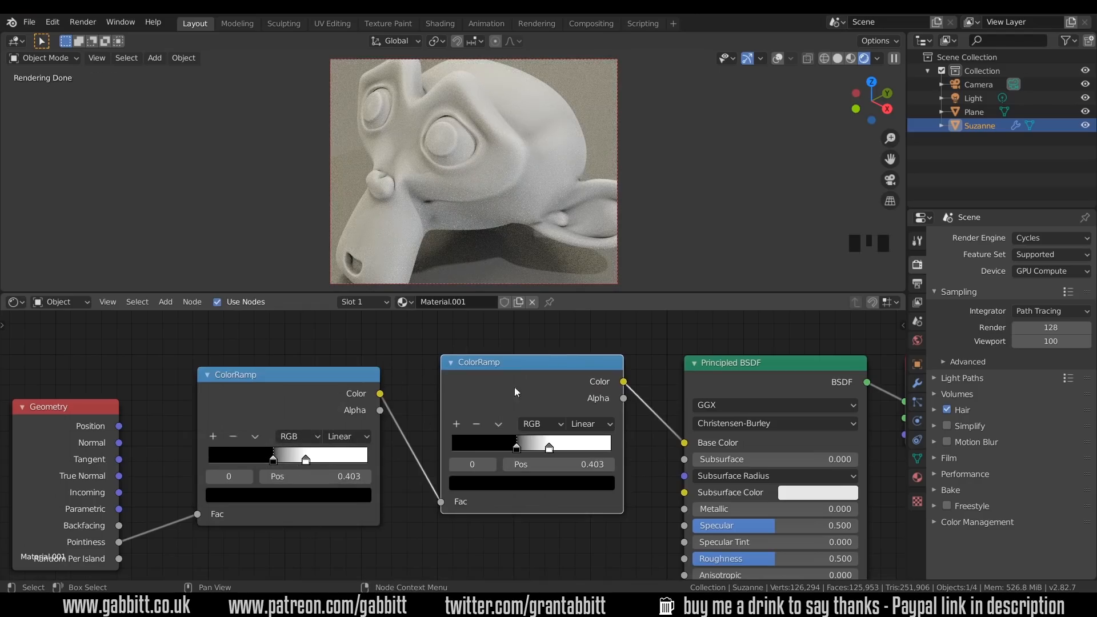
pyautogui.moveTo(518, 451)
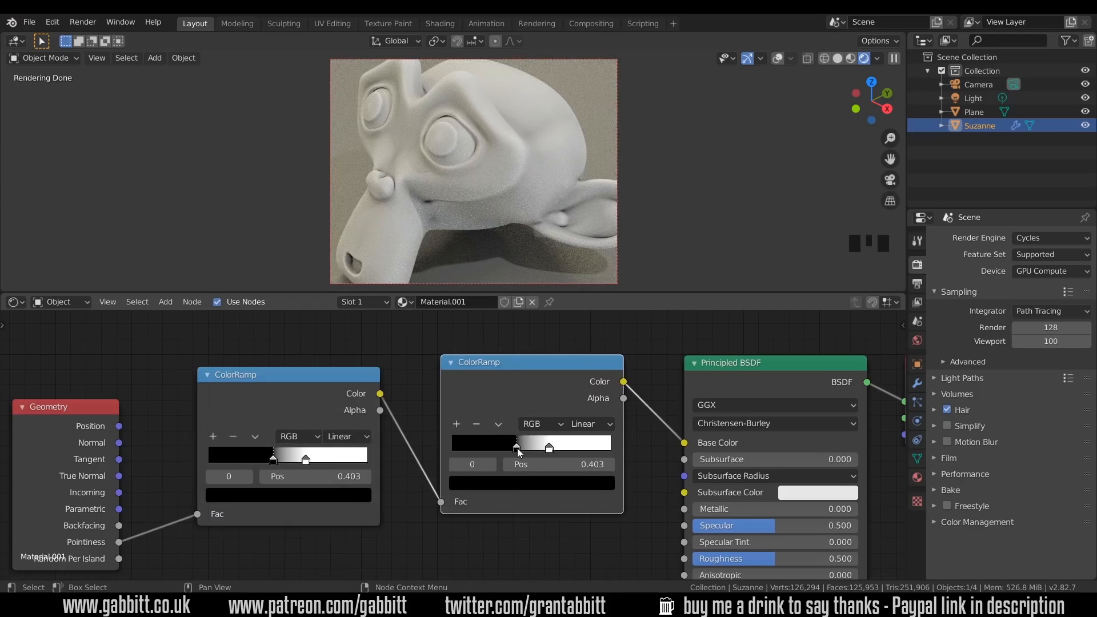
# Drag the second ColorRamp's black stop to about 0.42 and white stop to about 0.56
pyautogui.moveTo(517, 442); pyautogui.dragTo(608, 442)
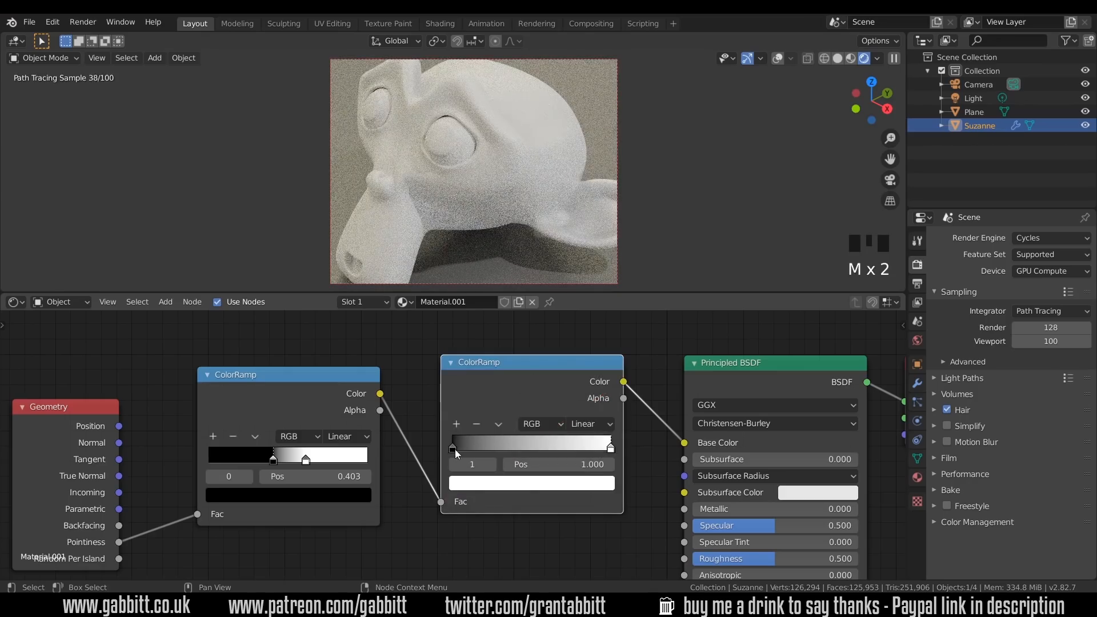
pyautogui.moveTo(608, 443); pyautogui.dragTo(562, 442)
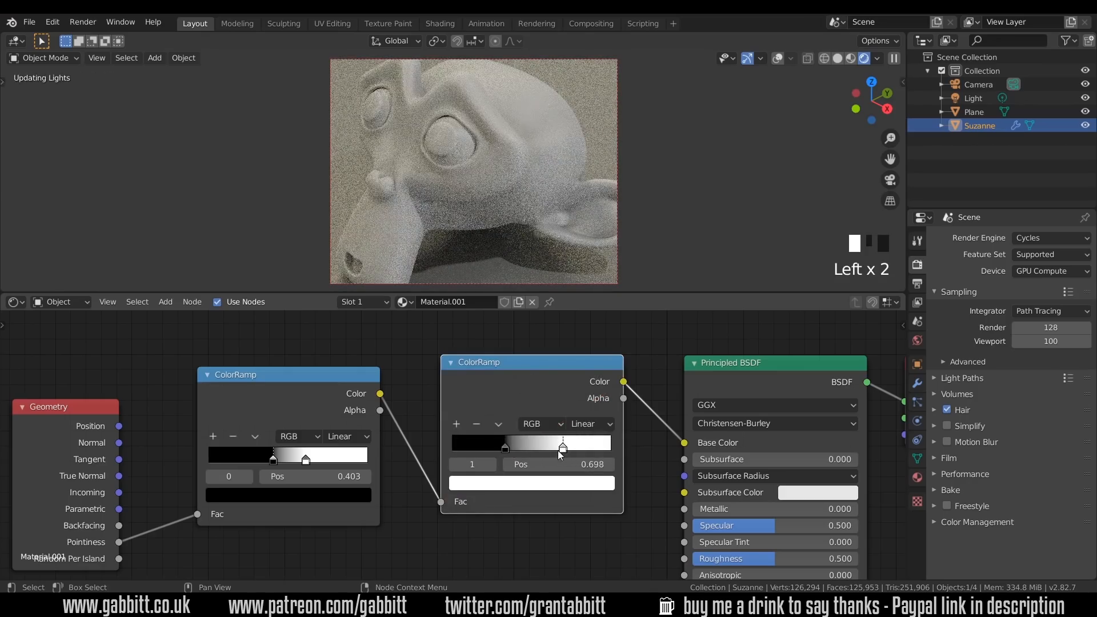
pyautogui.moveTo(564, 444); pyautogui.dragTo(559, 444)
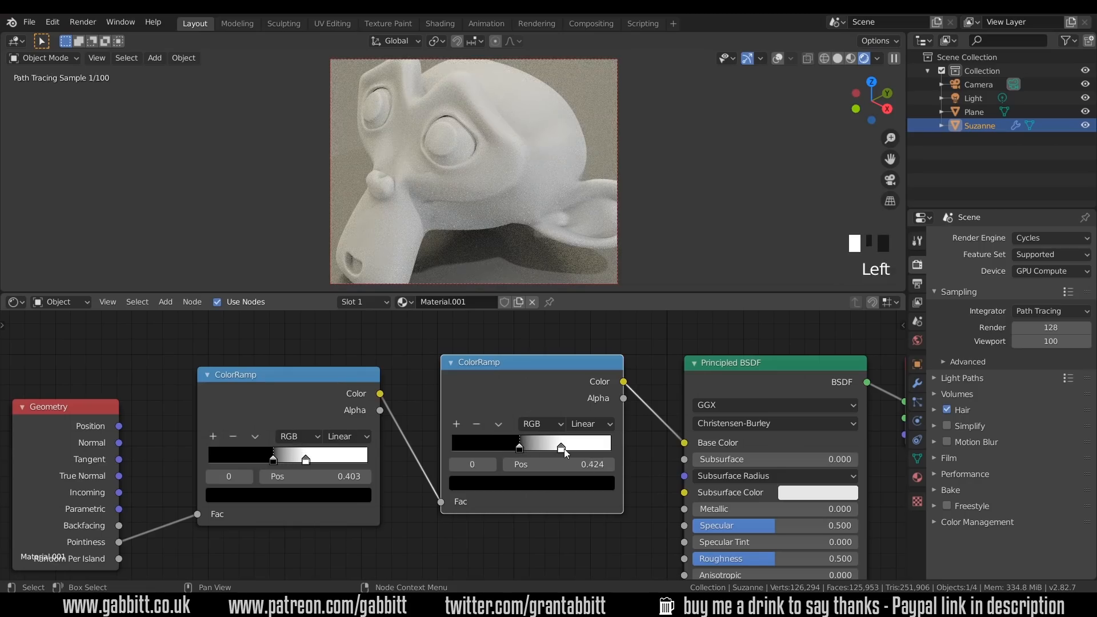
pyautogui.moveTo(560, 446); pyautogui.dragTo(539, 447)
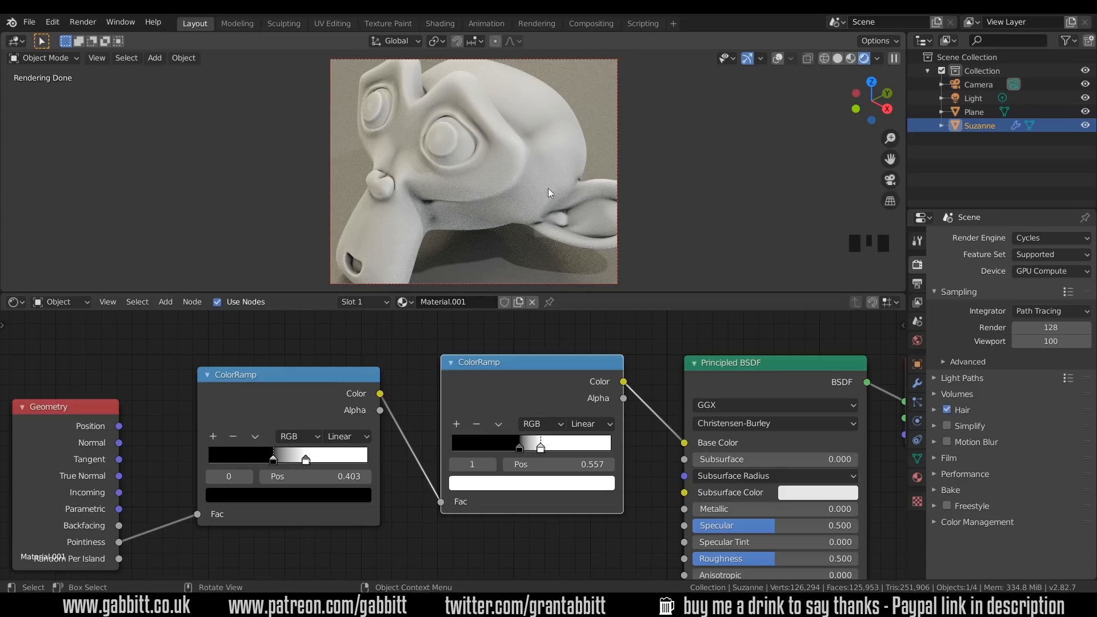
pyautogui.moveTo(539, 280)
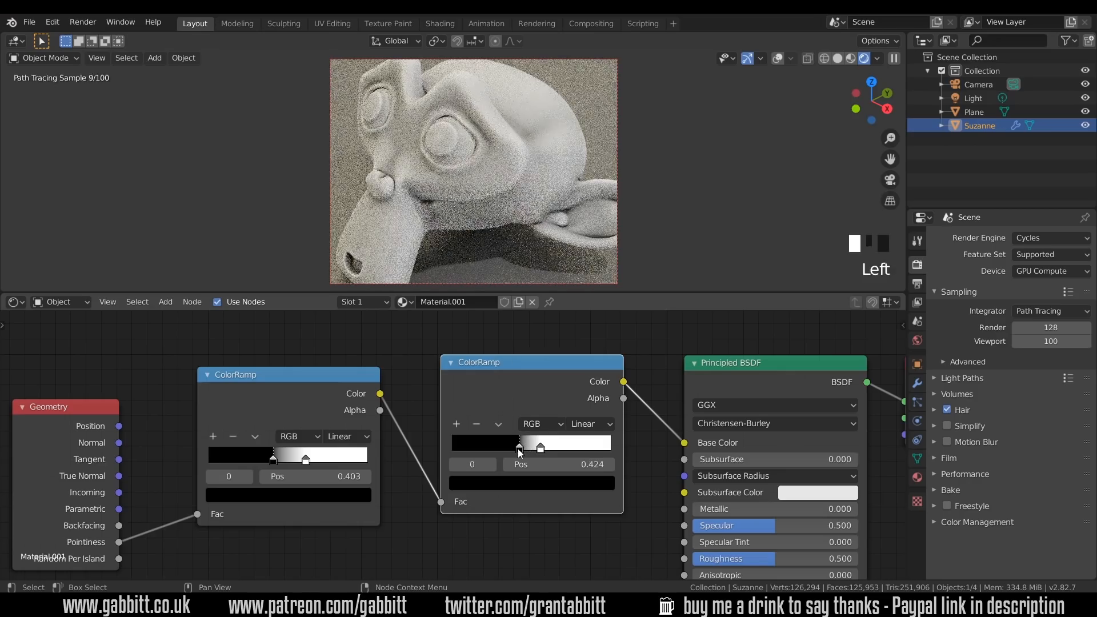
pyautogui.click(539, 445)
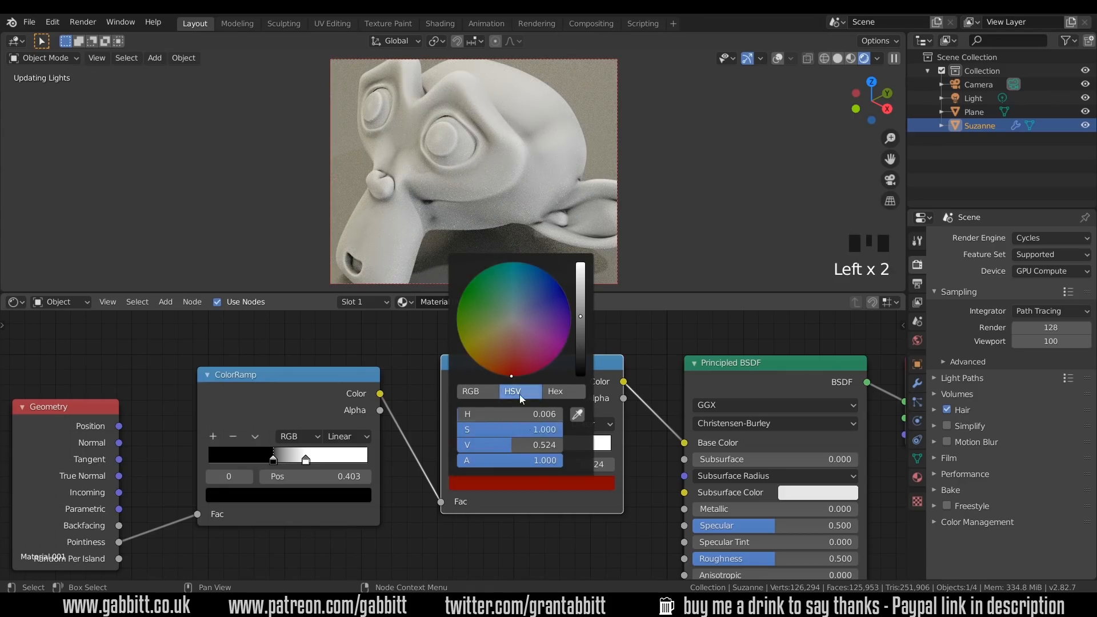
pyautogui.click(558, 286)
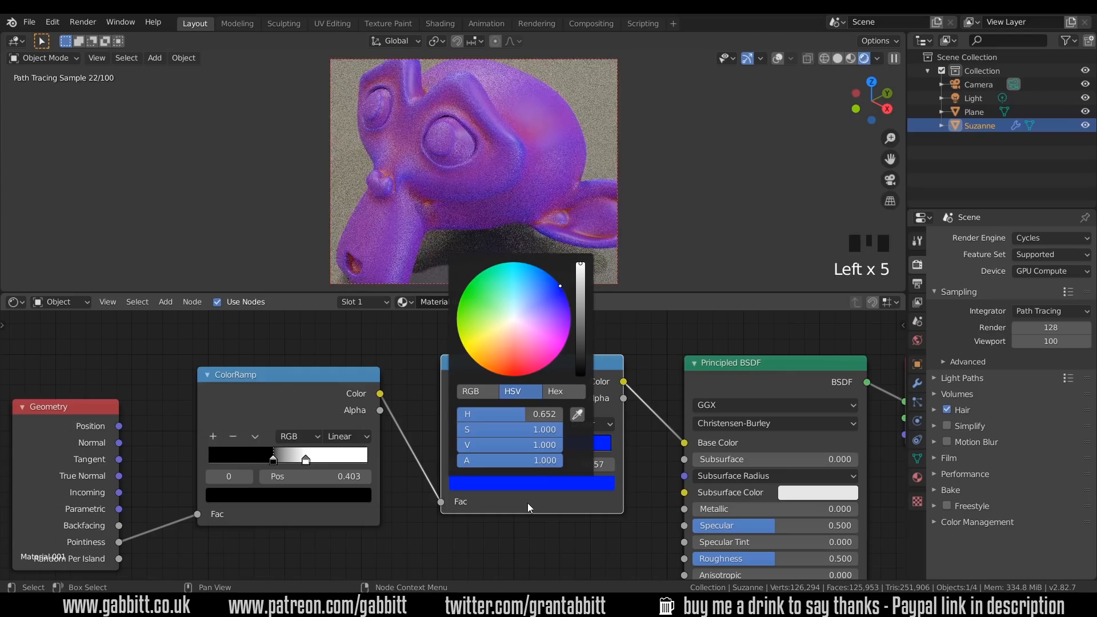
pyautogui.click(545, 501)
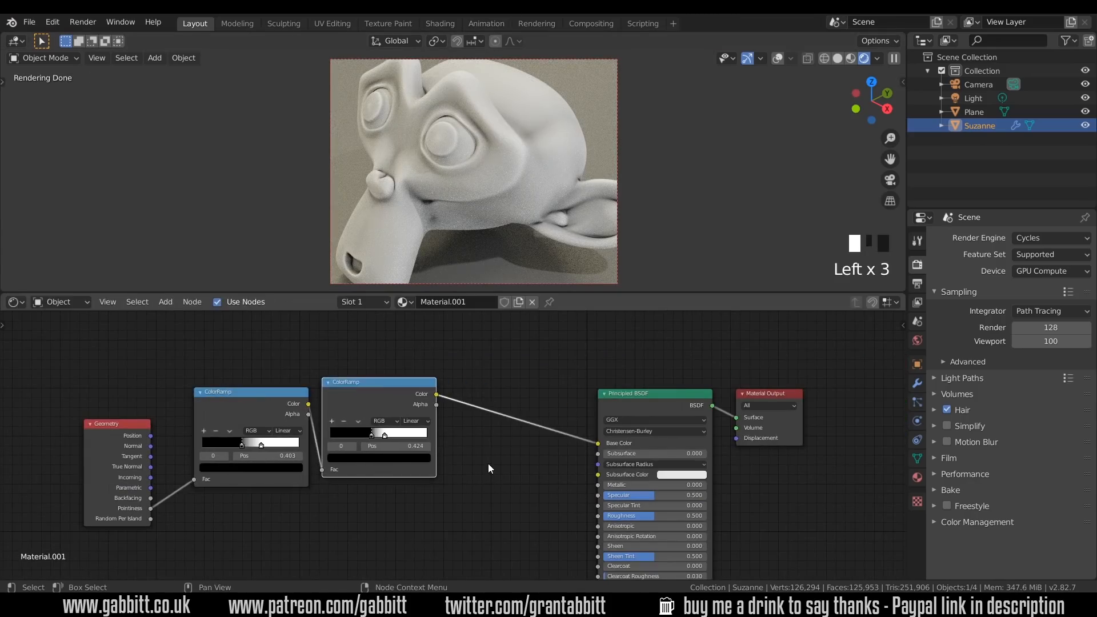
# Add a Mix node between the ColorRamp and Base Color and set Color1 to red
pyautogui.click(431, 457)
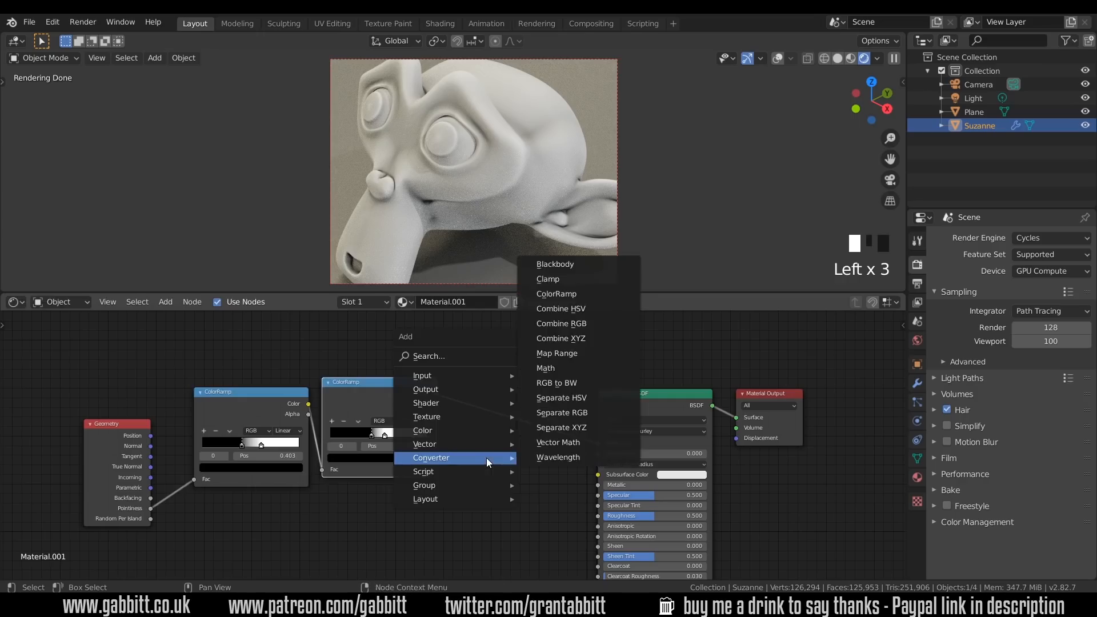
pyautogui.moveTo(423, 430)
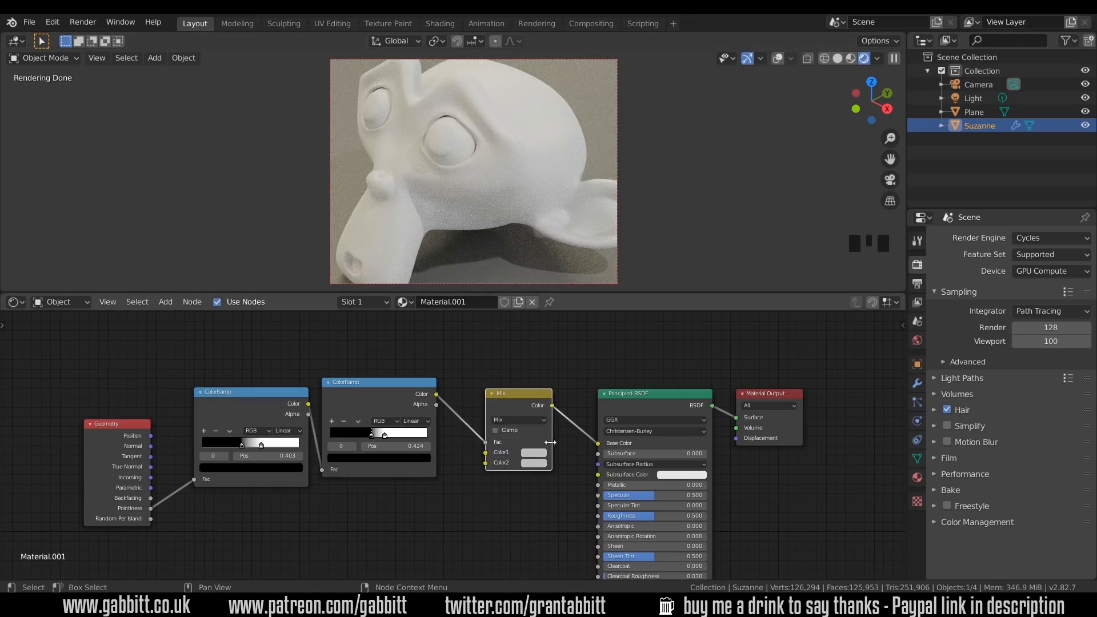
pyautogui.moveTo(529, 462)
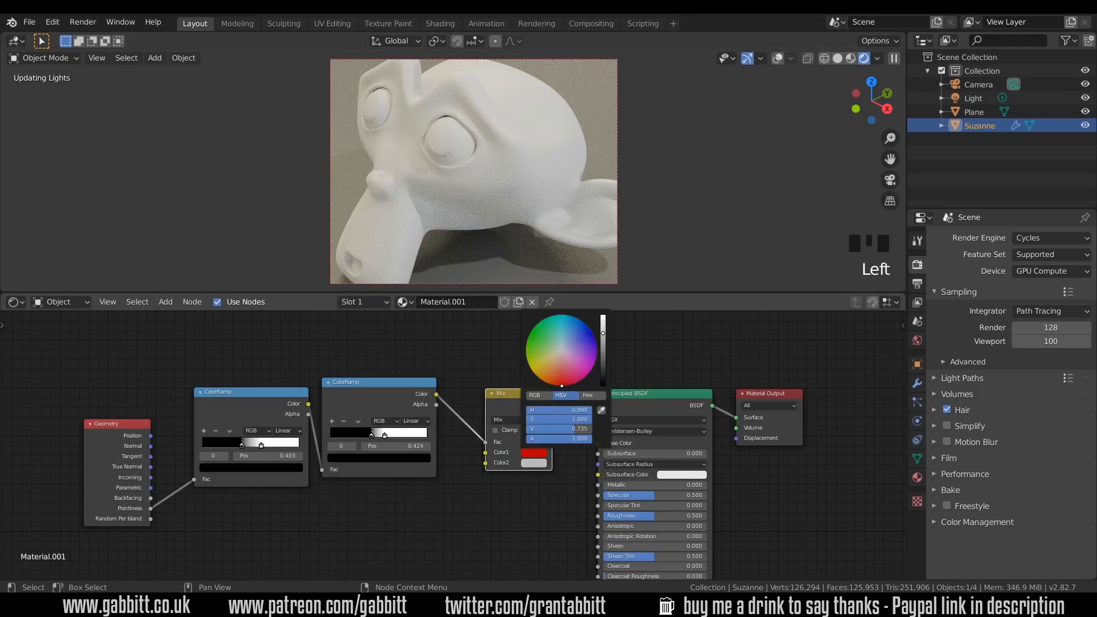
pyautogui.click(560, 361)
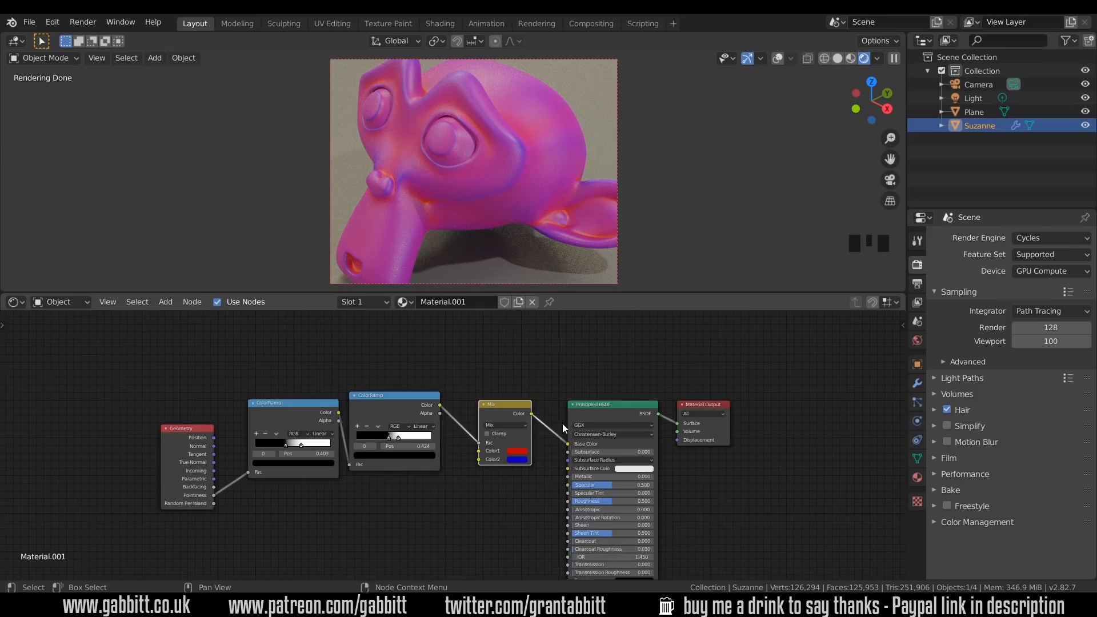
pyautogui.moveTo(382, 494)
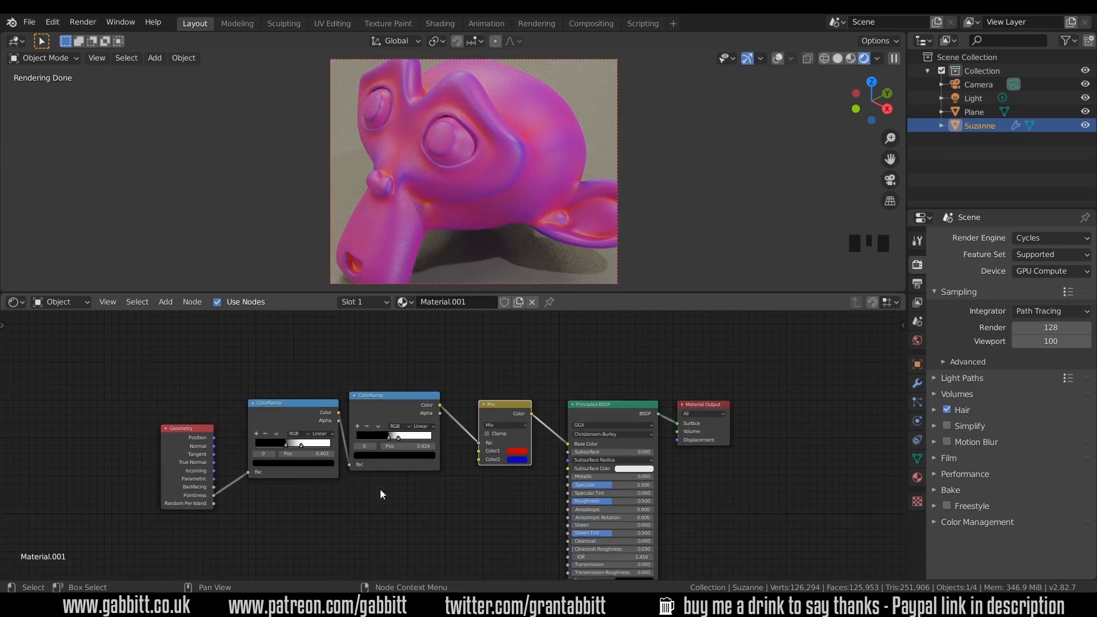
pyautogui.moveTo(392, 444)
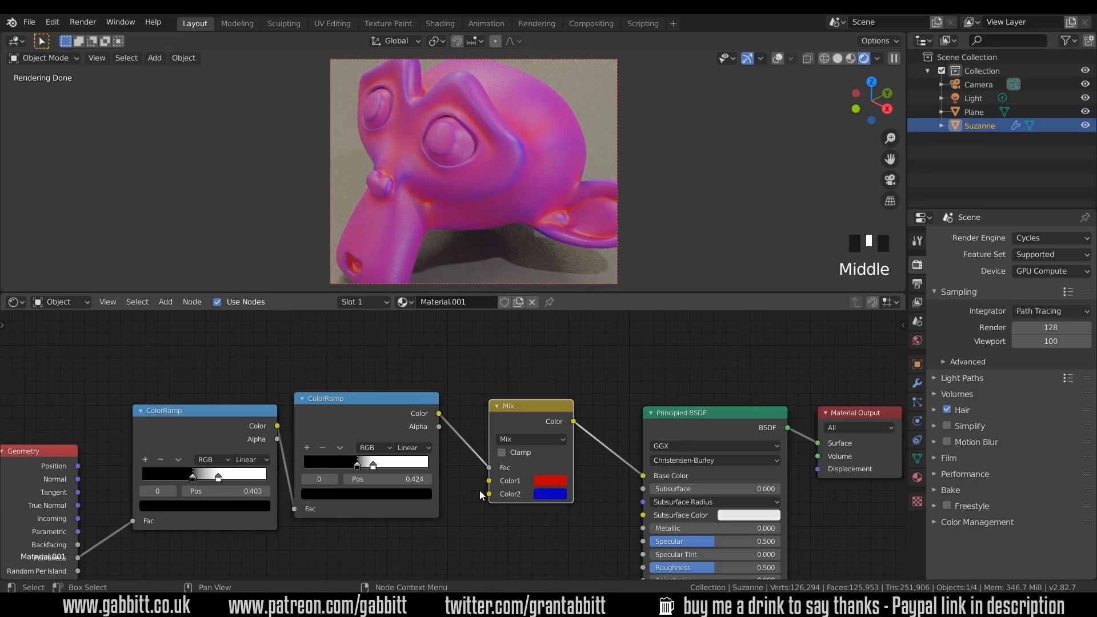
# Delete the red-blue Mix node, leaving the ColorRamp linked to Base Color
pyautogui.press('x')
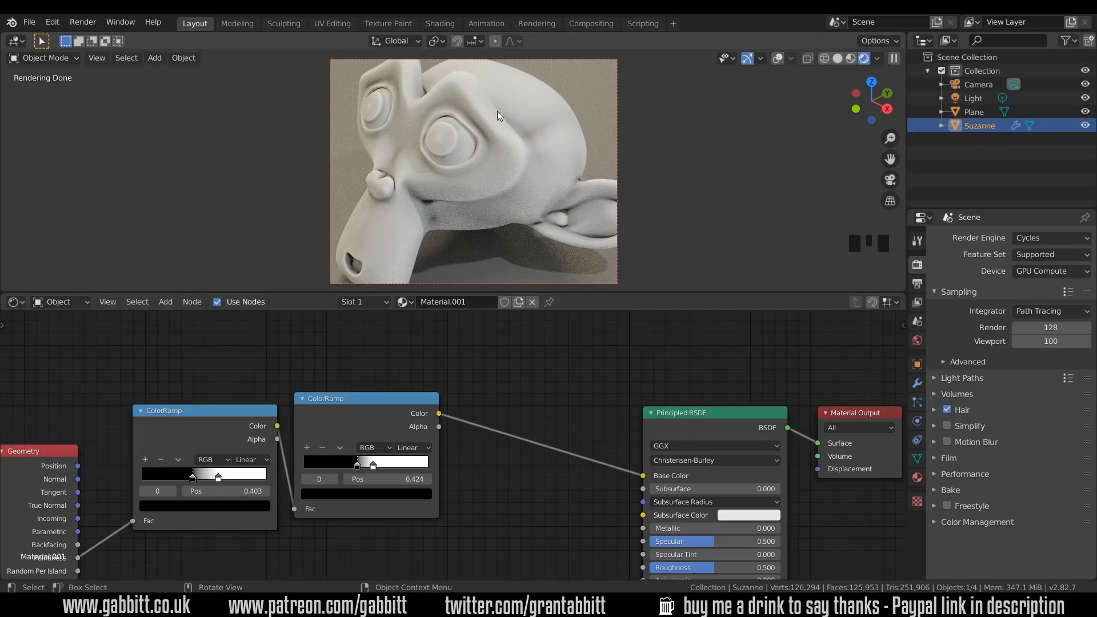
pyautogui.moveTo(440, 211)
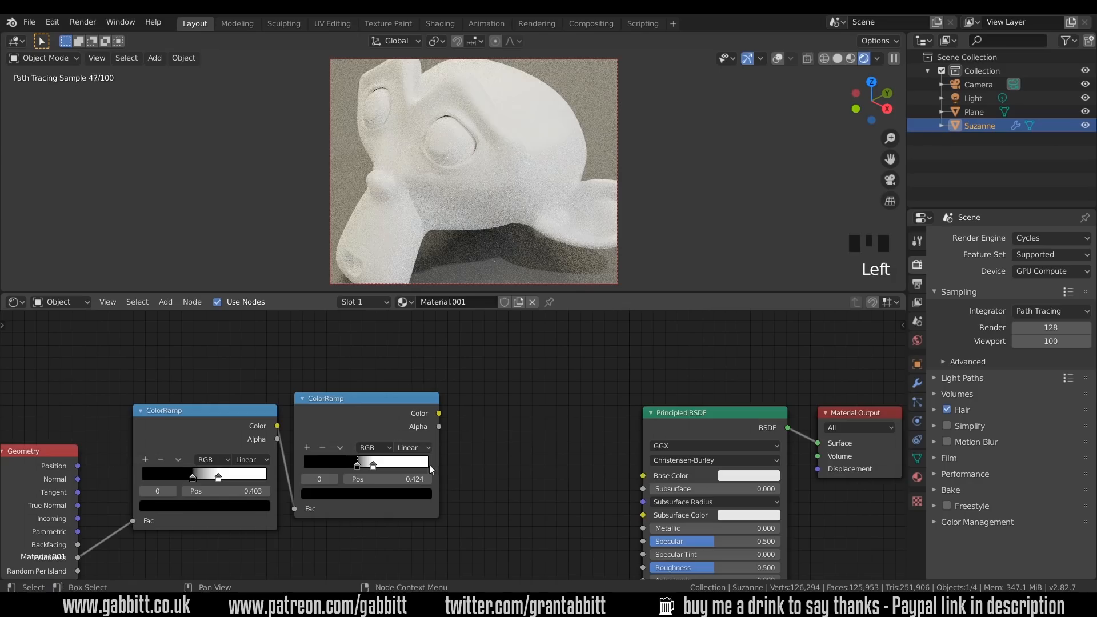
pyautogui.moveTo(408, 526)
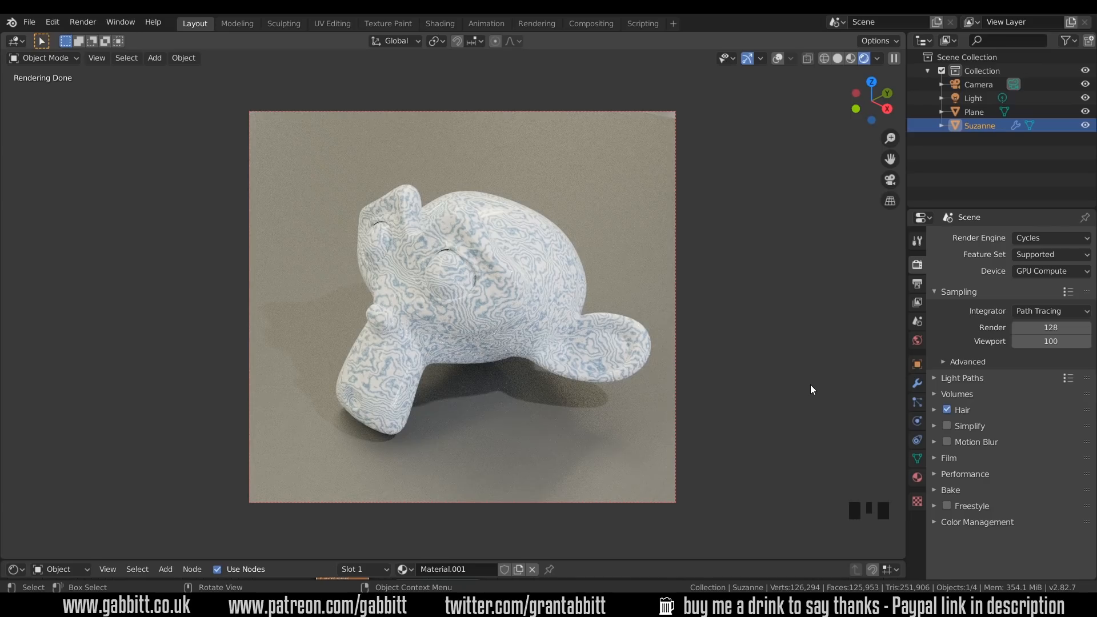
pyautogui.moveTo(726, 418)
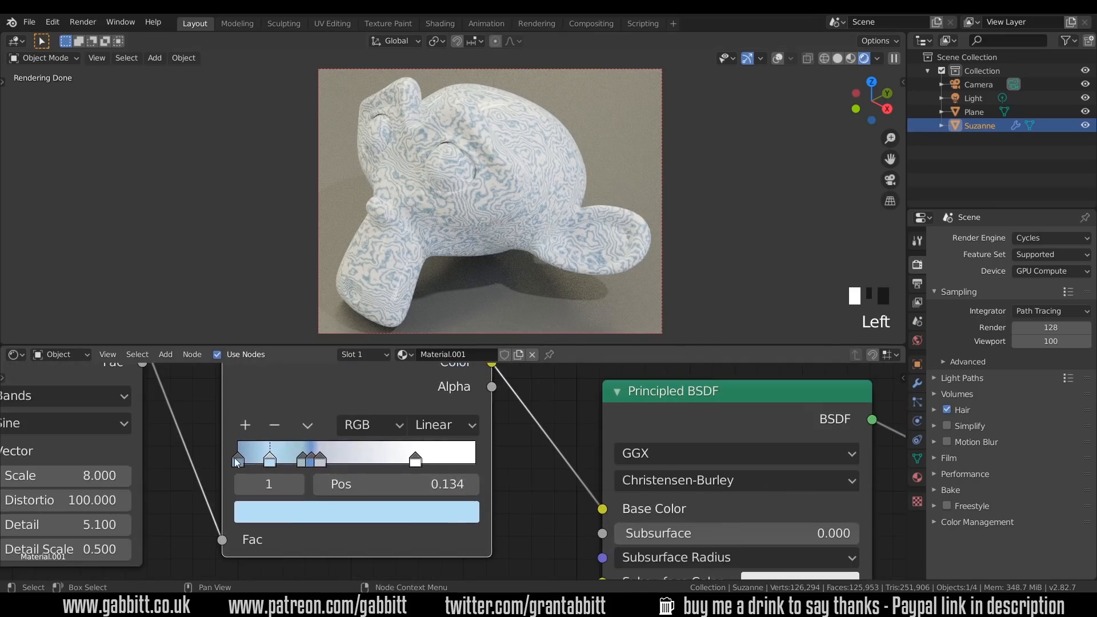
# Zoom the node editor in and back out around the wave-texture marble setup
pyautogui.scroll(3)
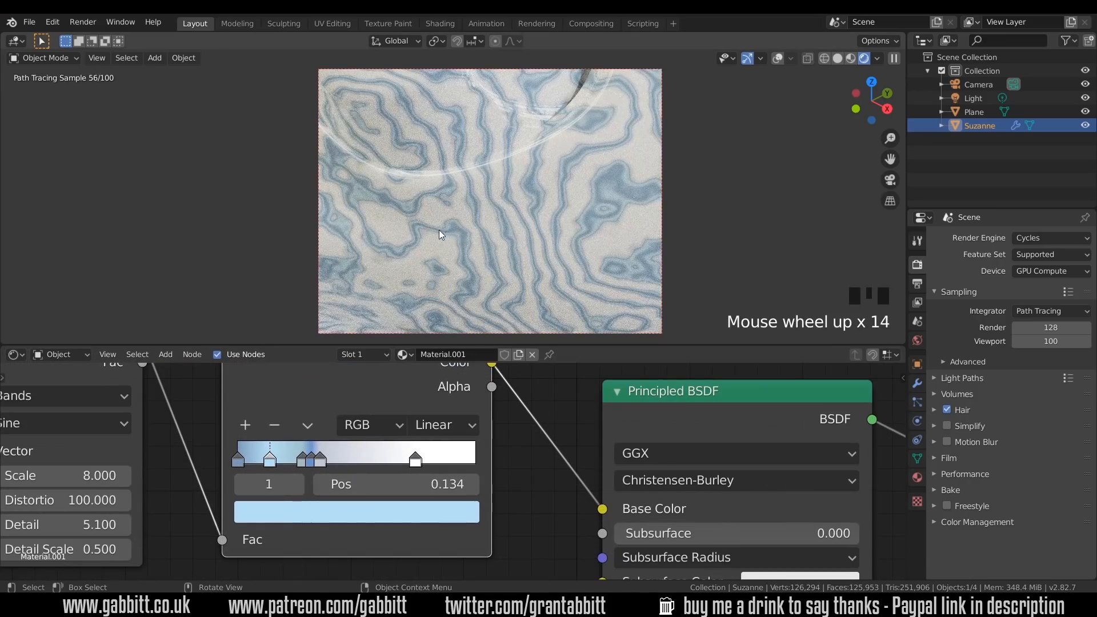
pyautogui.scroll(-3)
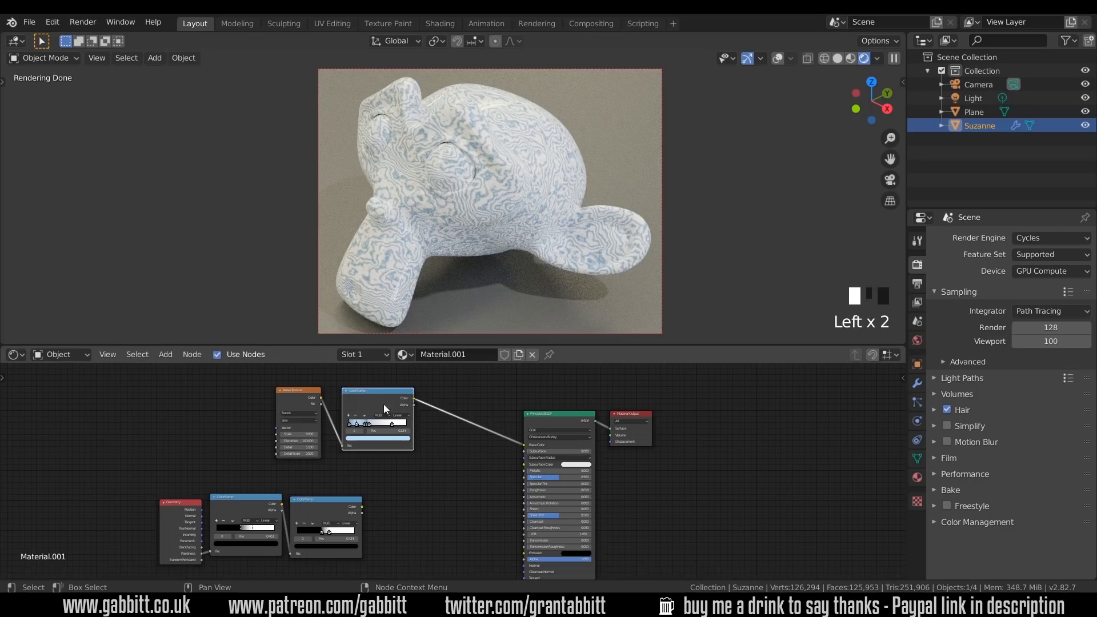
pyautogui.moveTo(481, 501)
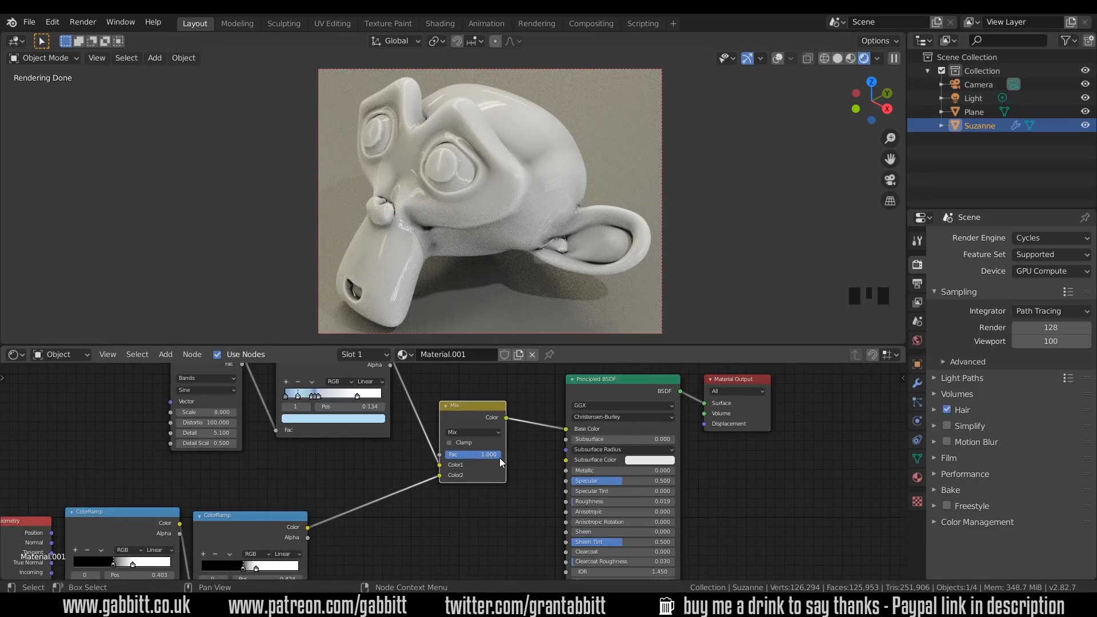
pyautogui.moveTo(462, 480)
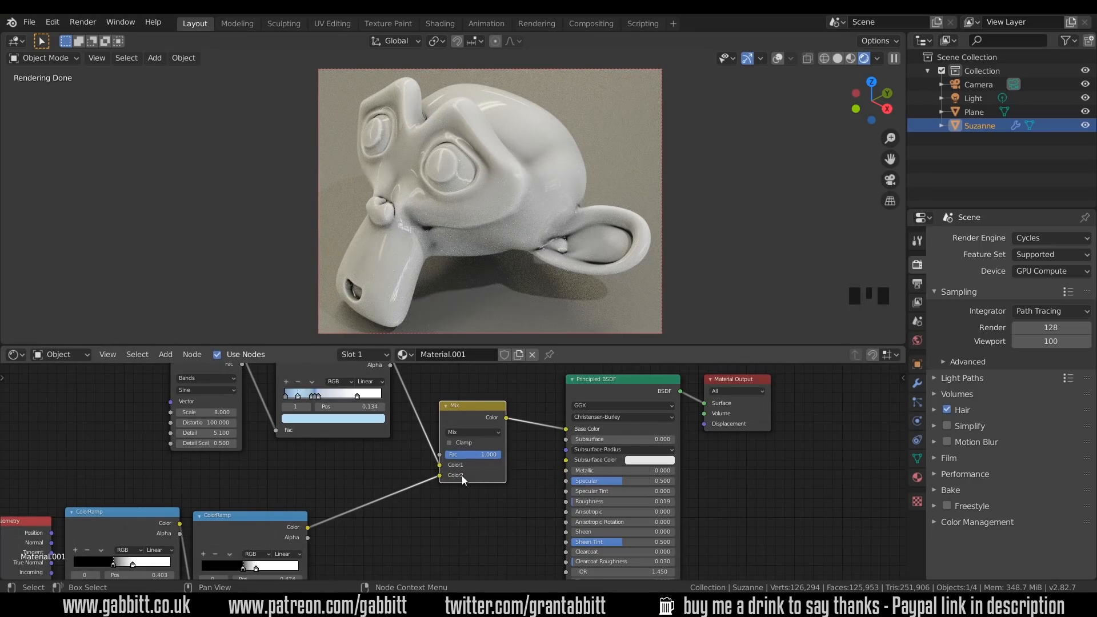
# Sweep the Mix factor through 0, about 0.57 and 1 to compare both ramps
pyautogui.moveTo(490, 454); pyautogui.dragTo(445, 454)
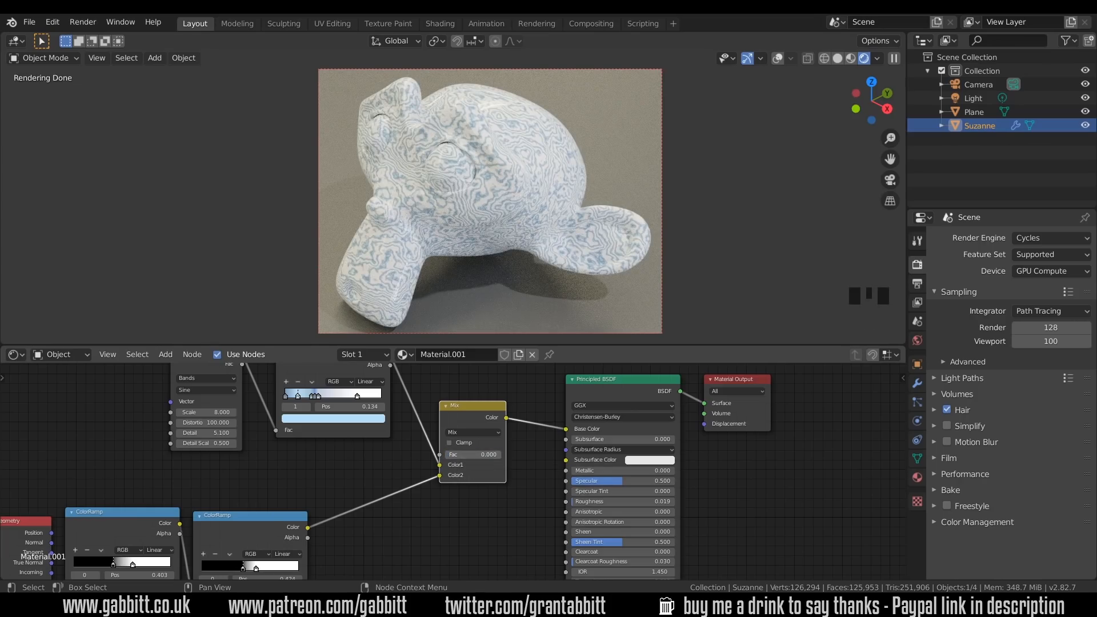
pyautogui.moveTo(462, 455); pyautogui.dragTo(490, 454)
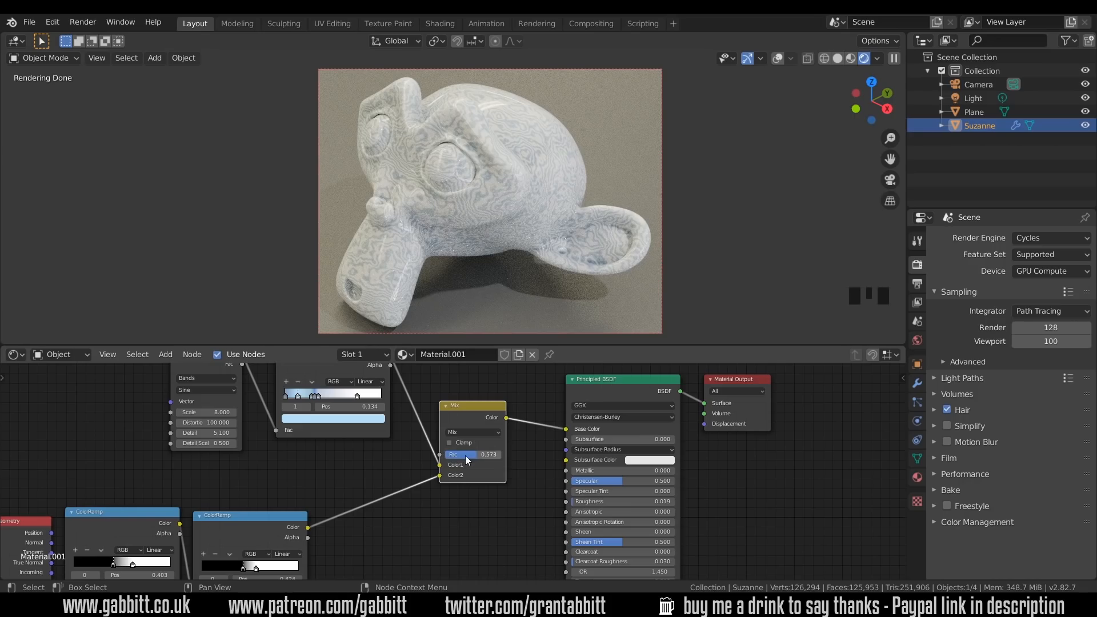
pyautogui.moveTo(462, 454); pyautogui.dragTo(496, 454)
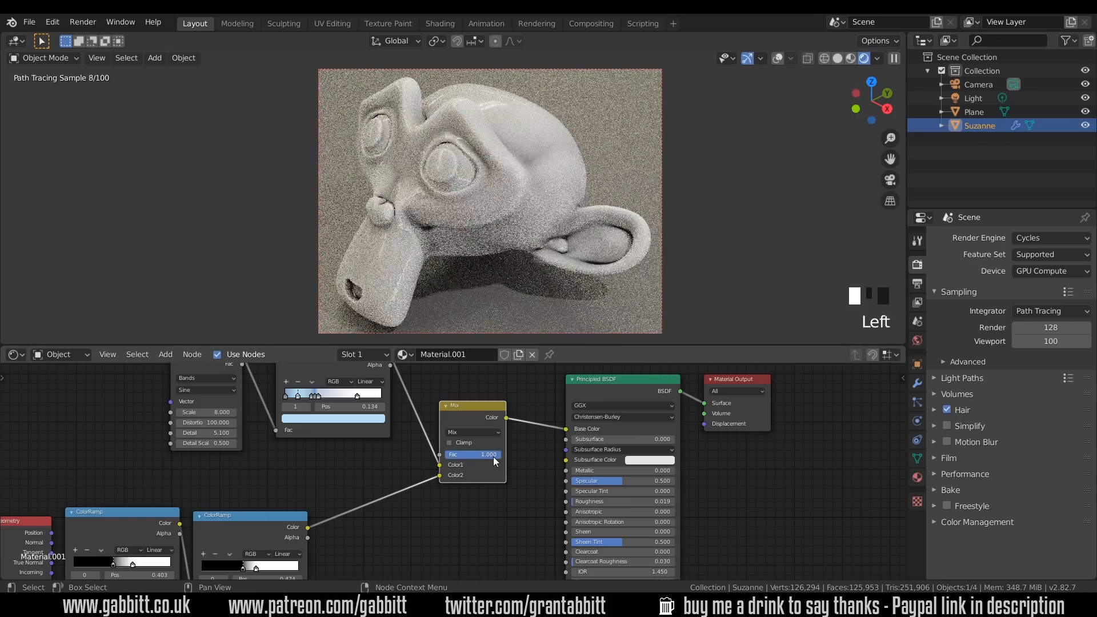
pyautogui.click(473, 455)
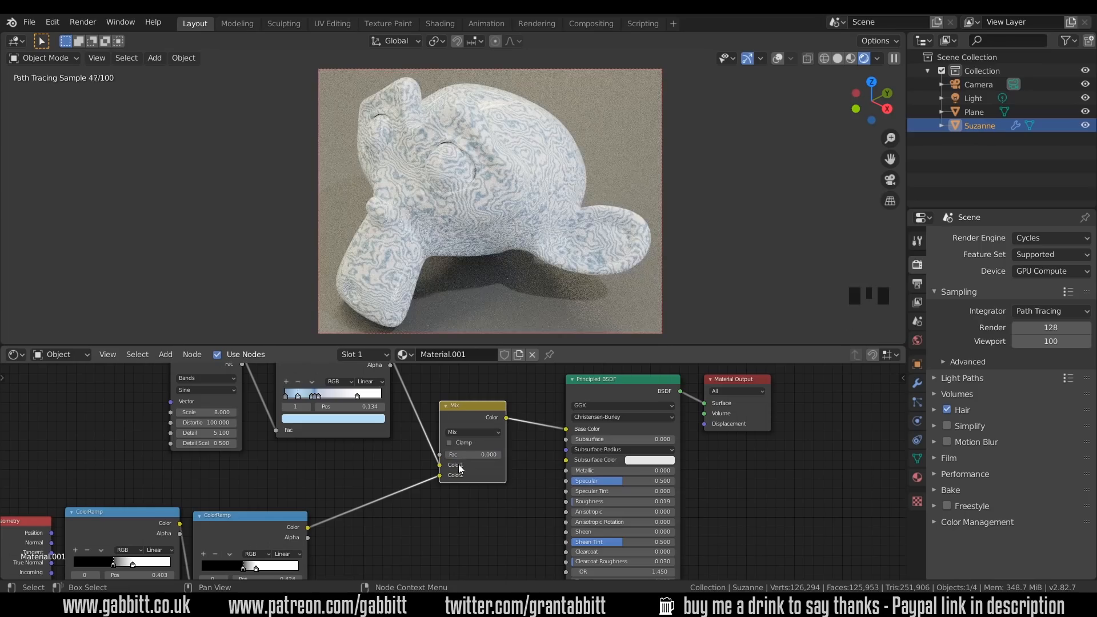
pyautogui.moveTo(455, 454); pyautogui.dragTo(490, 455)
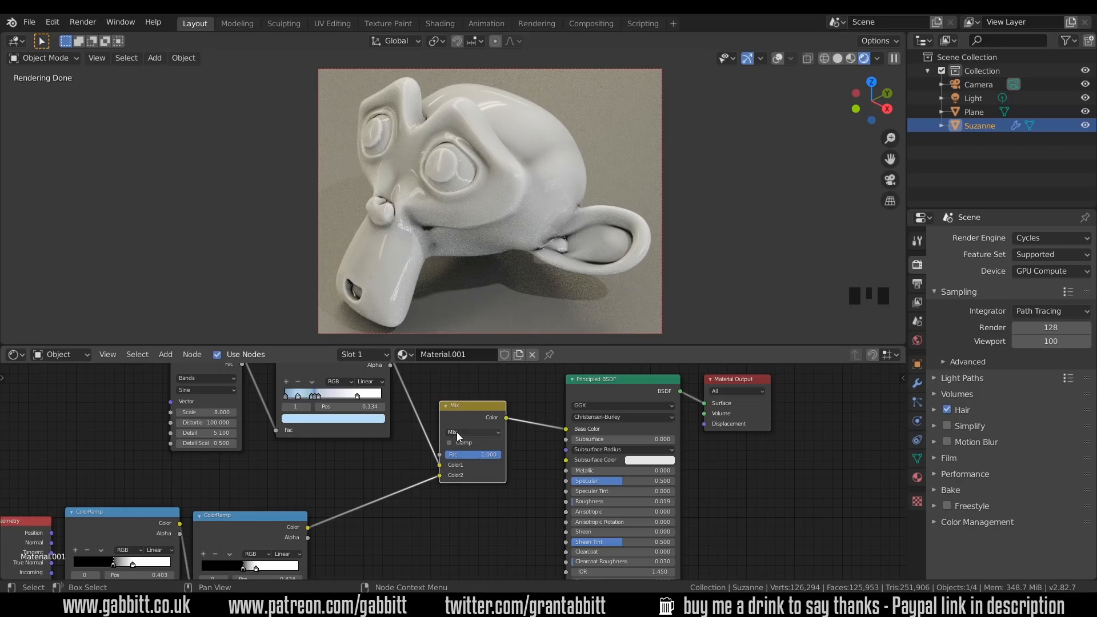
# Try Screen and Overlay blend modes on the Mix node, settling on Multiply
pyautogui.click(473, 432)
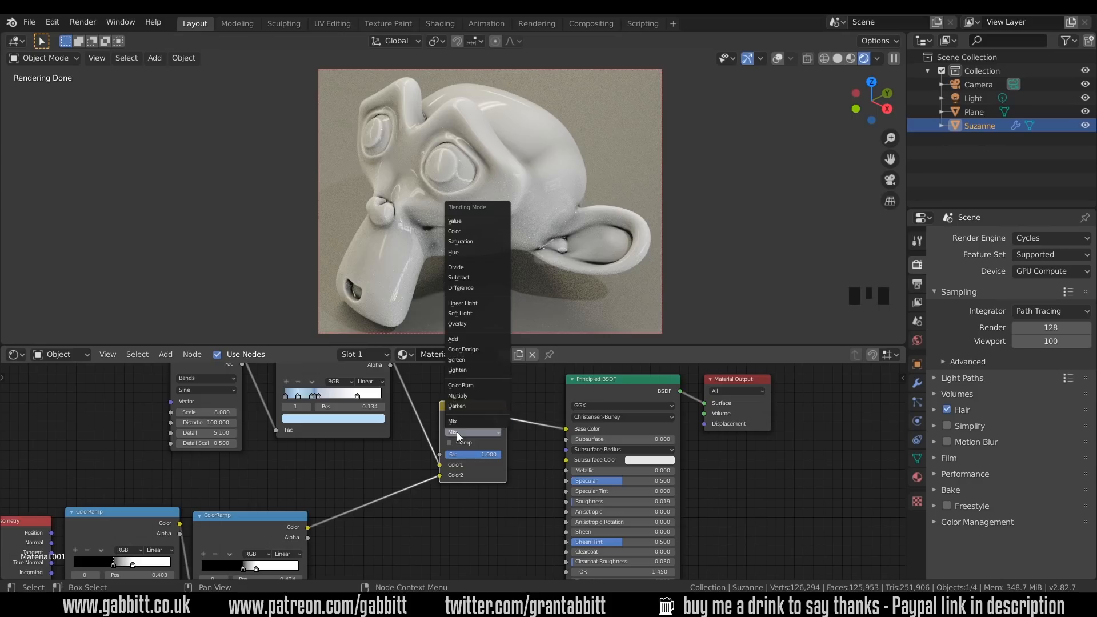
pyautogui.moveTo(459, 386)
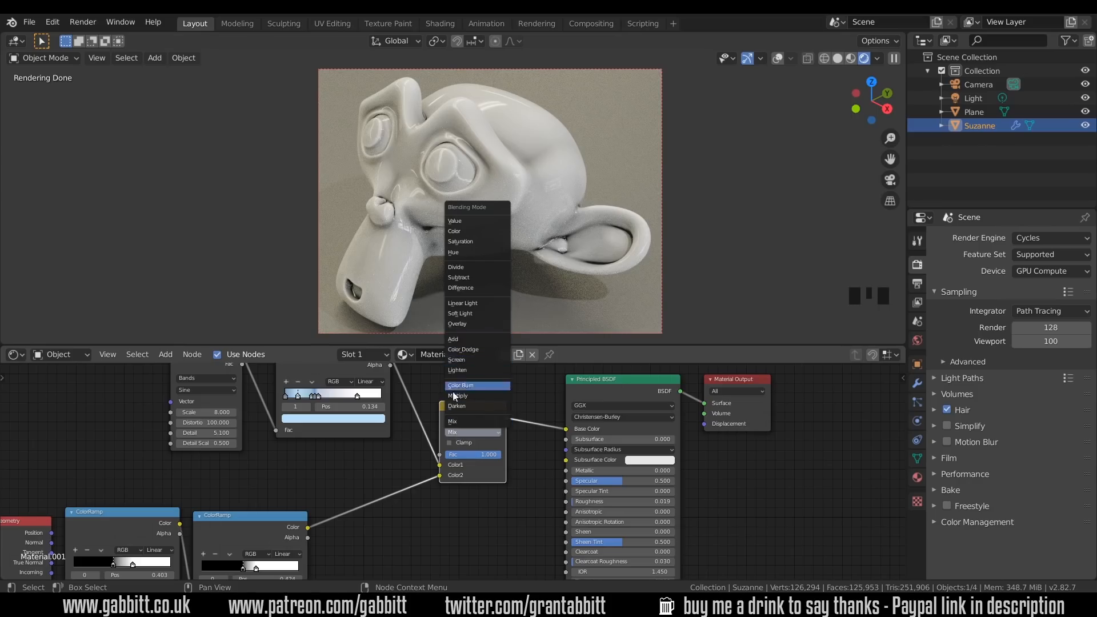
pyautogui.moveTo(465, 364)
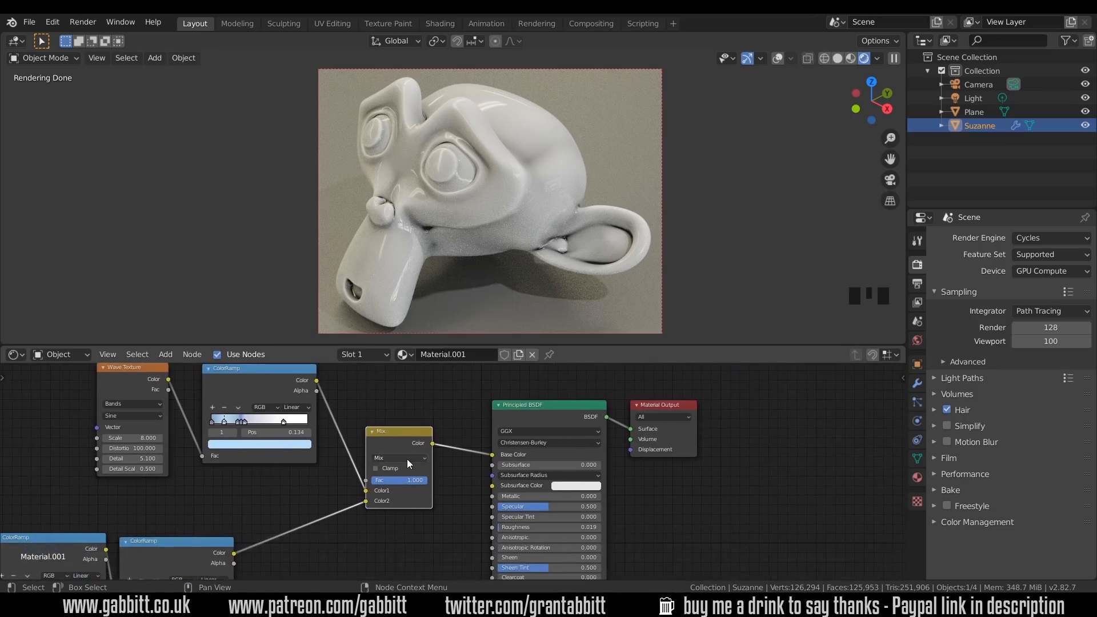
pyautogui.click(399, 458)
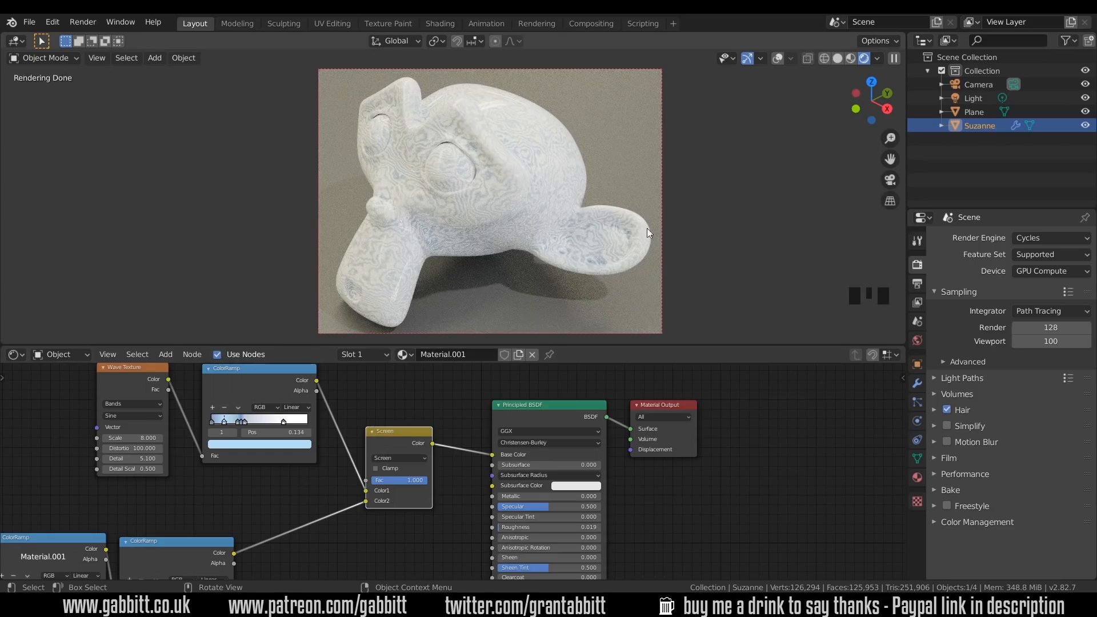
pyautogui.moveTo(413, 251)
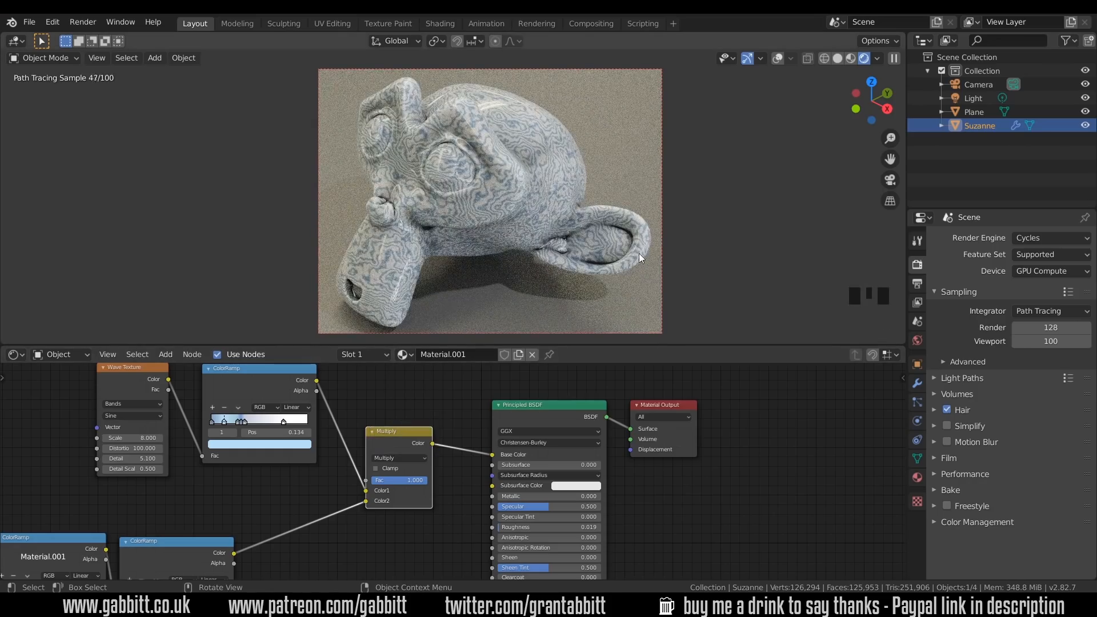
pyautogui.click(399, 458)
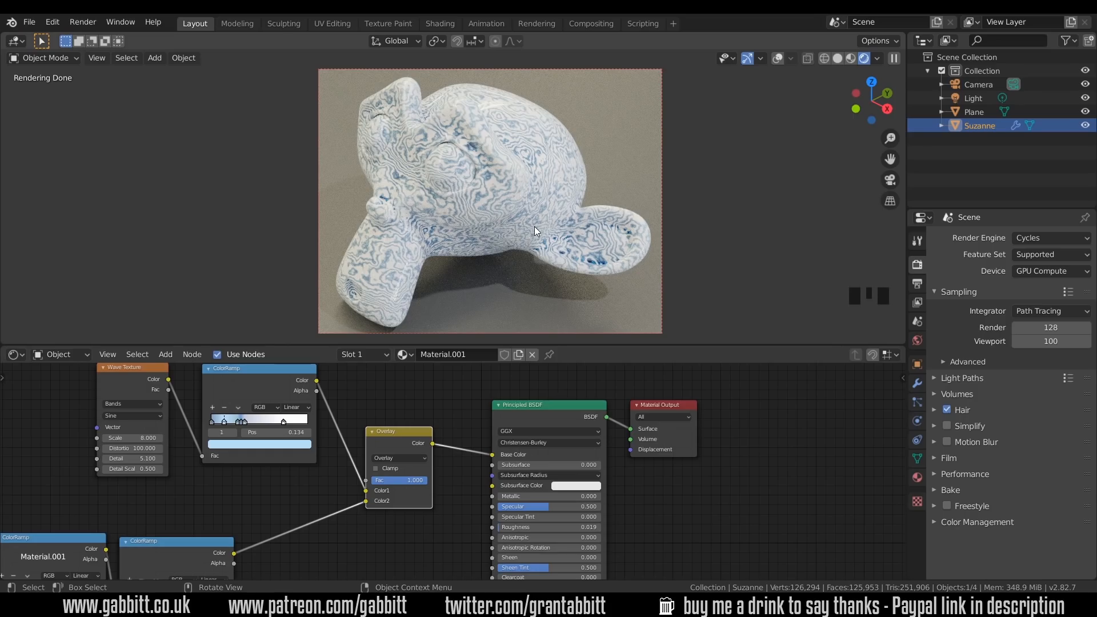
pyautogui.click(398, 458)
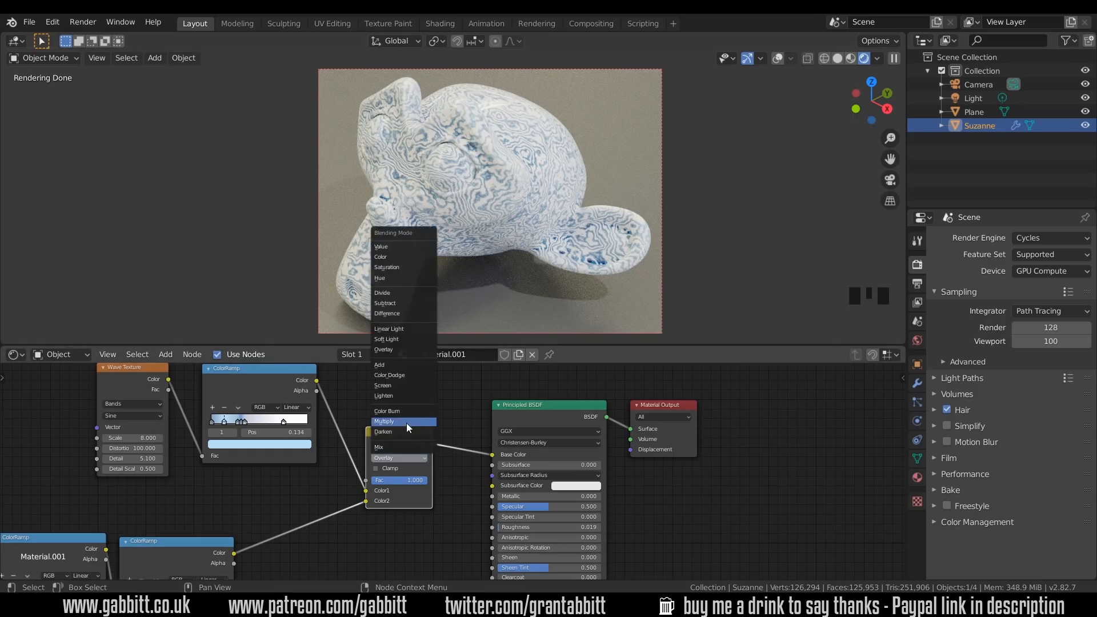
pyautogui.click(386, 421)
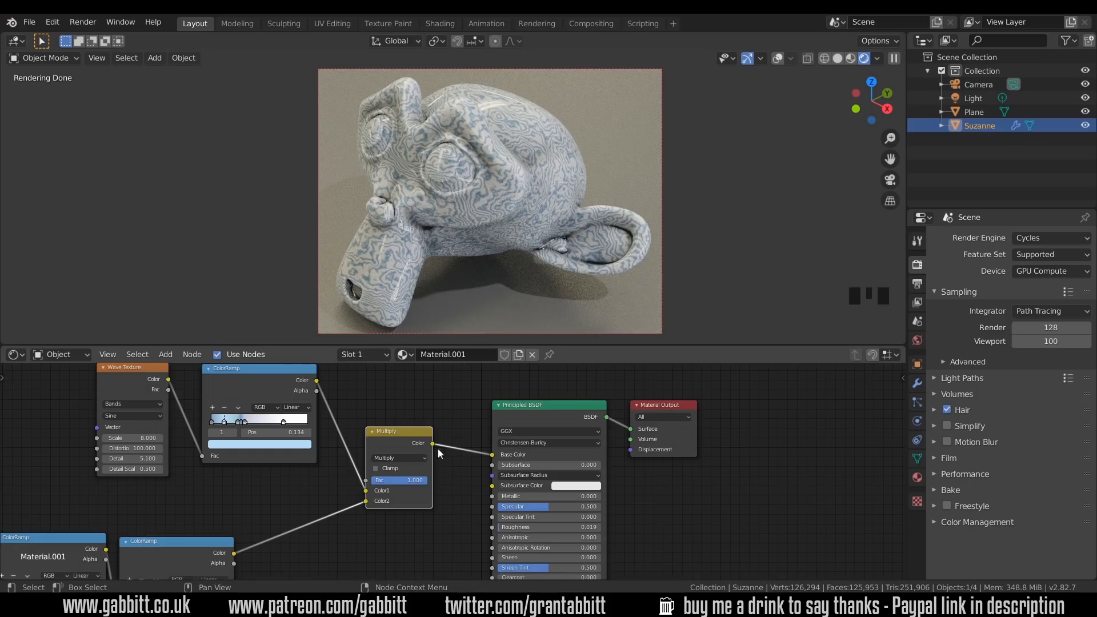
pyautogui.click(396, 458)
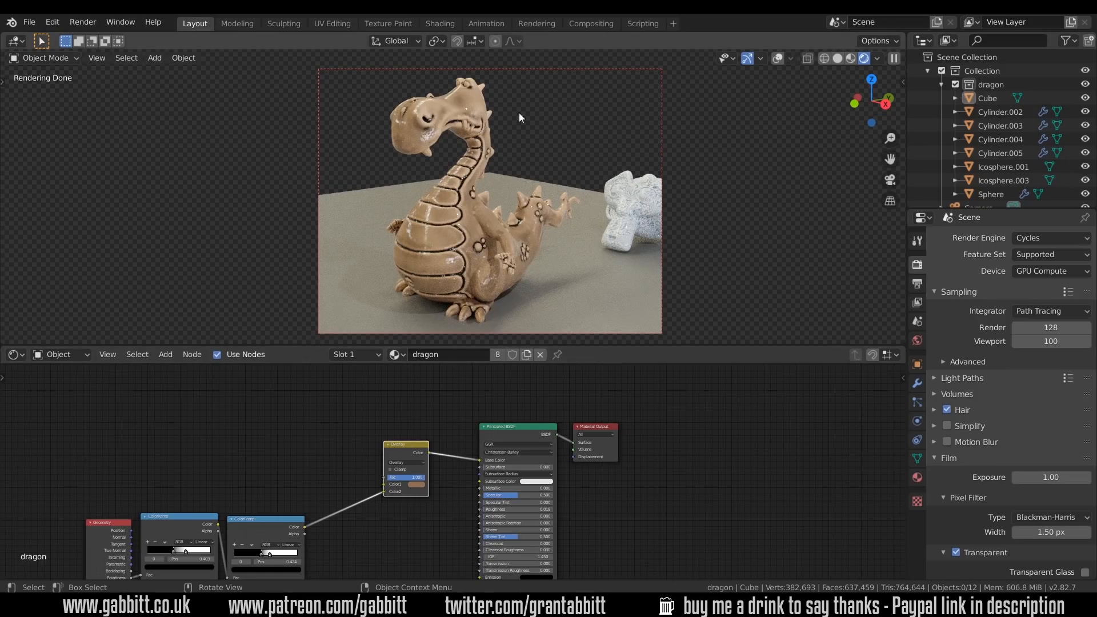
pyautogui.moveTo(548, 297)
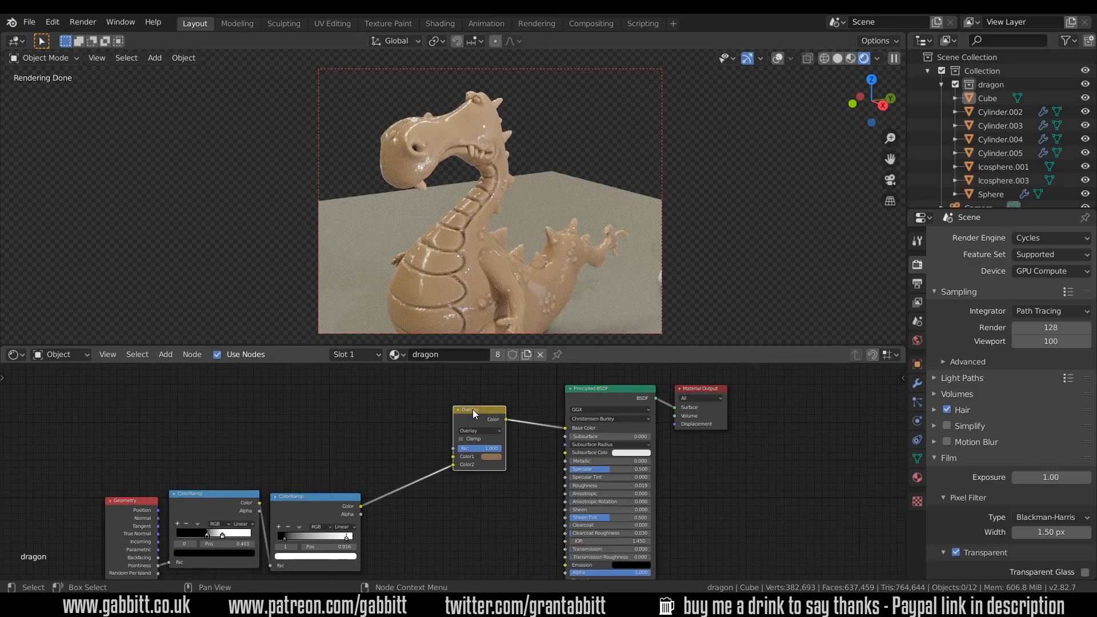
# Set the dragon mix's Color1 to pale blue, then try Multiply and Screen blends
pyautogui.click(492, 456)
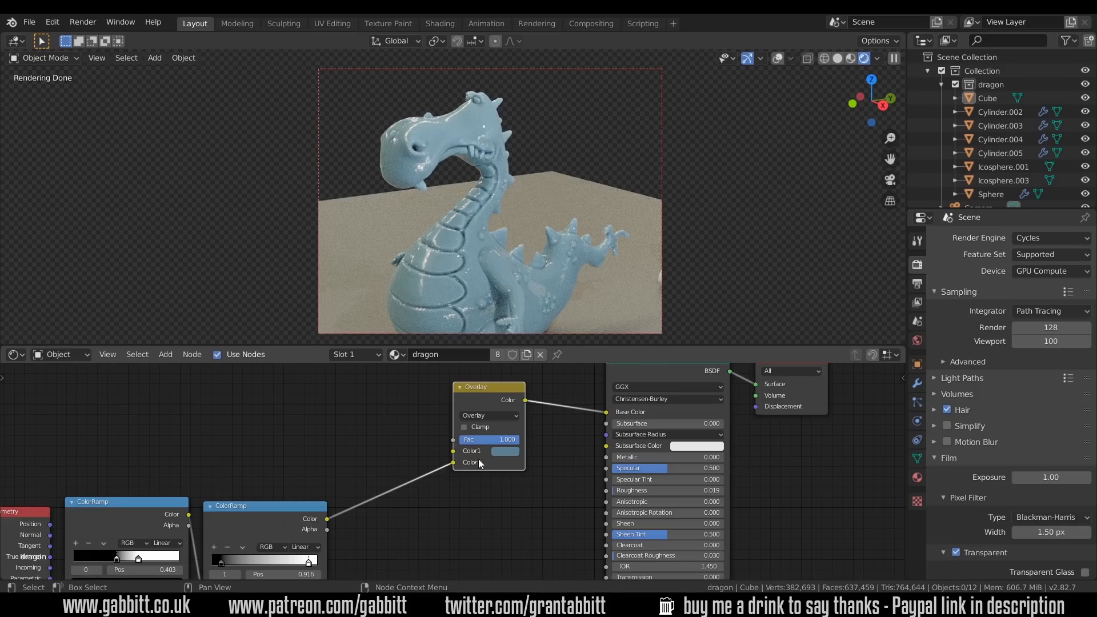
pyautogui.click(489, 414)
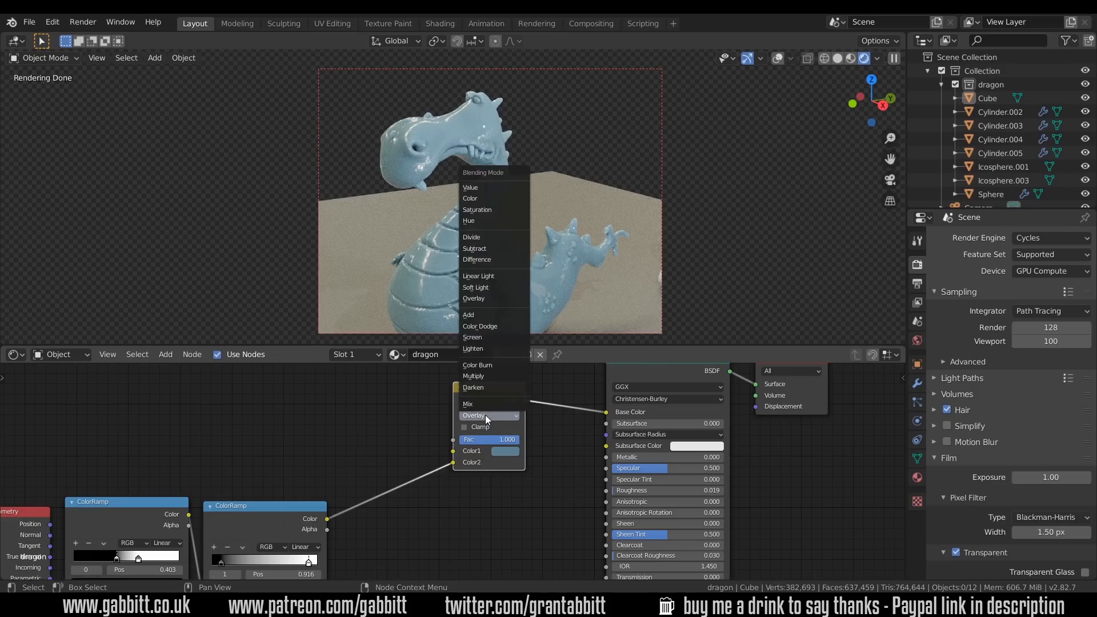
pyautogui.click(474, 376)
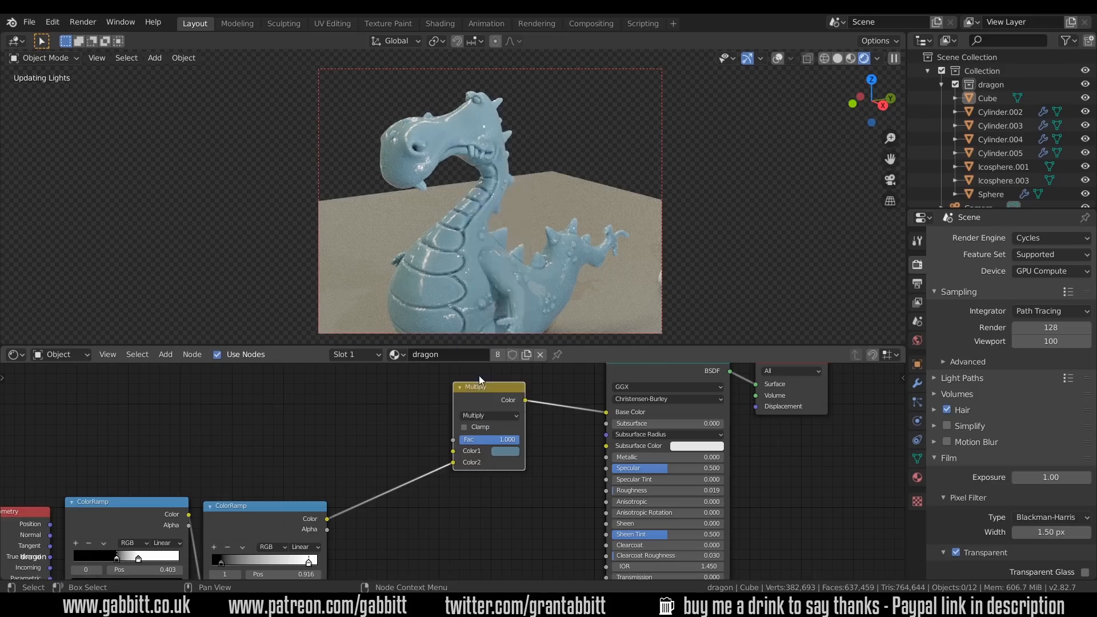
pyautogui.click(489, 415)
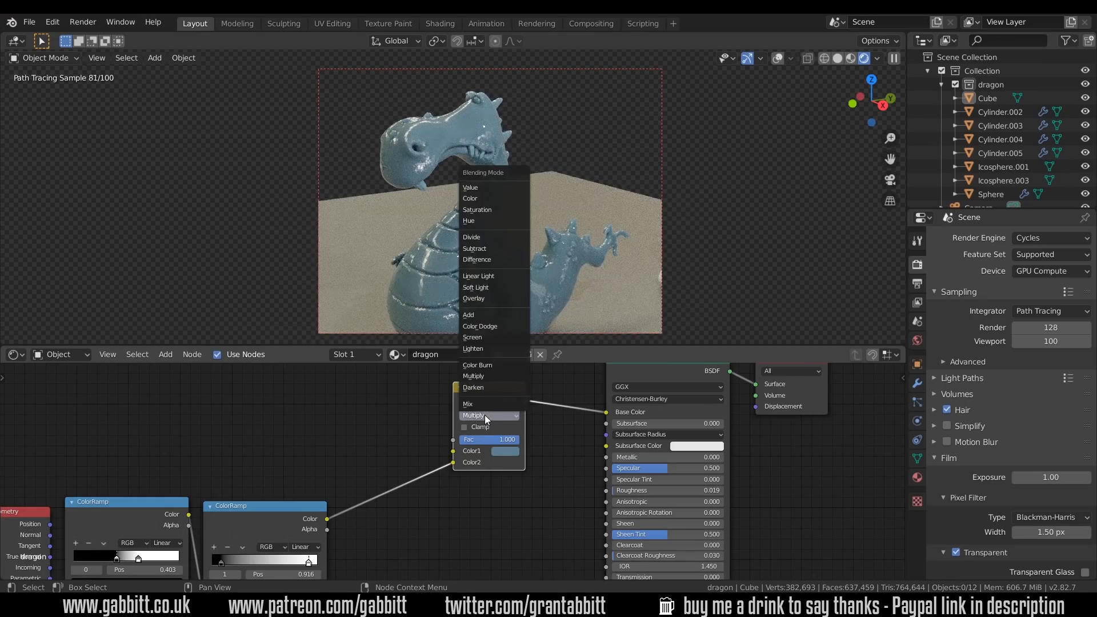
pyautogui.click(472, 337)
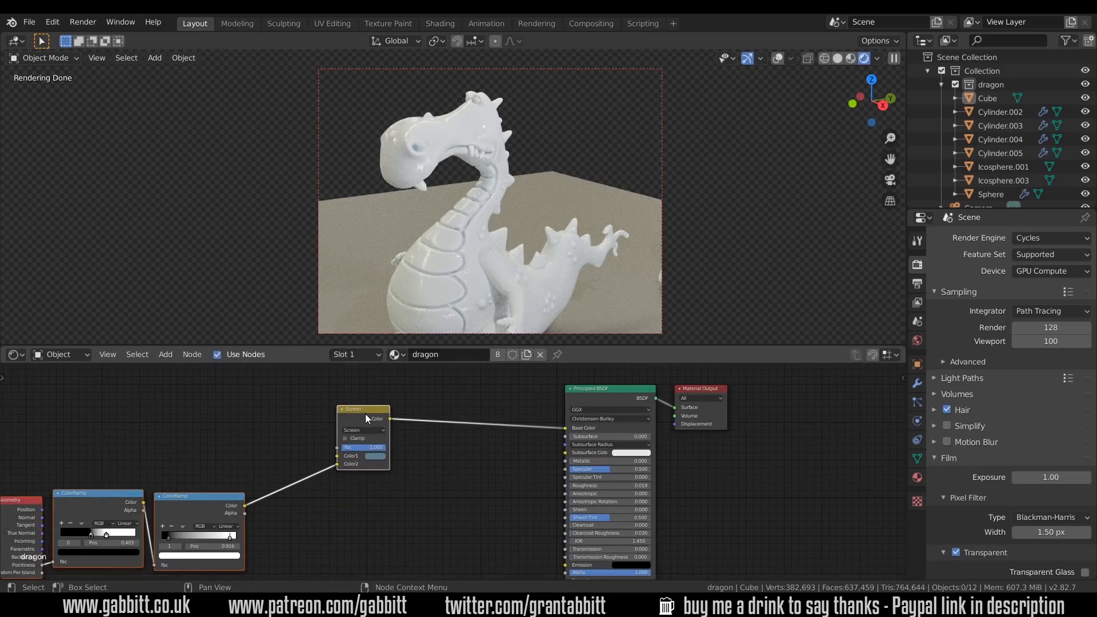
# Return the first mix to Overlay and wire the pointiness ramp into the second mix
pyautogui.click(365, 409)
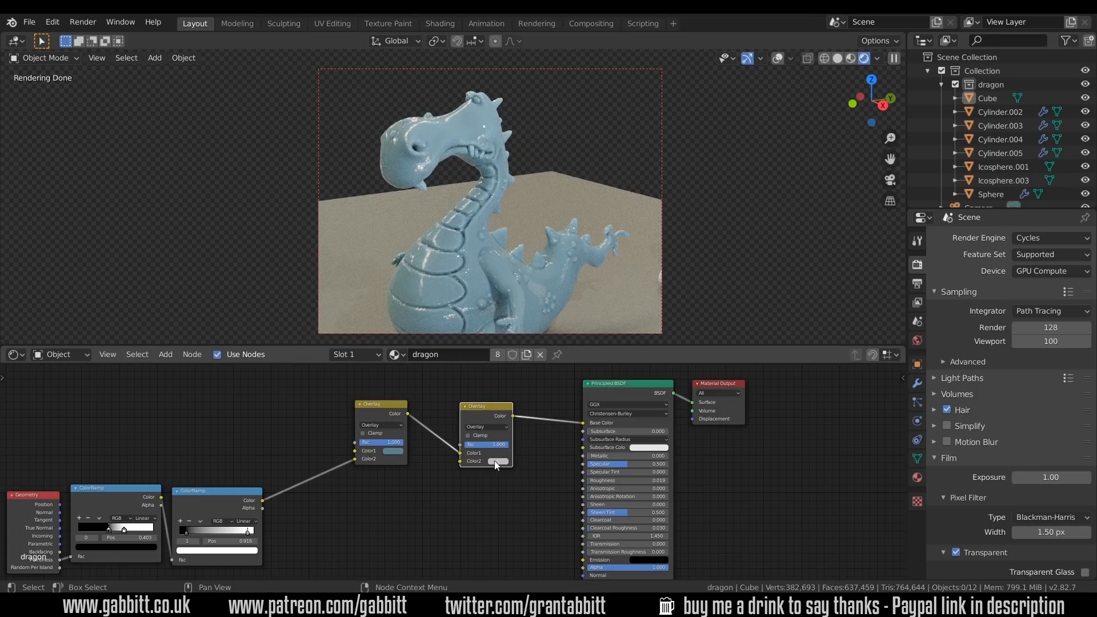
pyautogui.moveTo(496, 463)
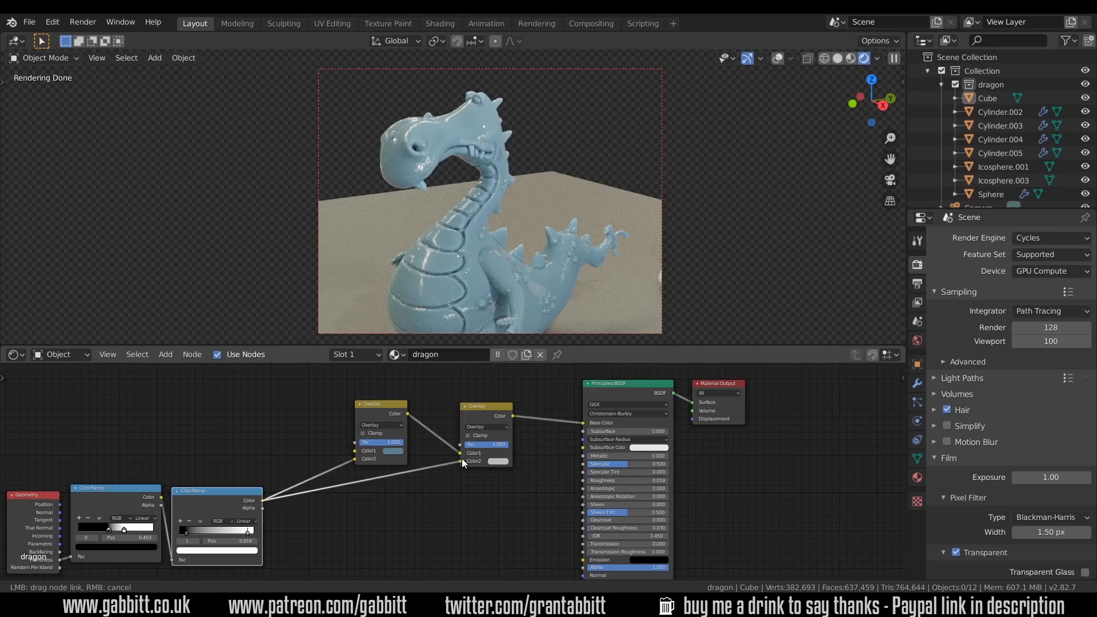
pyautogui.click(486, 427)
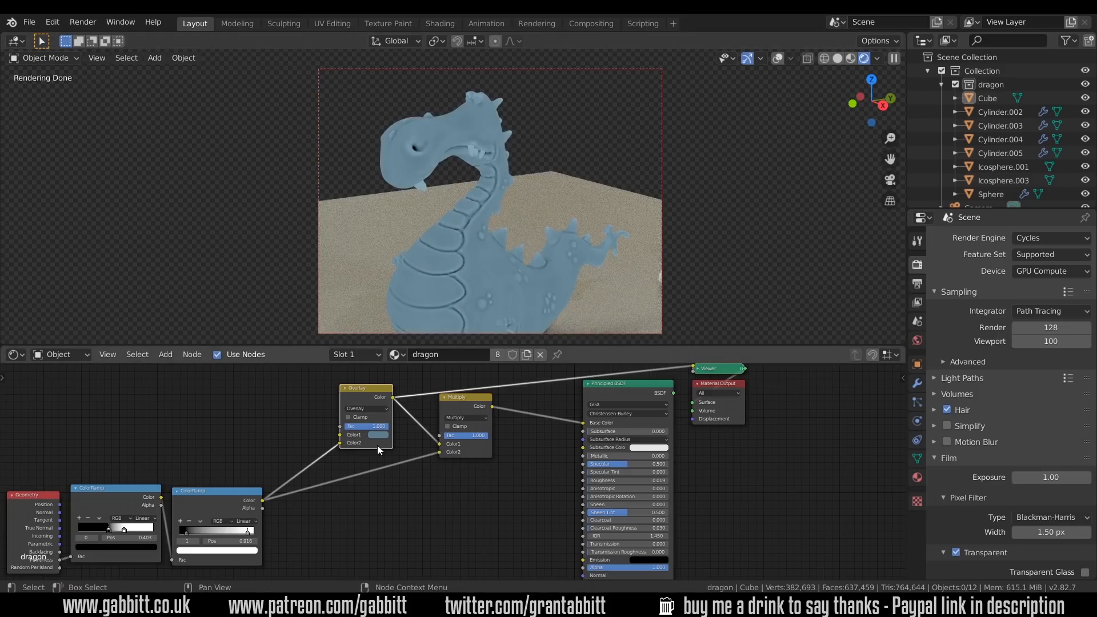
pyautogui.moveTo(456, 407)
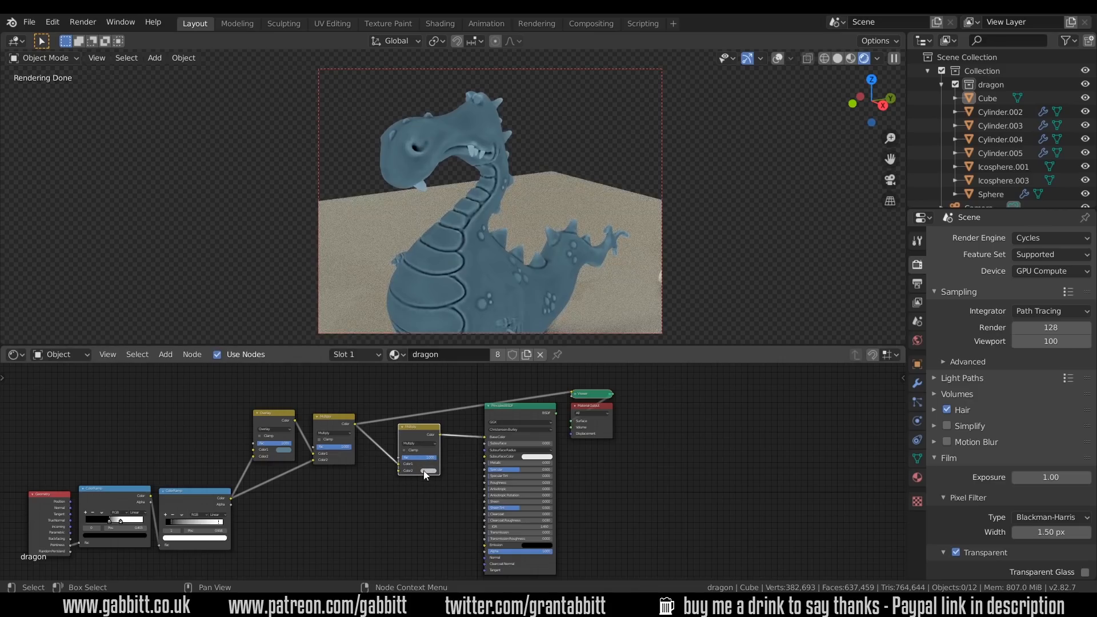
pyautogui.moveTo(345, 427)
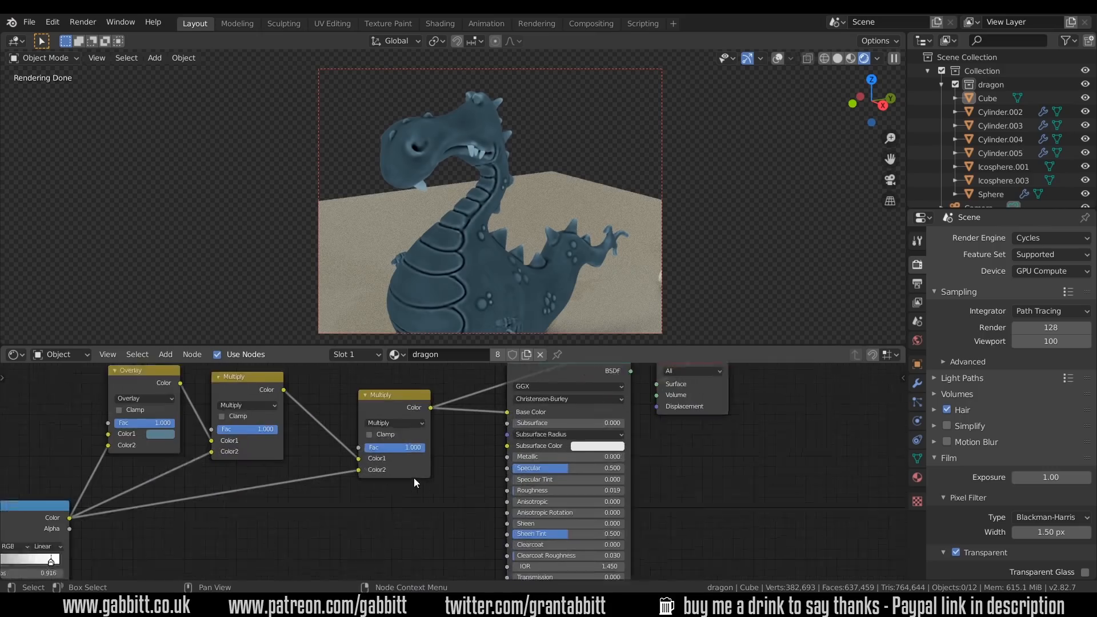
# Set the third mix to Screen at Fac 0.308, then edit the Overlay mix's Color1
pyautogui.click(394, 423)
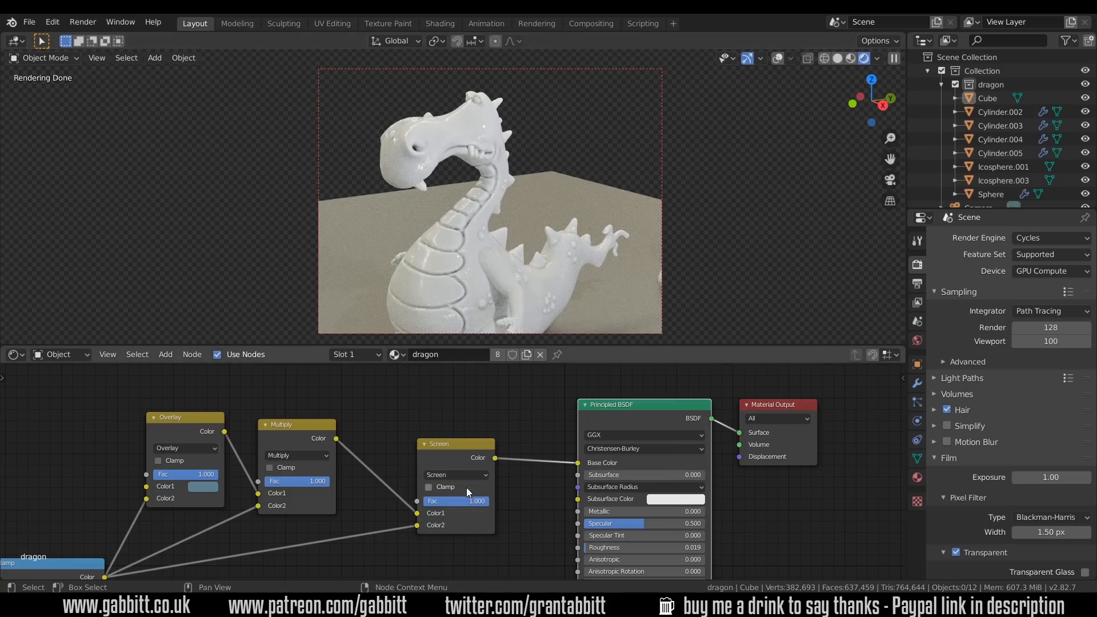
pyautogui.moveTo(476, 501); pyautogui.dragTo(465, 500)
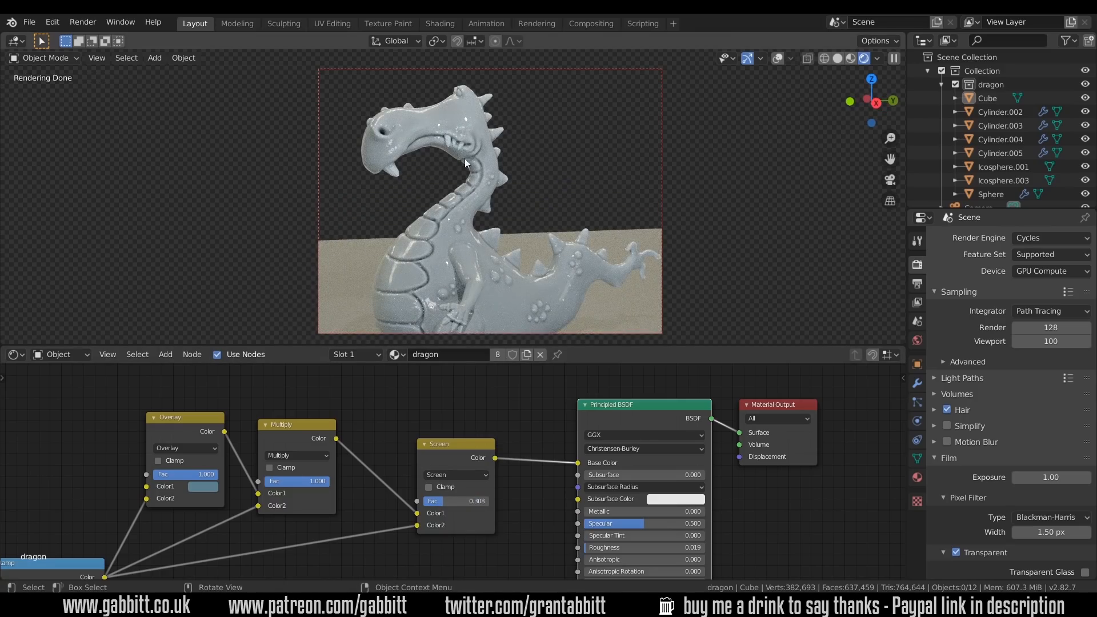
pyautogui.moveTo(132, 487)
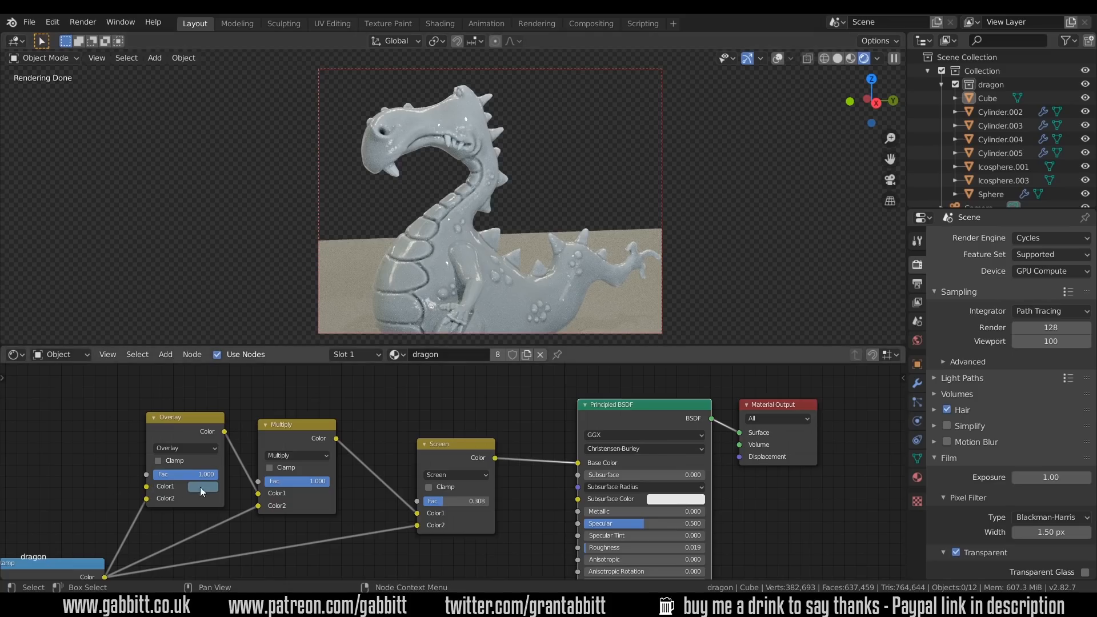
pyautogui.click(203, 486)
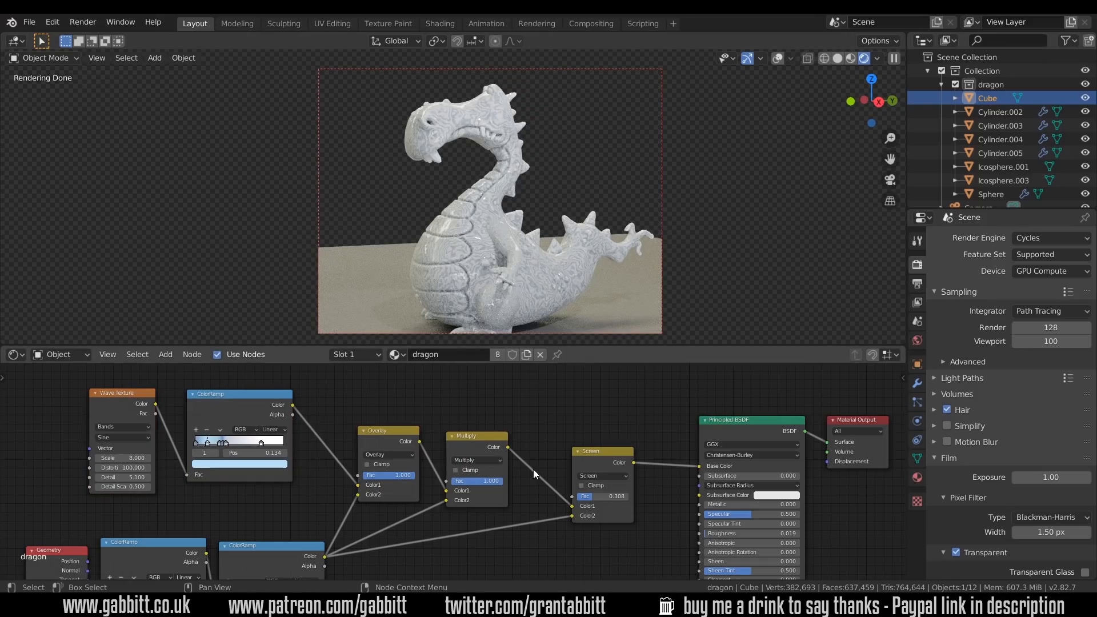
pyautogui.moveTo(497, 176)
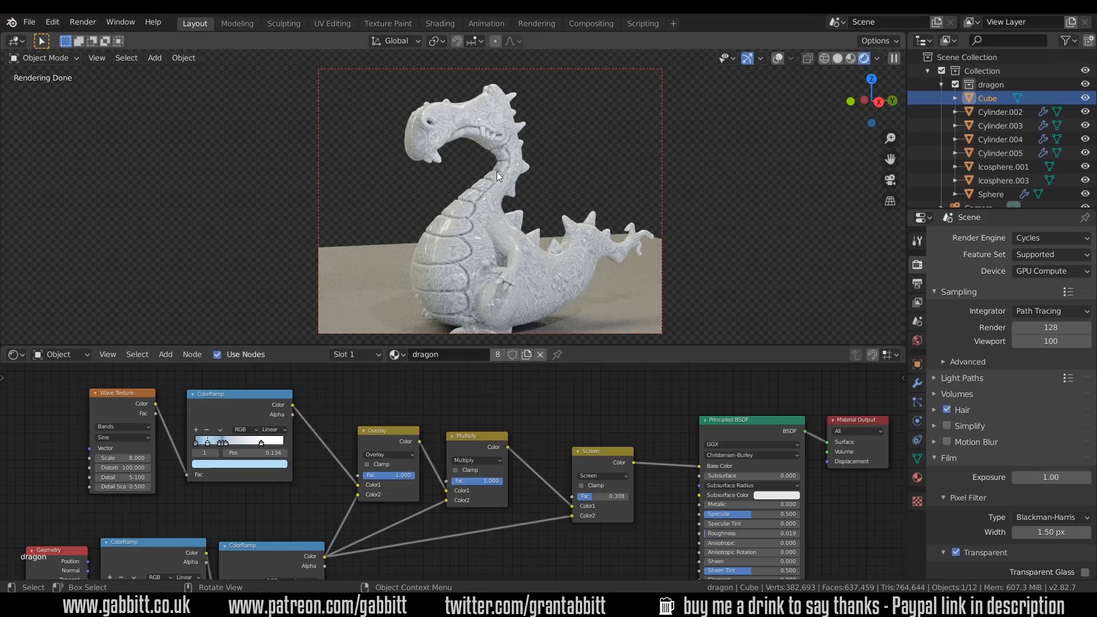